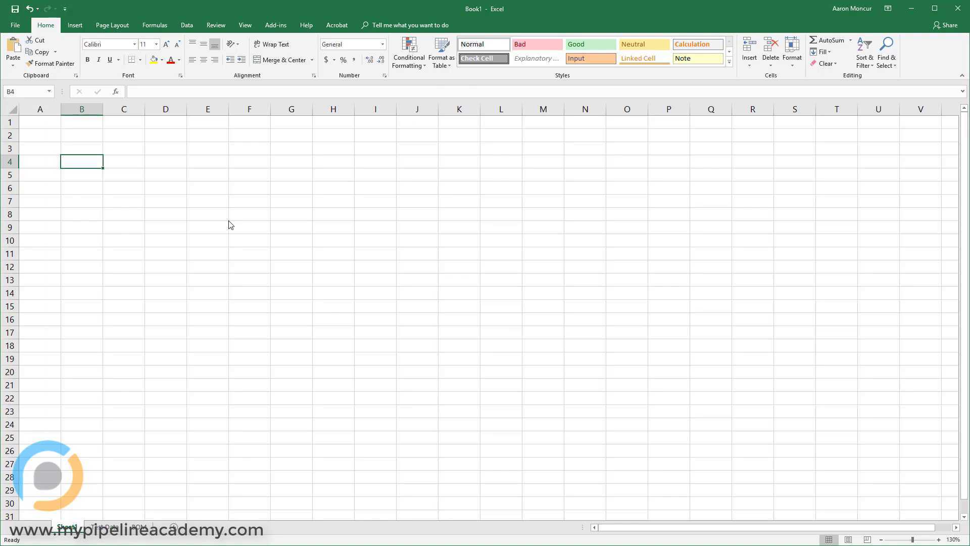
{"action": "mouse_move", "coordinate": [368, 284]}
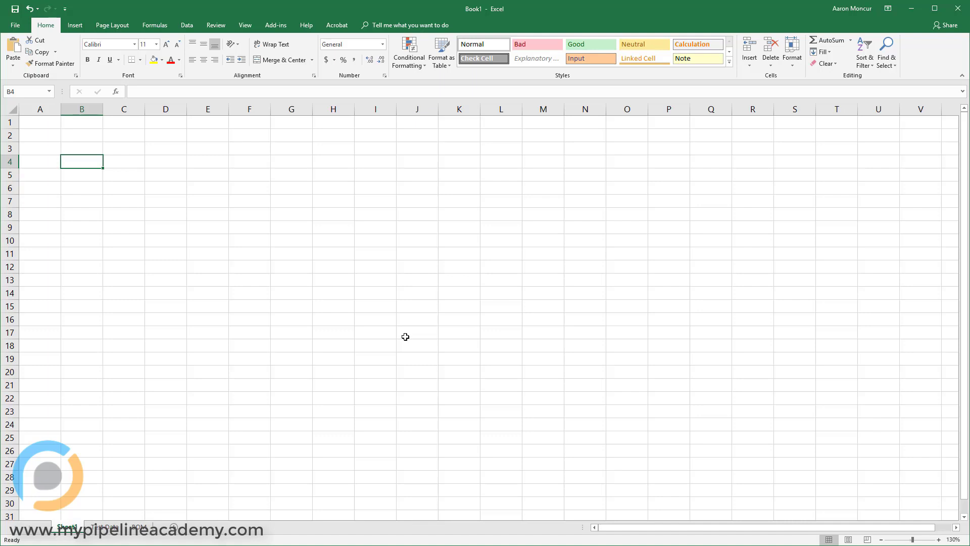
Step: Begin a formula in B4 with an equals sign
{"action": "type", "text": "="}
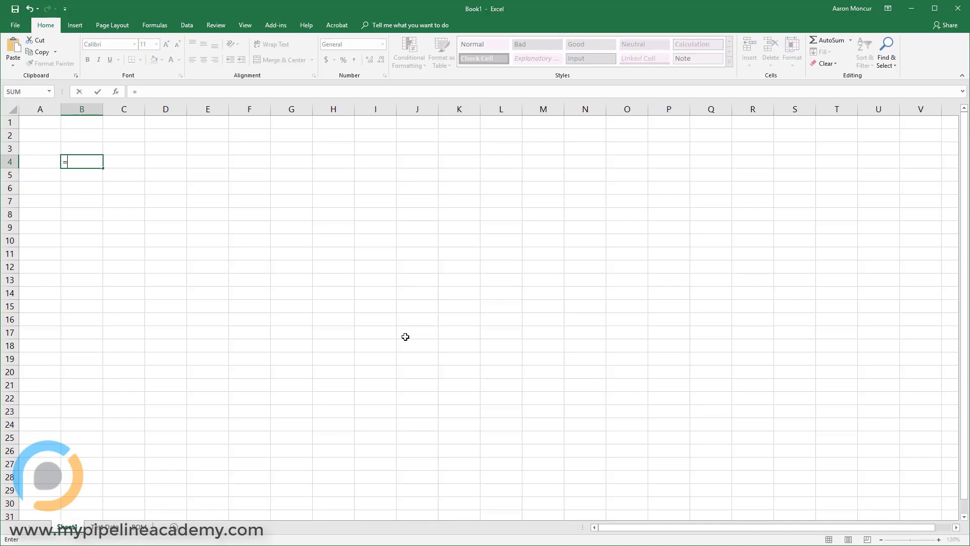
Step: Complete B4 as =5+9 so it shows 14, then reselect B4 to view the formula
{"action": "type", "text": "5"}
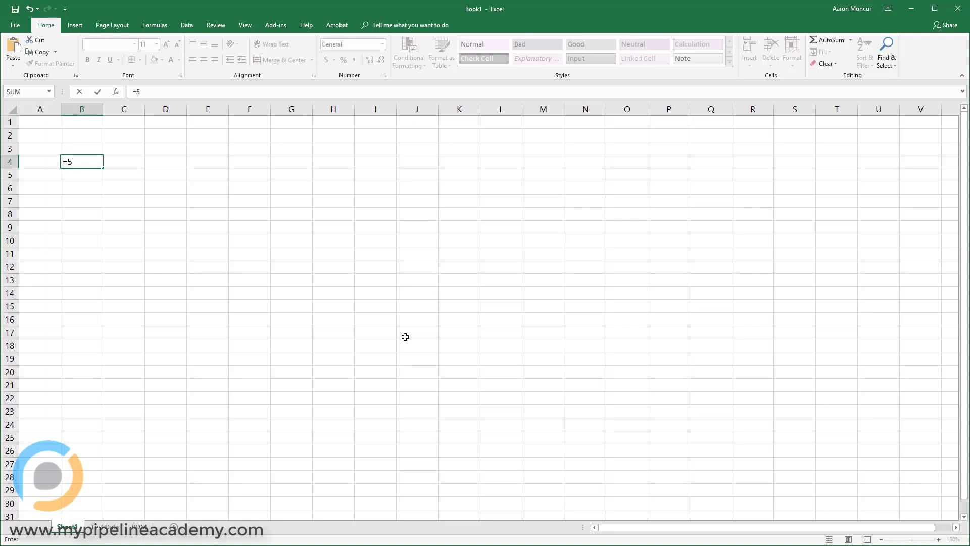
{"action": "type", "text": "+9"}
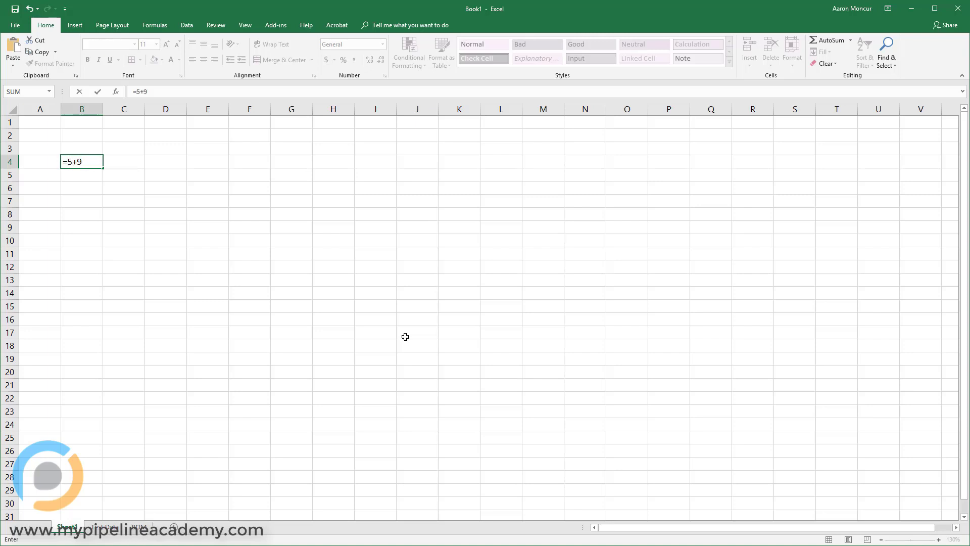
{"action": "key", "text": "Enter"}
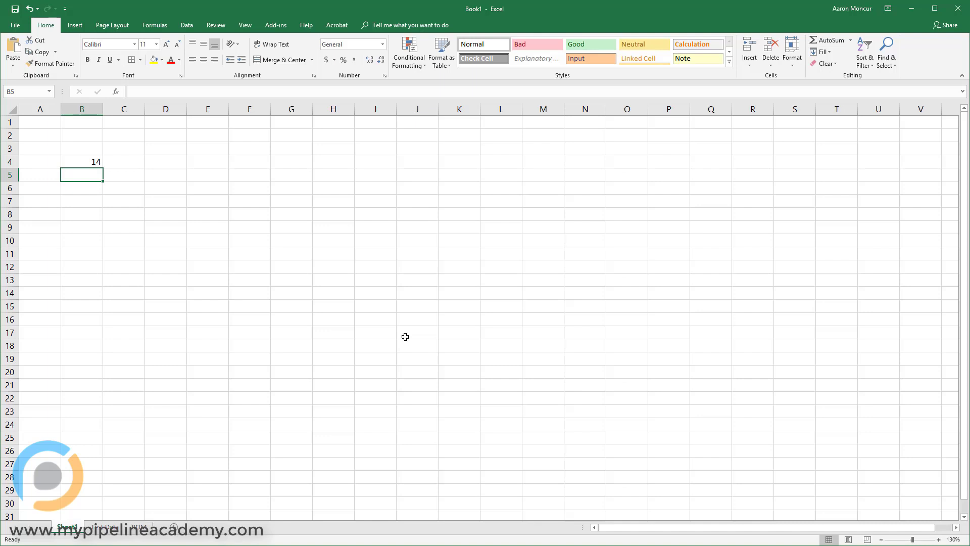
{"action": "left_click", "coordinate": [81, 161]}
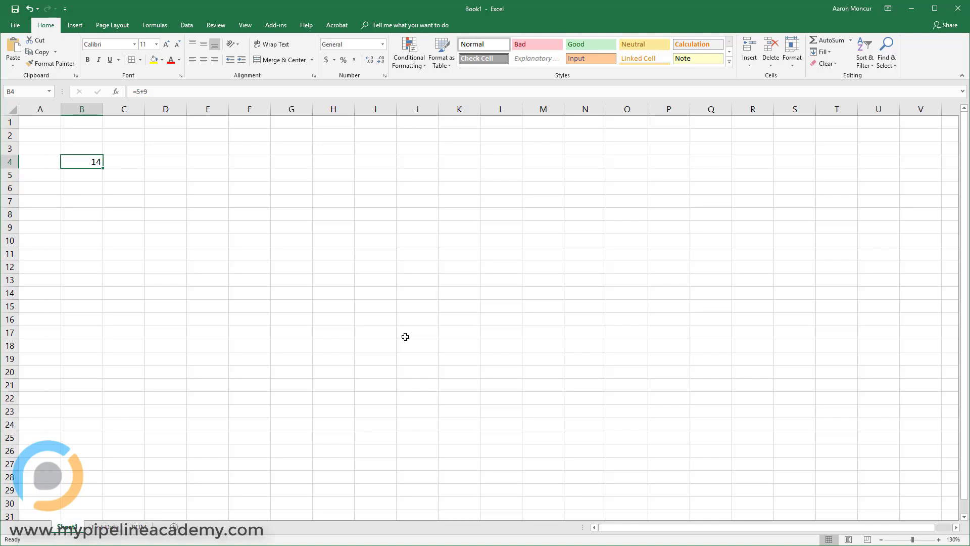
Step: Clear B4 and list Me, Wife, Child 1 and Child 2 down B4:B7
{"action": "key", "text": "Delete"}
{"action": "type", "text": "Wife"}
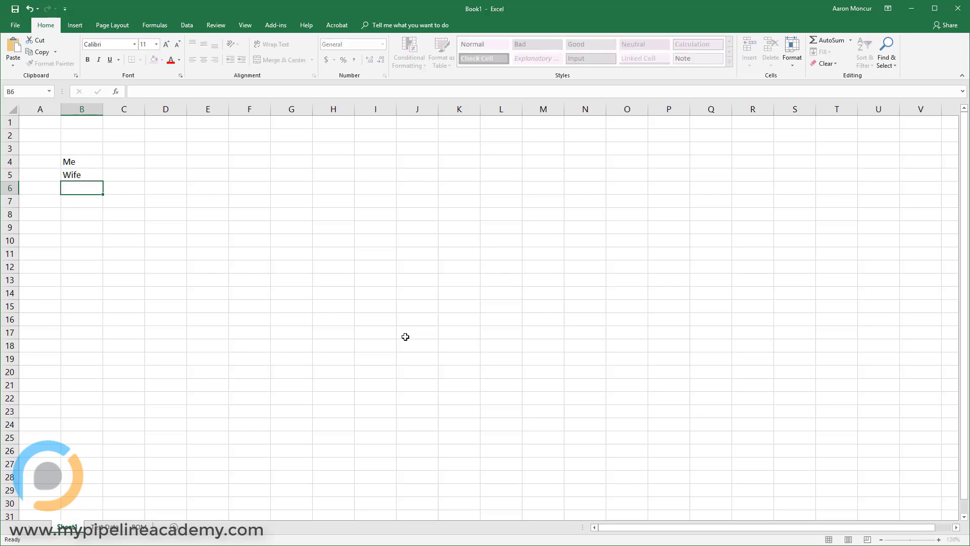
{"action": "type", "text": "Child 1"}
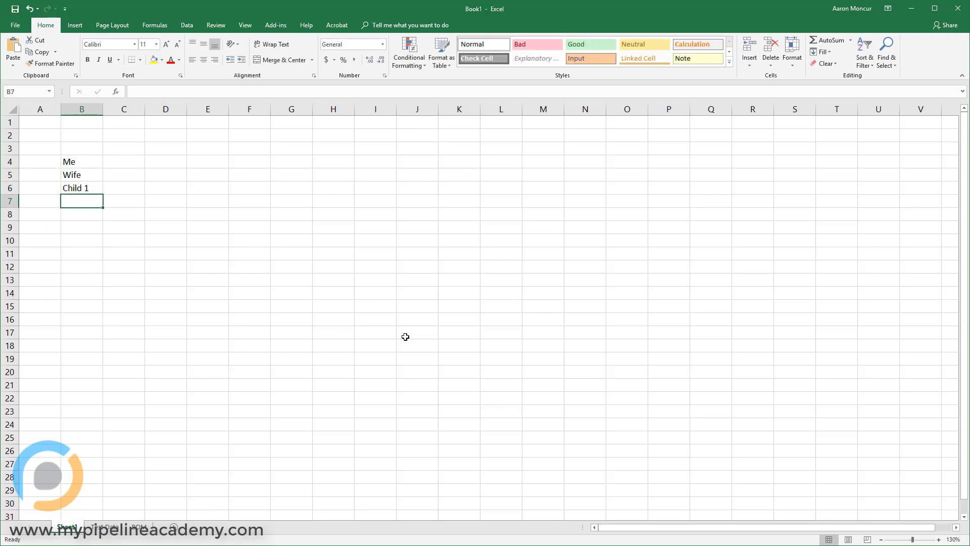
{"action": "type", "text": "Child 2"}
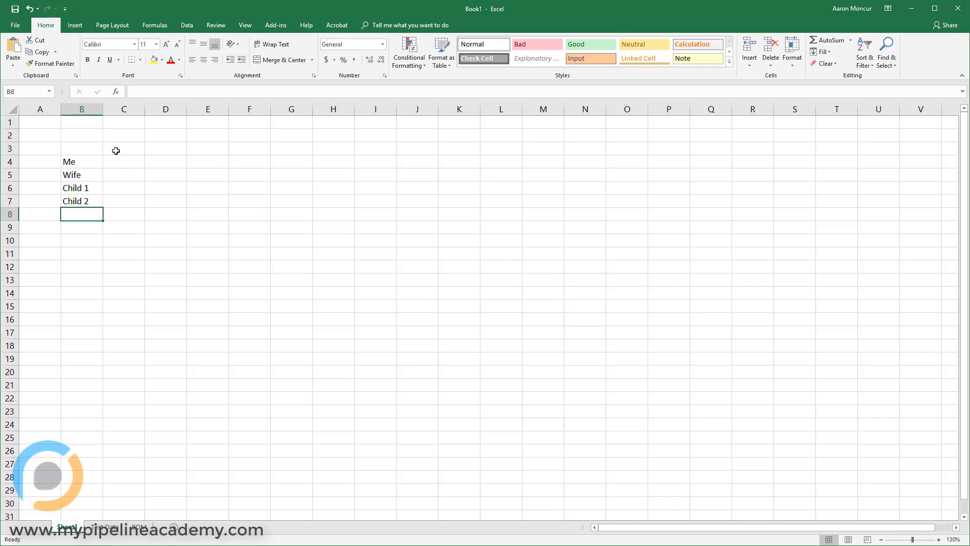
Step: Enter ages 39, 35, 12 and 4 in C4:C7 and select C11 for the total
{"action": "left_click", "coordinate": [124, 161]}
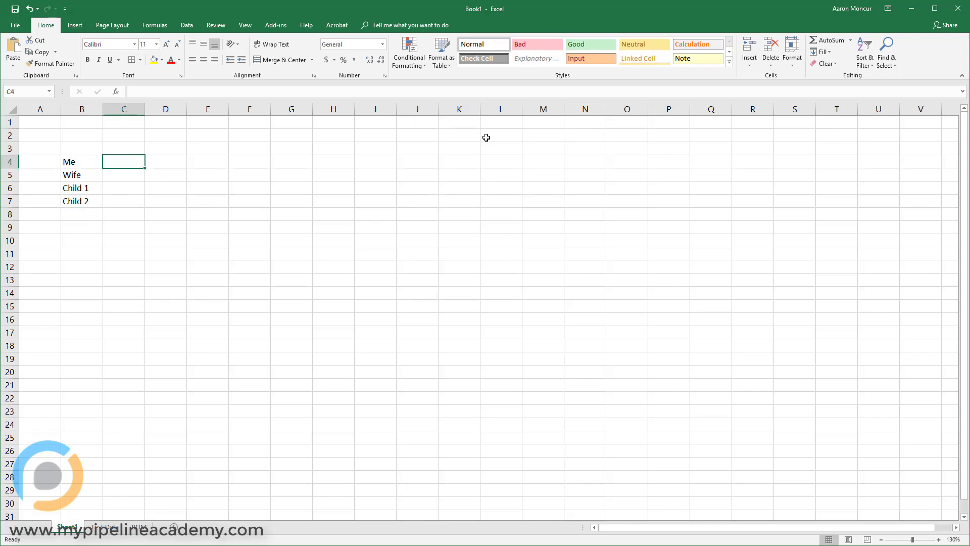
{"action": "type", "text": "39"}
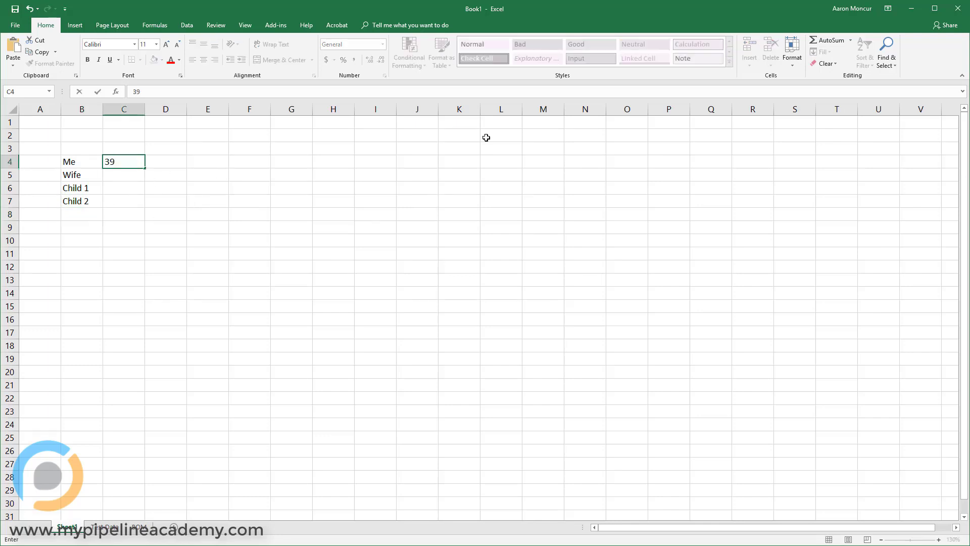
{"action": "type", "text": "35"}
{"action": "left_click", "coordinate": [124, 187]}
{"action": "type", "text": "12"}
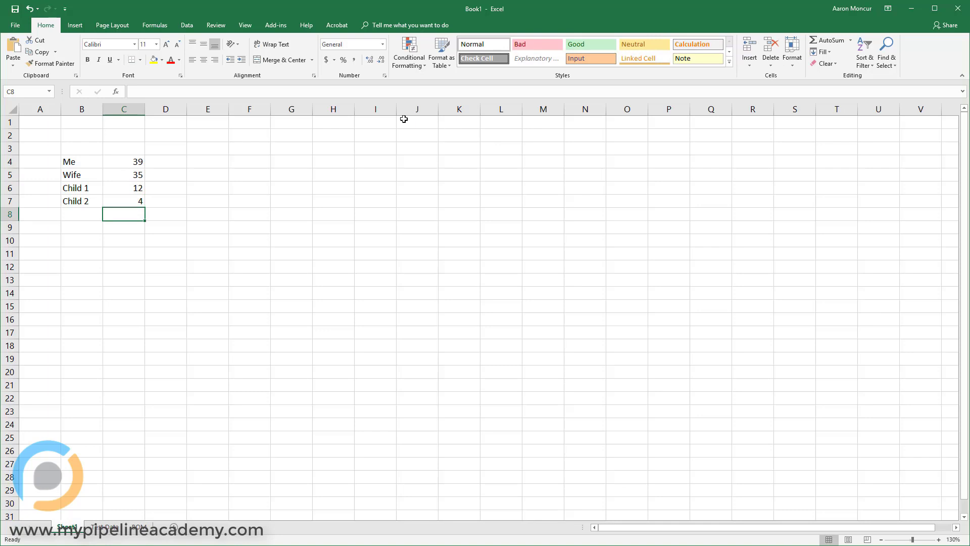
{"action": "left_click", "coordinate": [123, 254]}
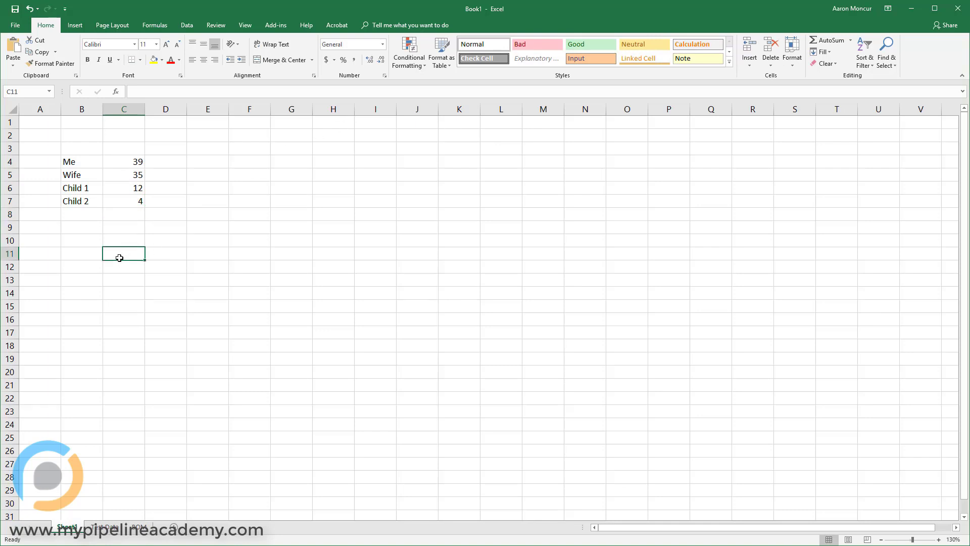
{"action": "mouse_move", "coordinate": [164, 265]}
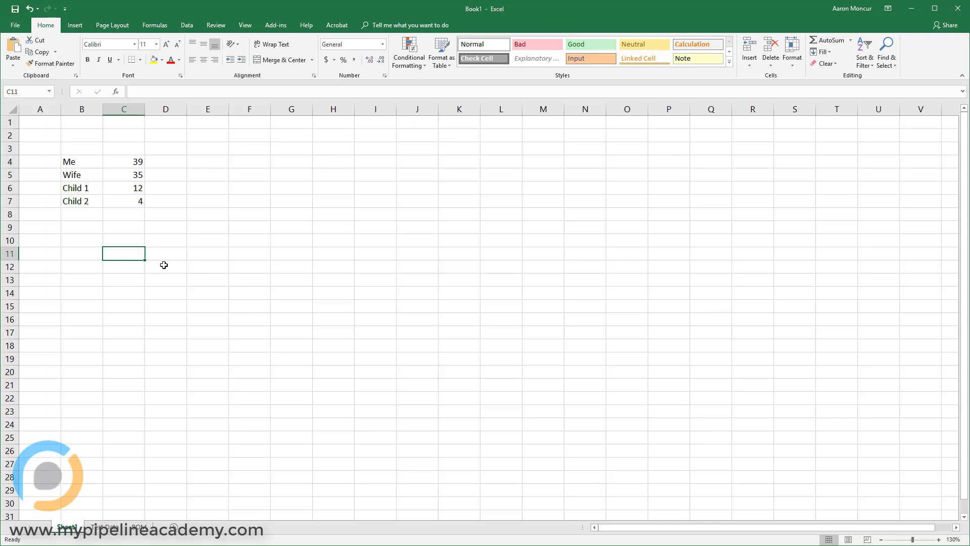
Step: Total the ages in C11 as typed numbers =39+35+12+4, giving 90
{"action": "type", "text": "="}
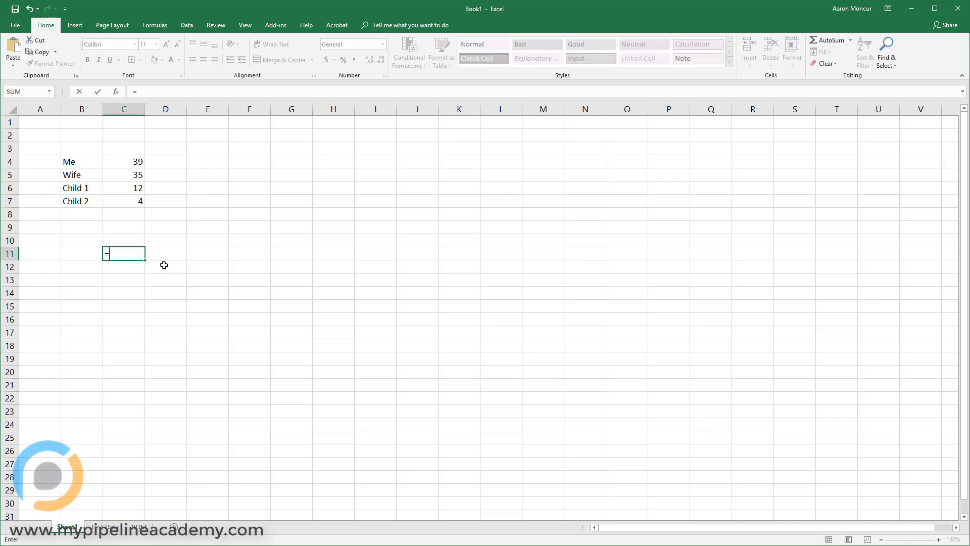
{"action": "type", "text": "39+35+12+"}
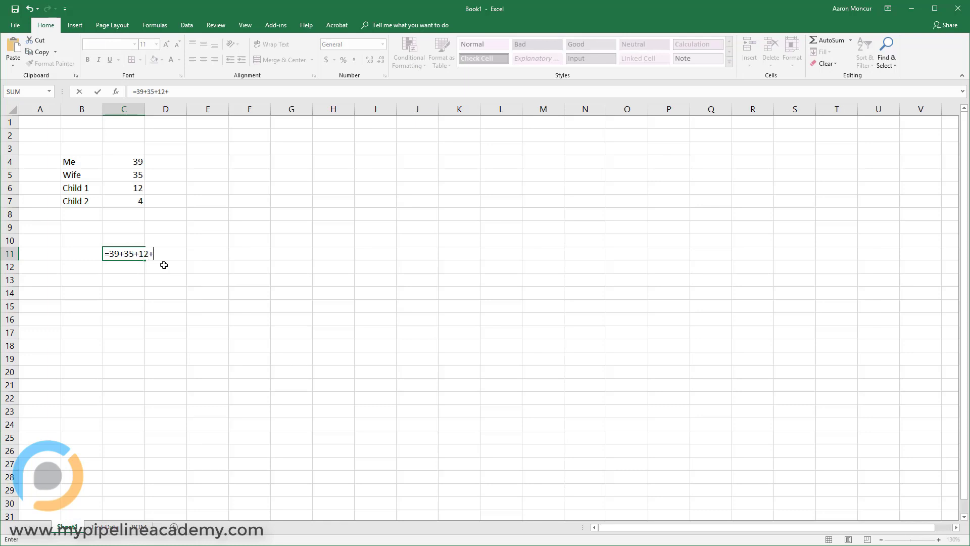
{"action": "key", "text": "enter"}
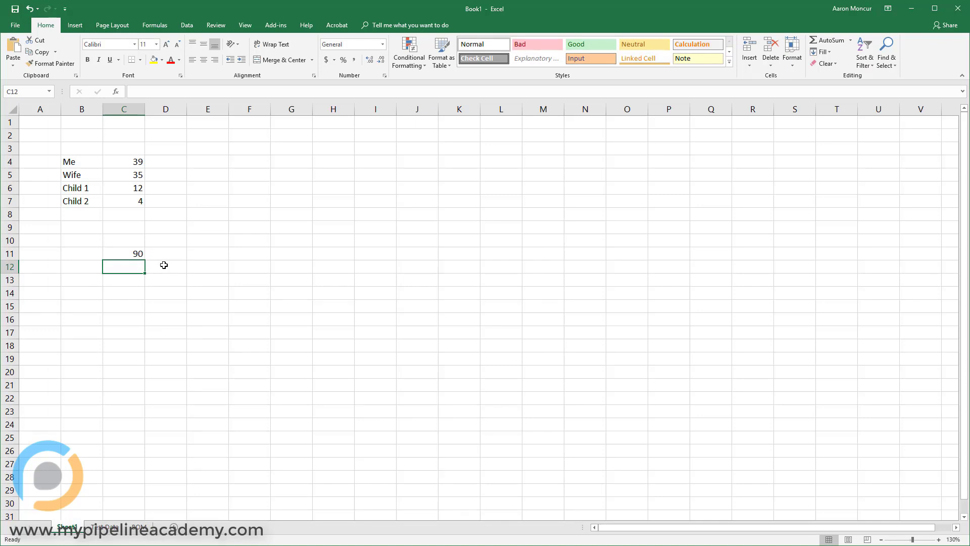
{"action": "mouse_move", "coordinate": [168, 236]}
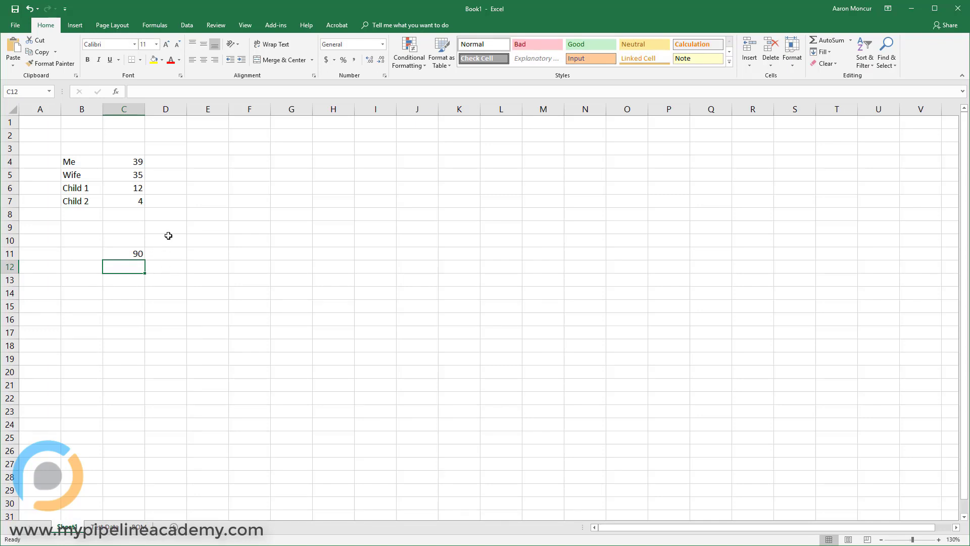
Step: Change Child 1's age in C6 to 10 and check that C11 still shows 90
{"action": "left_click", "coordinate": [124, 187]}
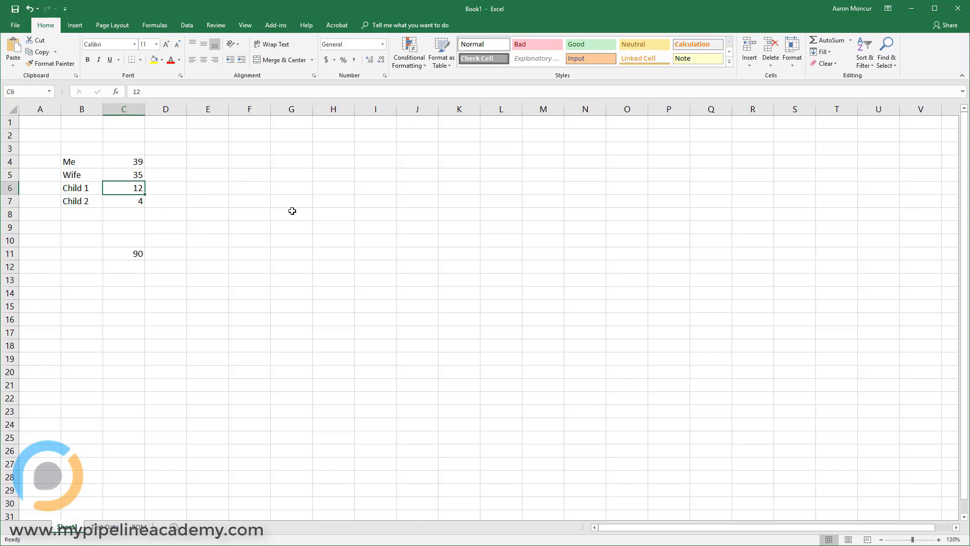
{"action": "type", "text": "10"}
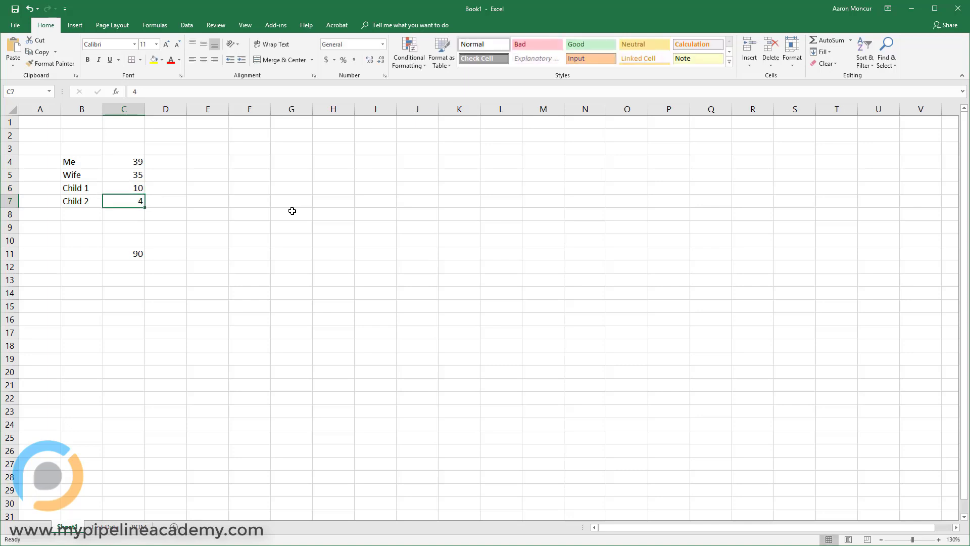
{"action": "left_click", "coordinate": [124, 254]}
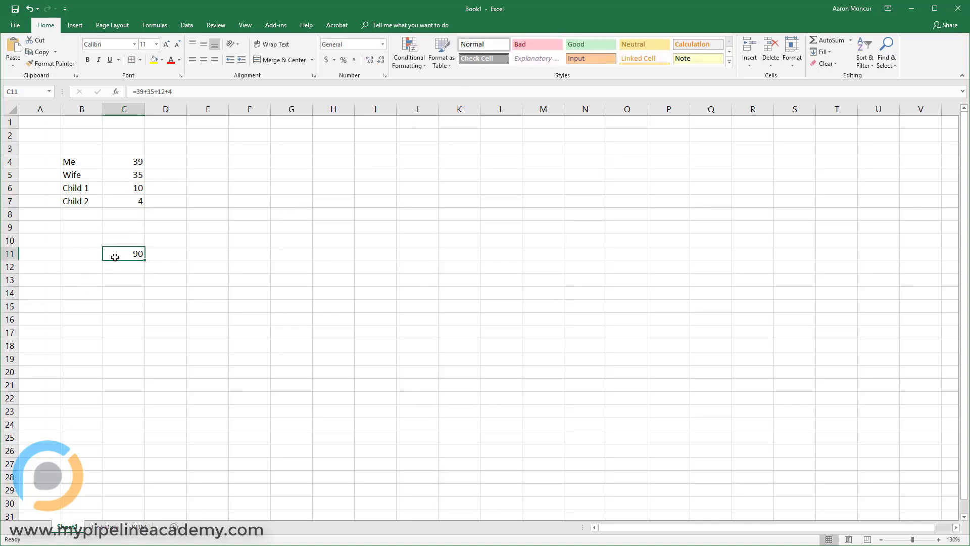
{"action": "mouse_move", "coordinate": [115, 253]}
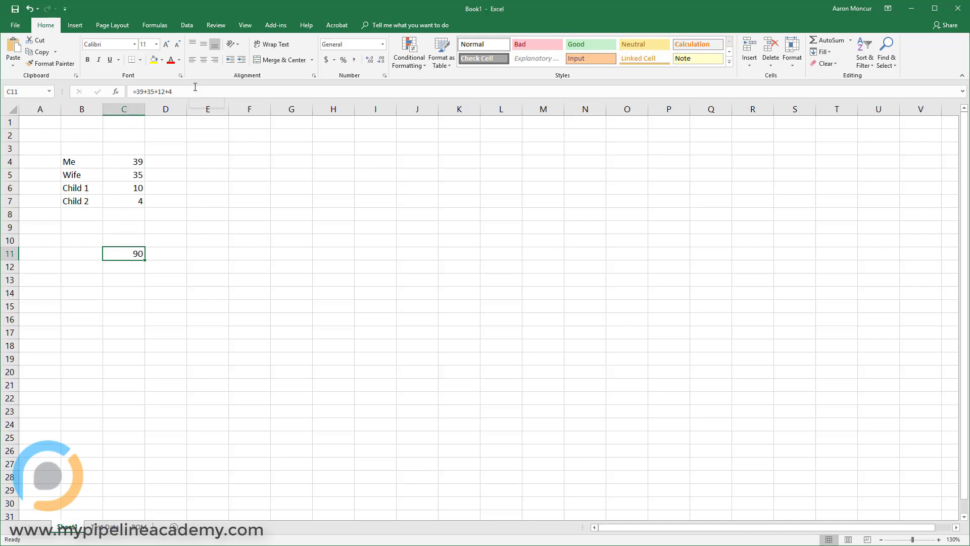
{"action": "mouse_move", "coordinate": [214, 175]}
{"action": "type", "text": "="}
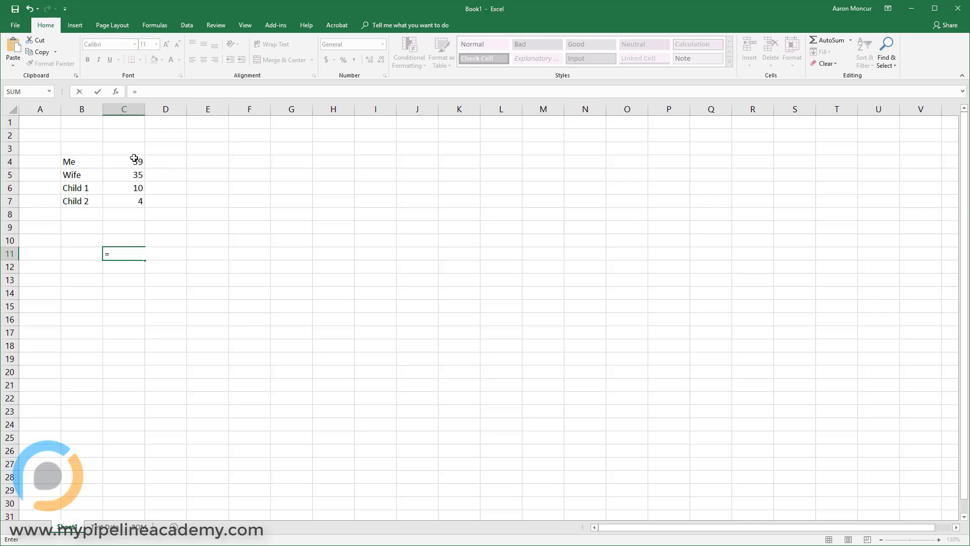
Step: Rebuild C11 as =C4+C5+C6+C7 using cell references, showing 88
{"action": "left_click", "coordinate": [124, 162]}
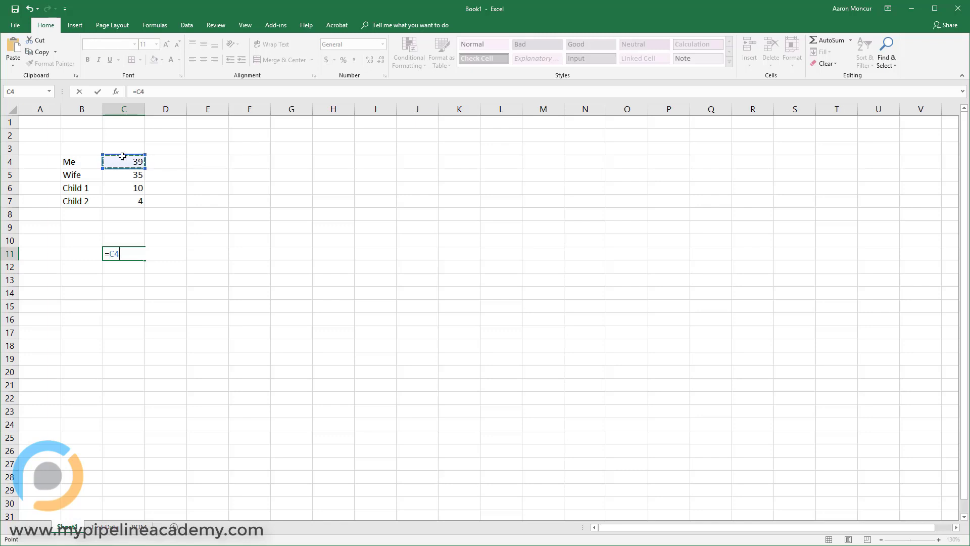
{"action": "type", "text": "+"}
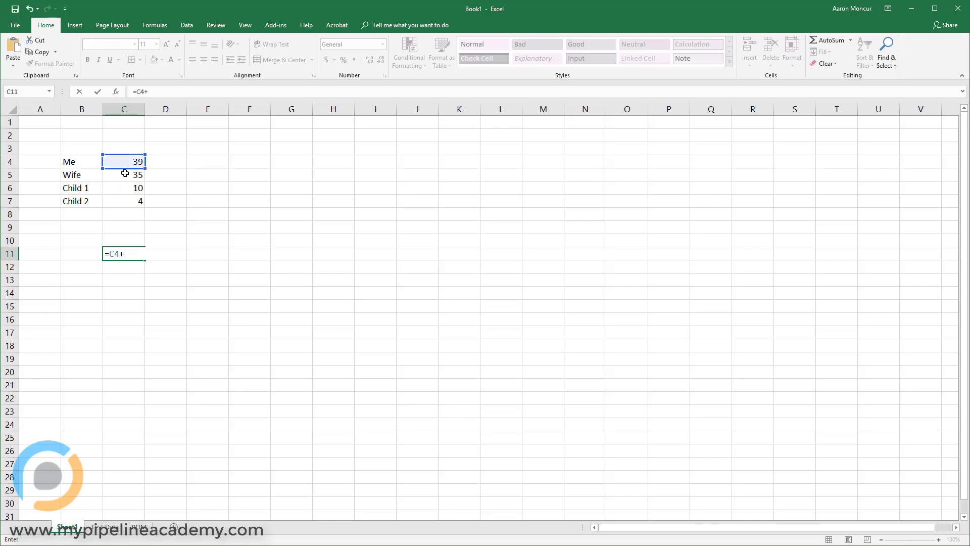
{"action": "left_click", "coordinate": [123, 175]}
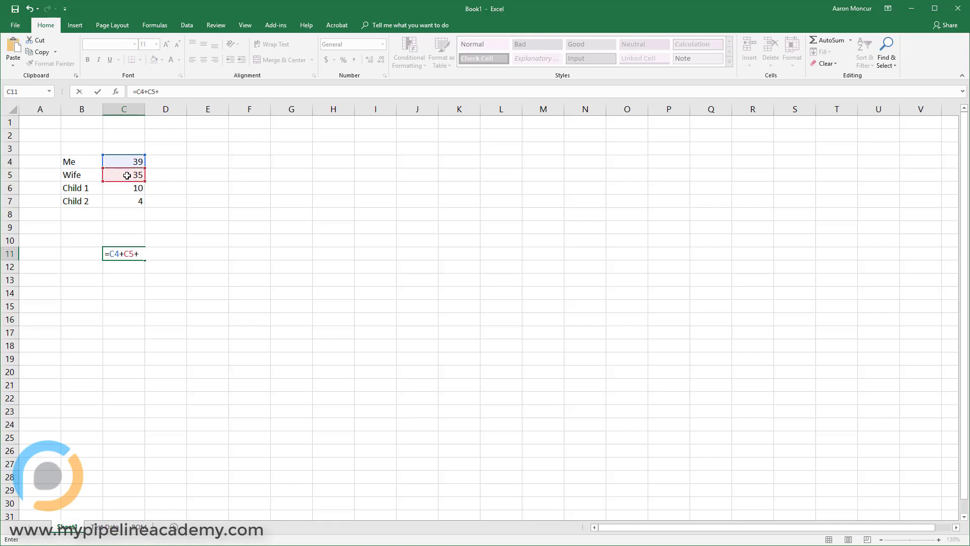
{"action": "left_click", "coordinate": [124, 188]}
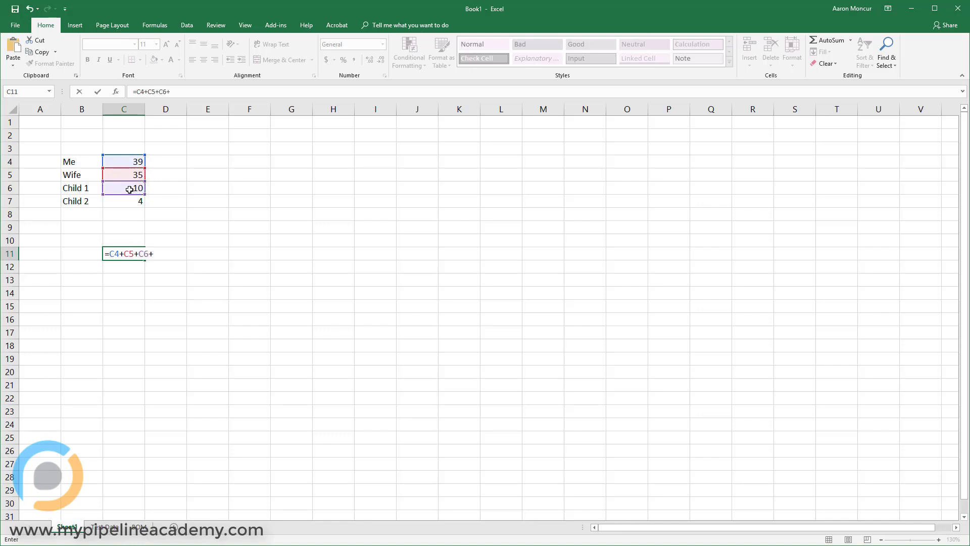
{"action": "left_click", "coordinate": [124, 201]}
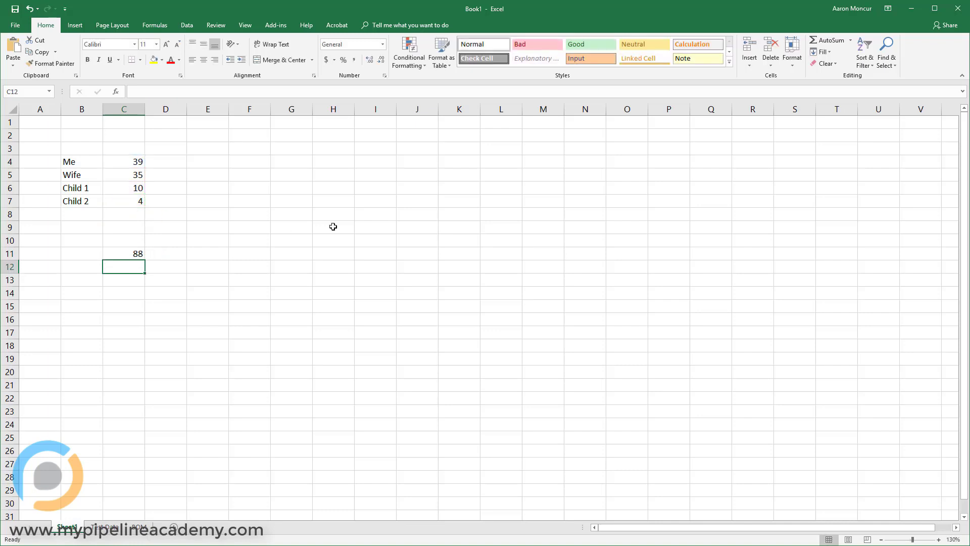
{"action": "left_click", "coordinate": [124, 253]}
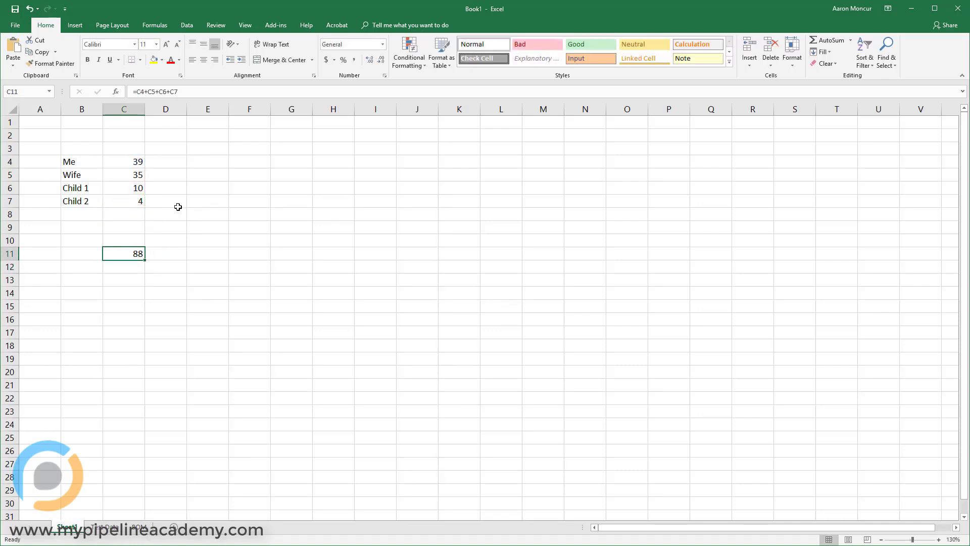
{"action": "left_click", "coordinate": [124, 188]}
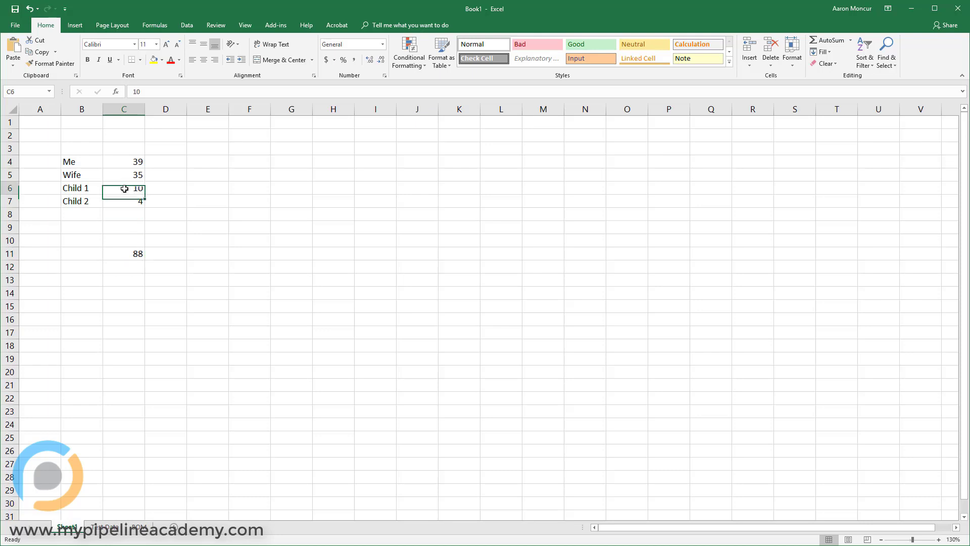
{"action": "mouse_move", "coordinate": [196, 232]}
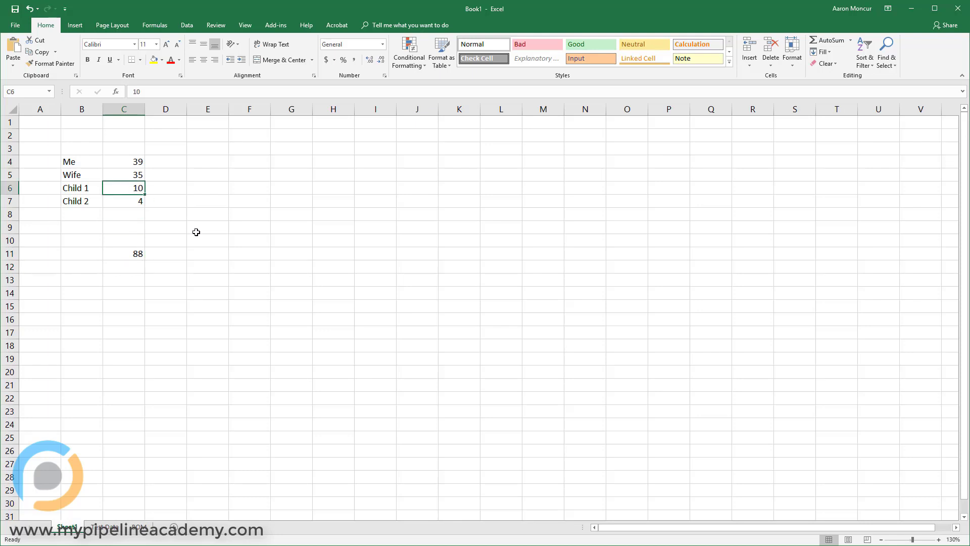
Step: Change Wife's age in C5 to 36 so the C11 total updates to 89
{"action": "left_click", "coordinate": [124, 175]}
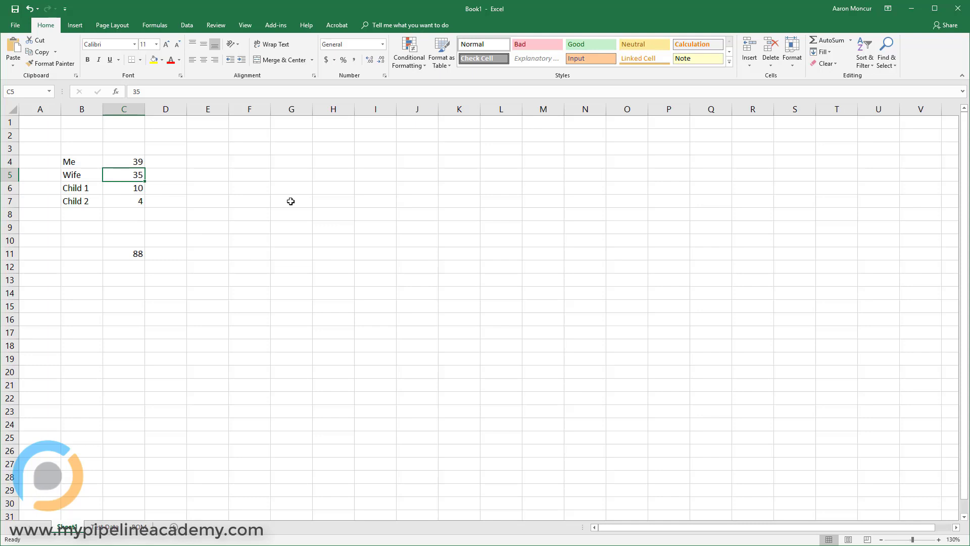
{"action": "type", "text": "36"}
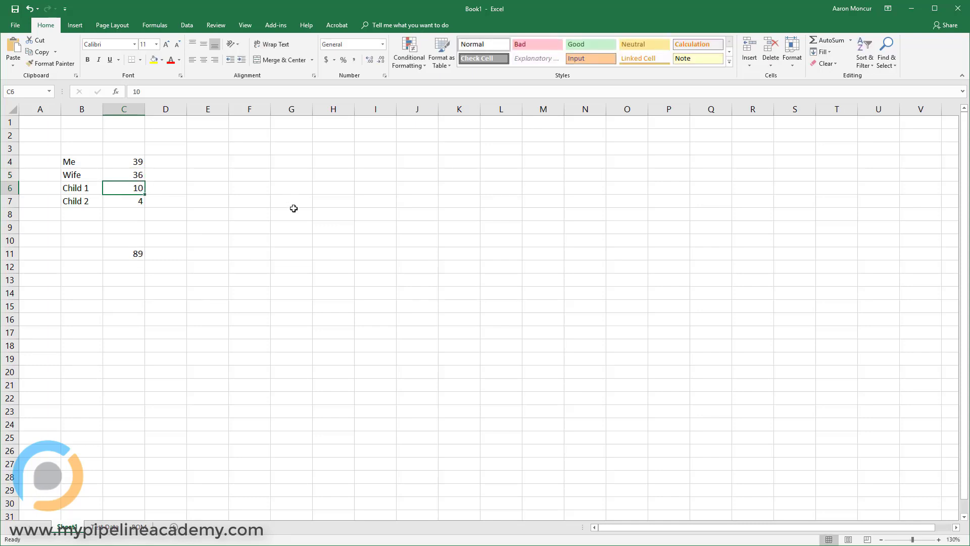
{"action": "left_click", "coordinate": [124, 253]}
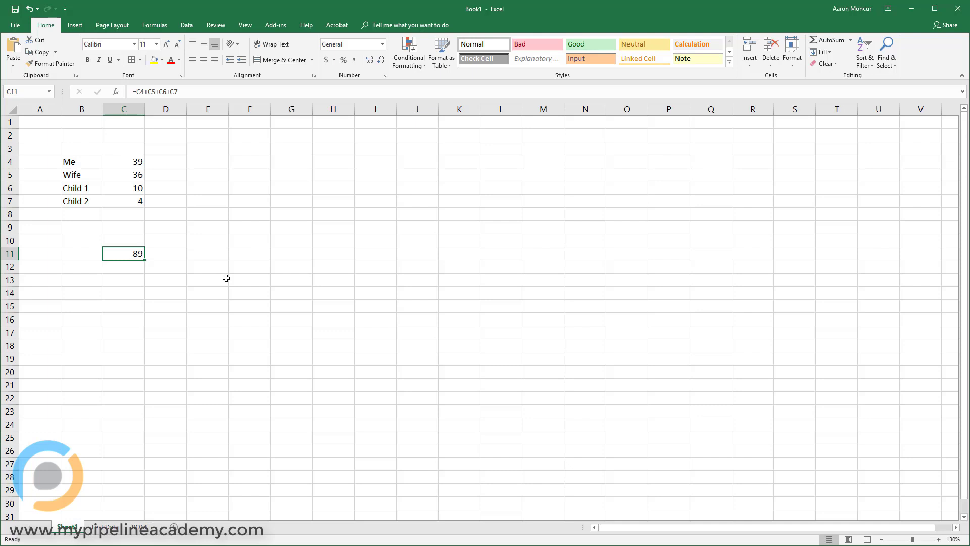
{"action": "mouse_move", "coordinate": [120, 253]}
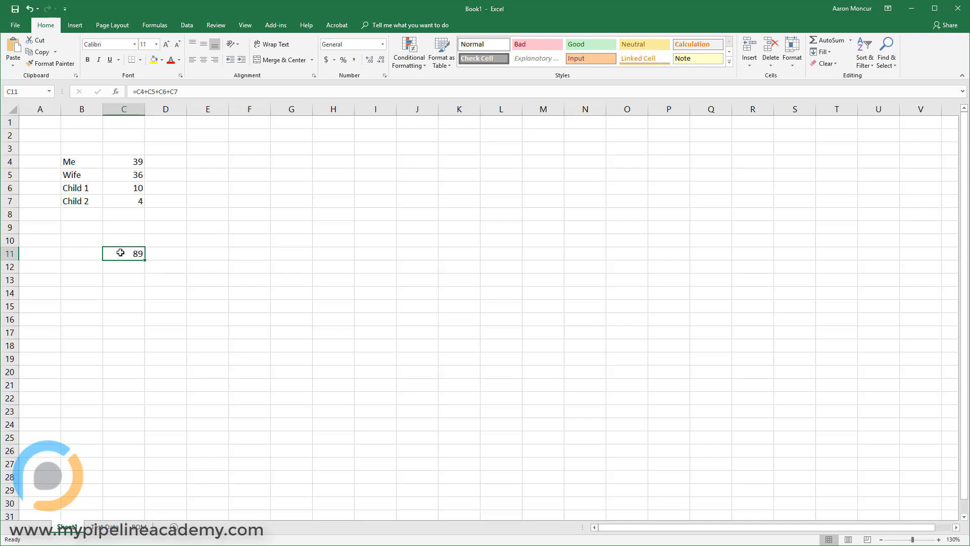
{"action": "mouse_move", "coordinate": [149, 236]}
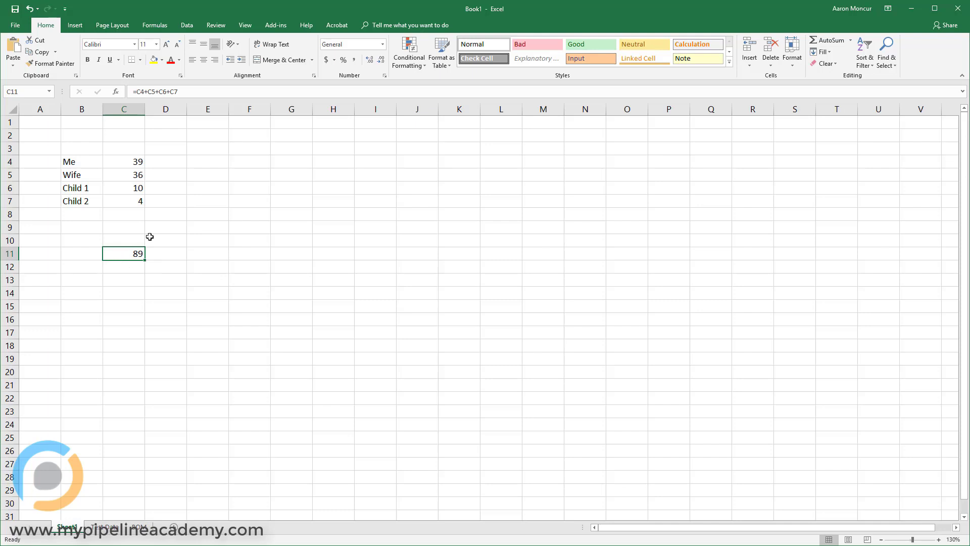
{"action": "mouse_move", "coordinate": [120, 255]}
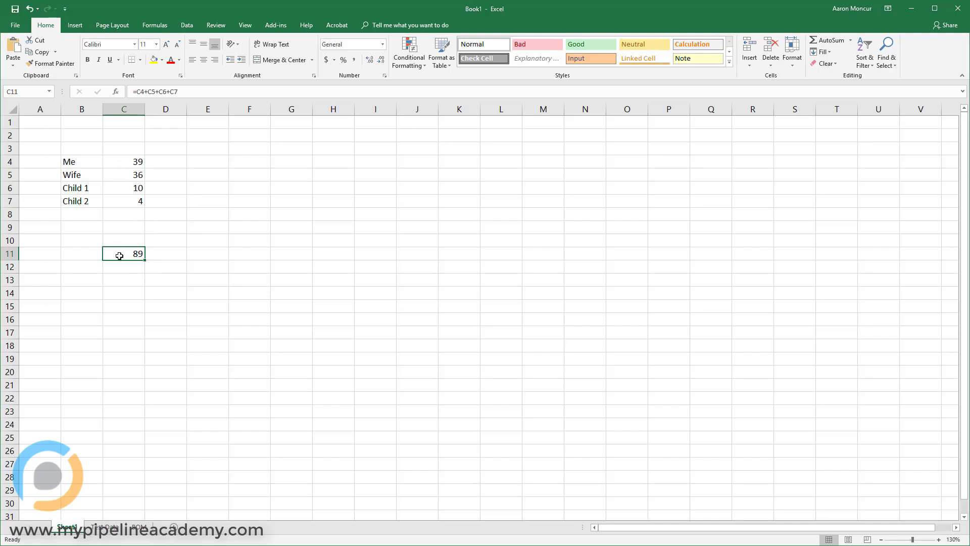
Step: Set Wife to 38 and Child 2 to 6, confirming C11 now totals 93
{"action": "double_click", "coordinate": [124, 254]}
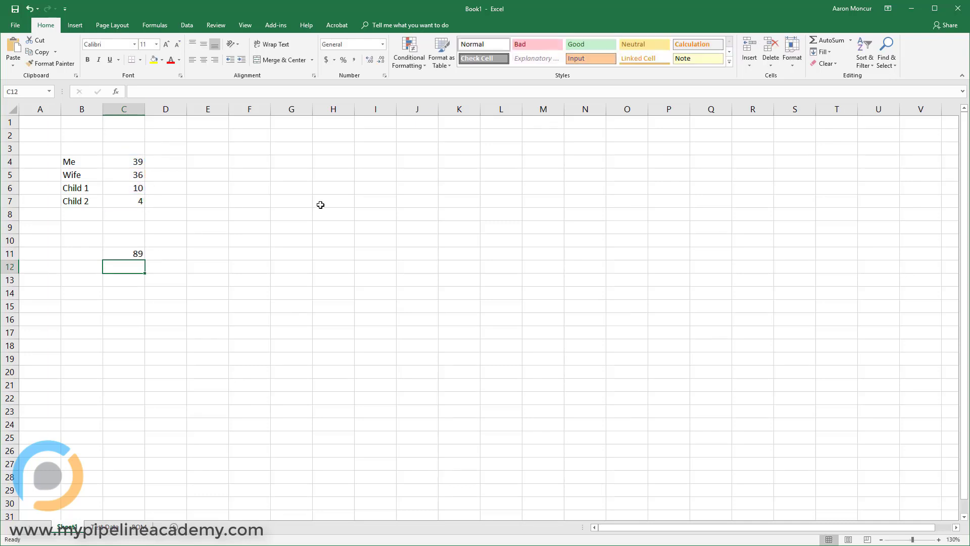
{"action": "left_click", "coordinate": [123, 175]}
{"action": "type", "text": "38"}
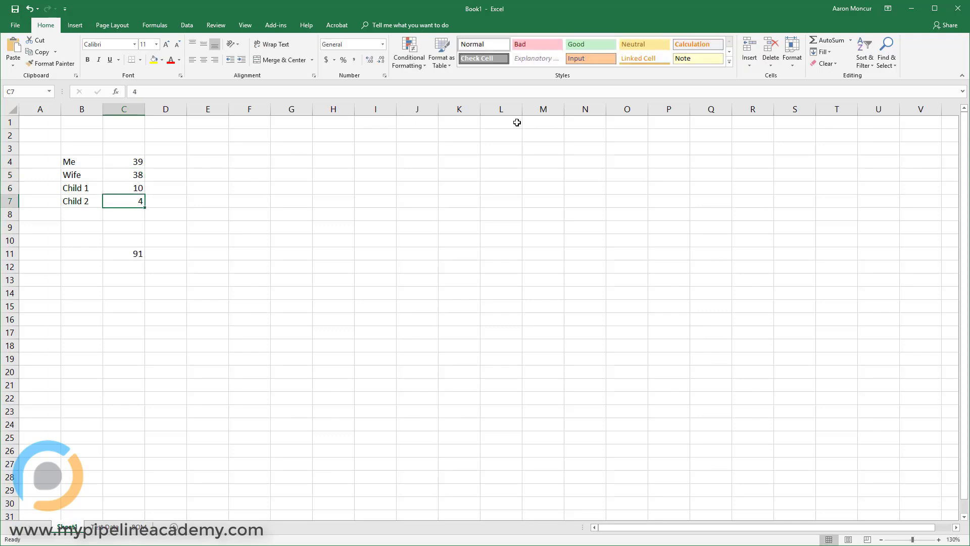
{"action": "type", "text": "6"}
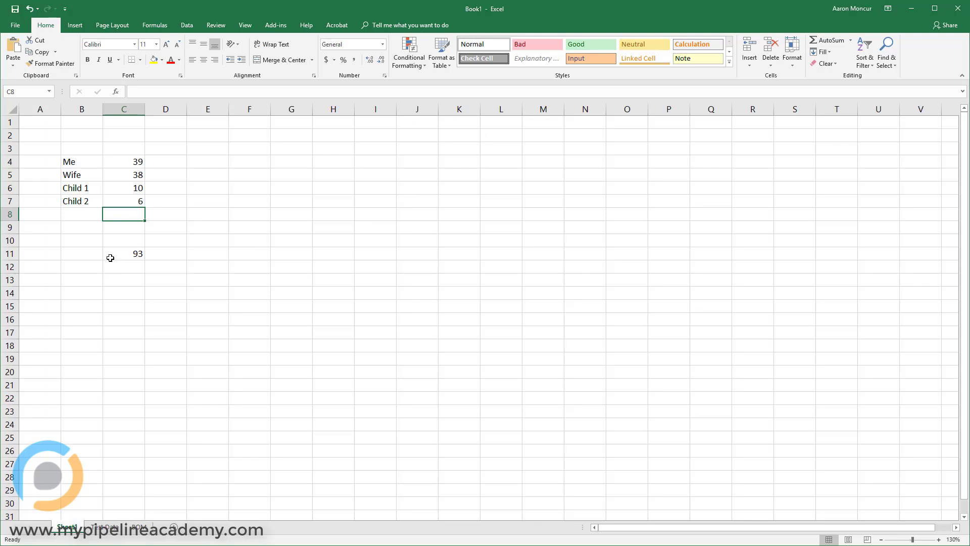
{"action": "left_click", "coordinate": [123, 253]}
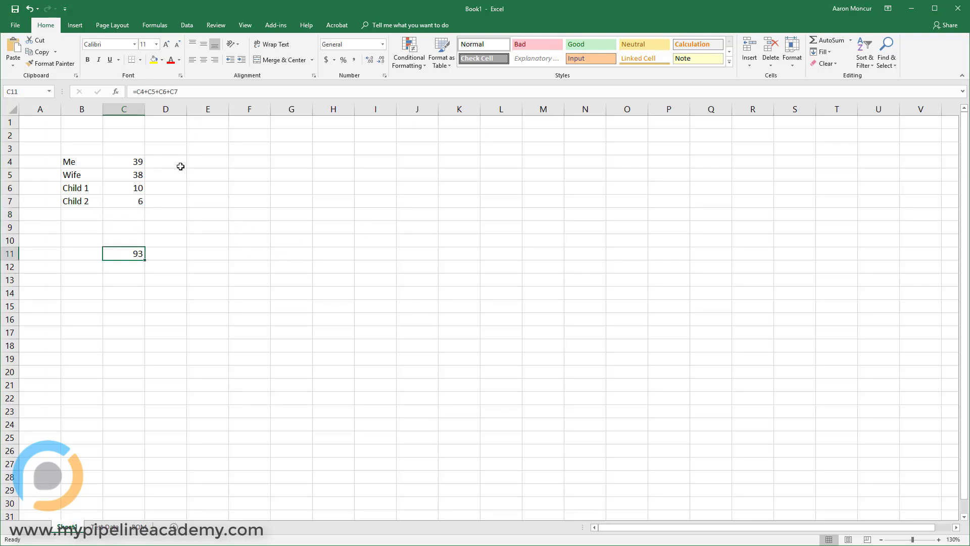
{"action": "mouse_move", "coordinate": [182, 229]}
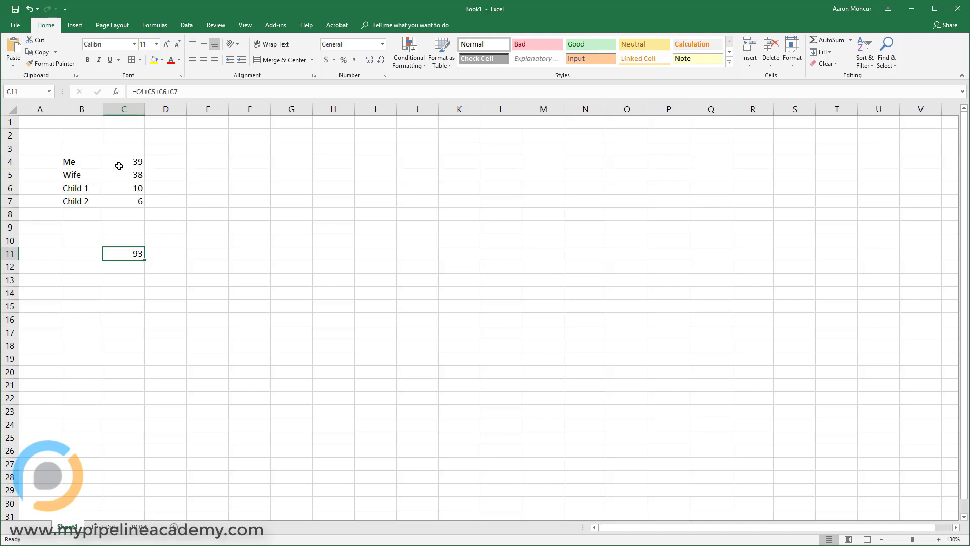
{"action": "double_click", "coordinate": [124, 253]}
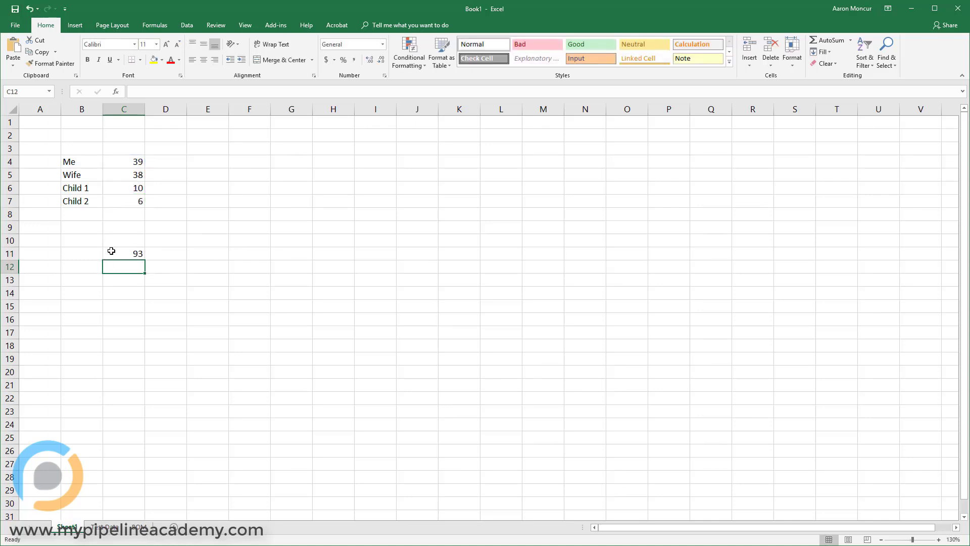
{"action": "left_click", "coordinate": [124, 253]}
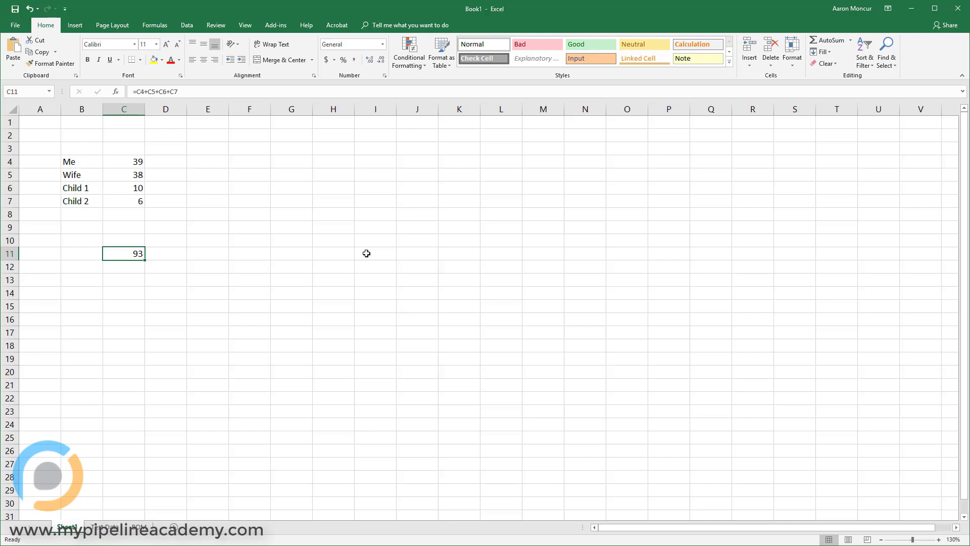
Step: Replace C11 with =SUM(C4:C7), still totalling 93
{"action": "type", "text": "=sum("}
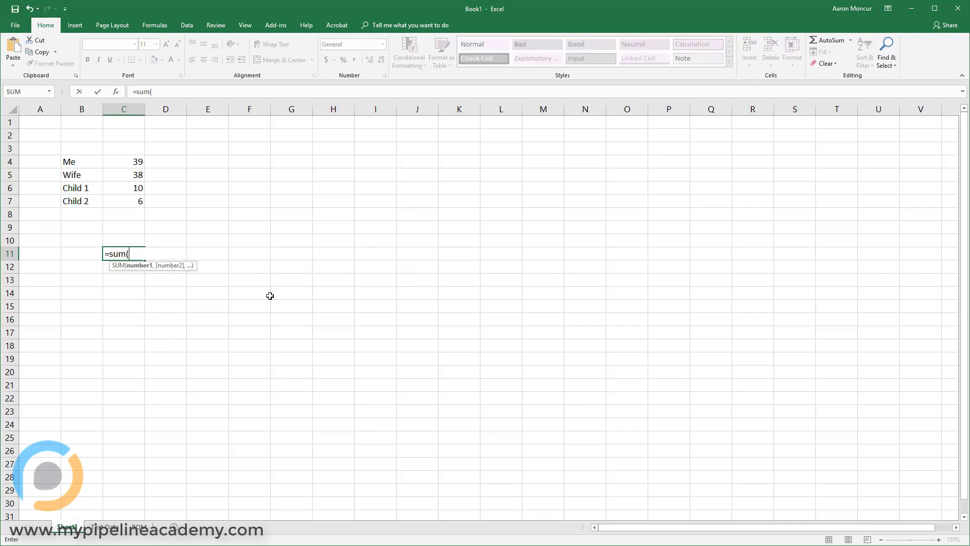
{"action": "mouse_move", "coordinate": [180, 317]}
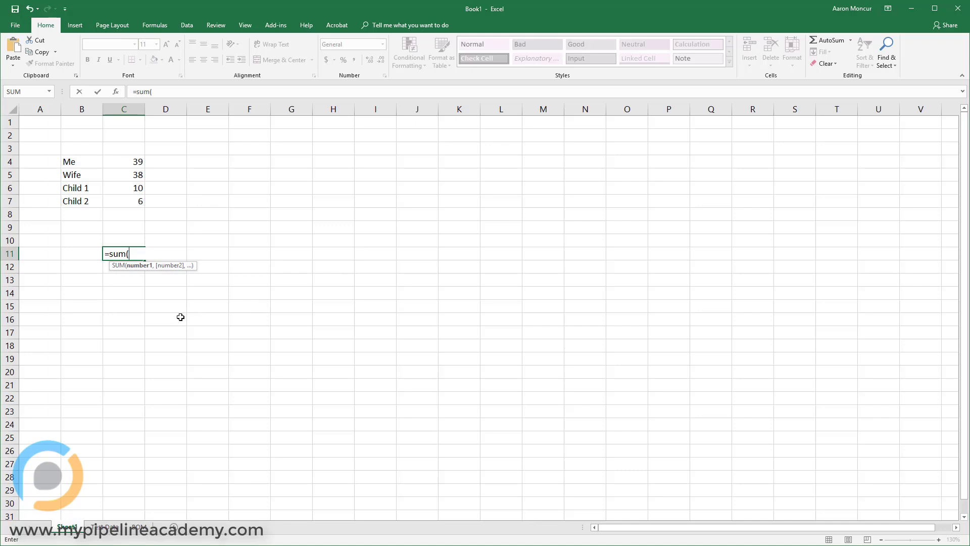
{"action": "mouse_move", "coordinate": [137, 286]}
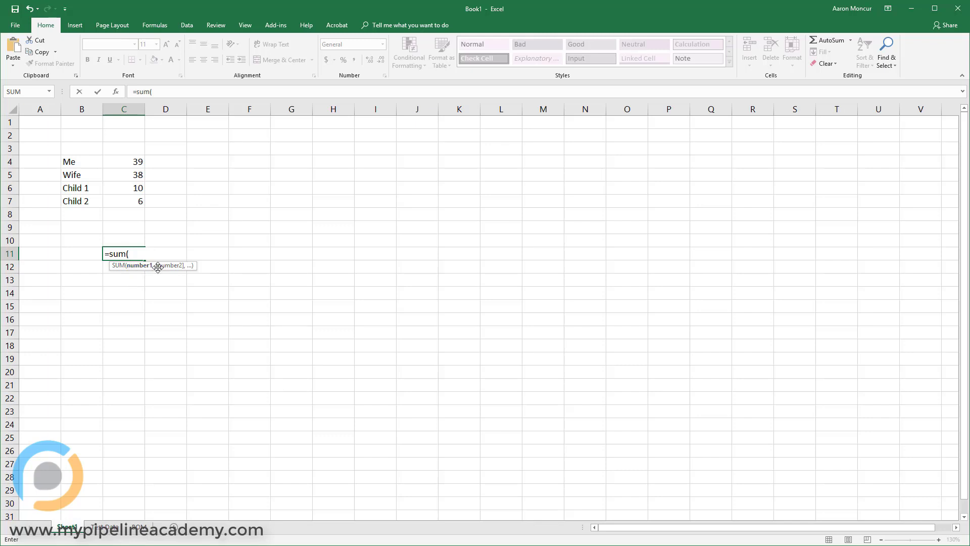
{"action": "mouse_move", "coordinate": [290, 254]}
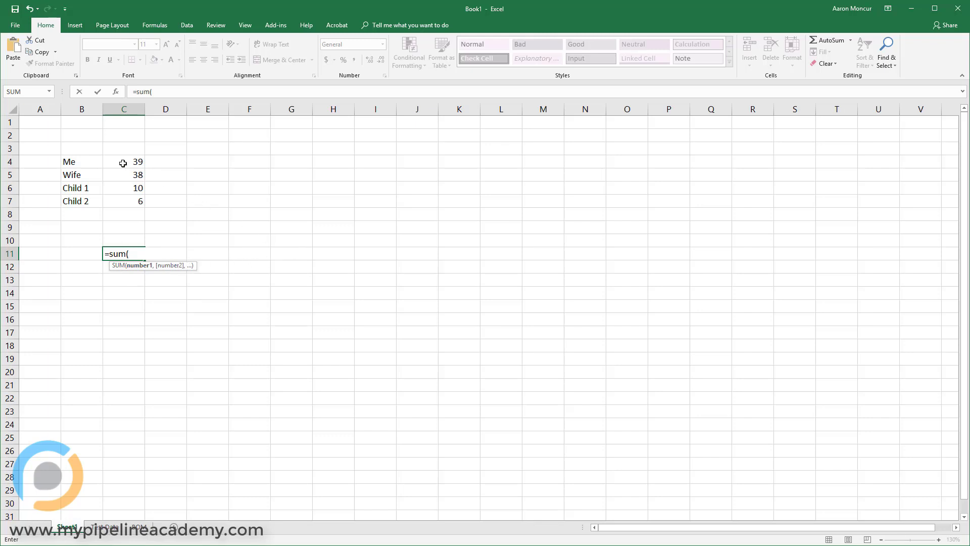
{"action": "mouse_move", "coordinate": [127, 185]}
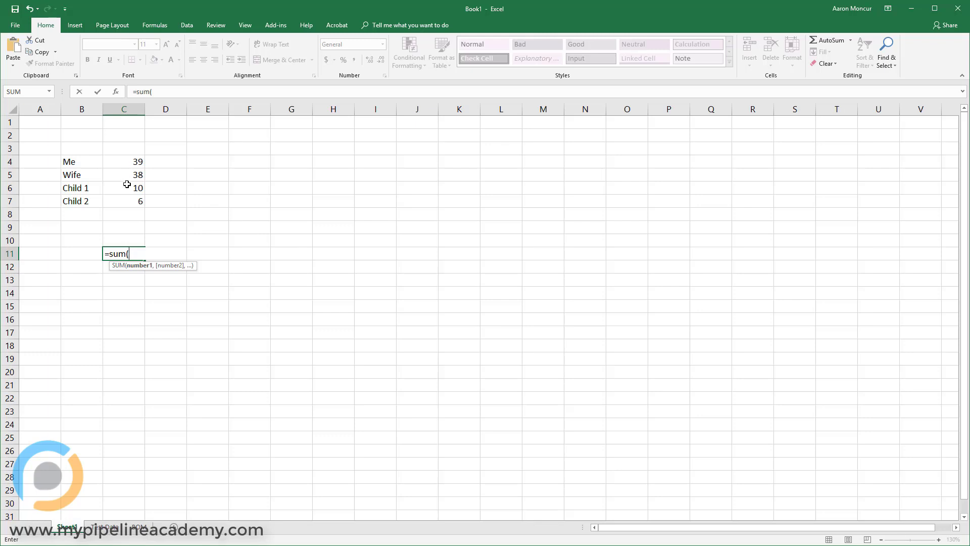
{"action": "mouse_move", "coordinate": [133, 179]}
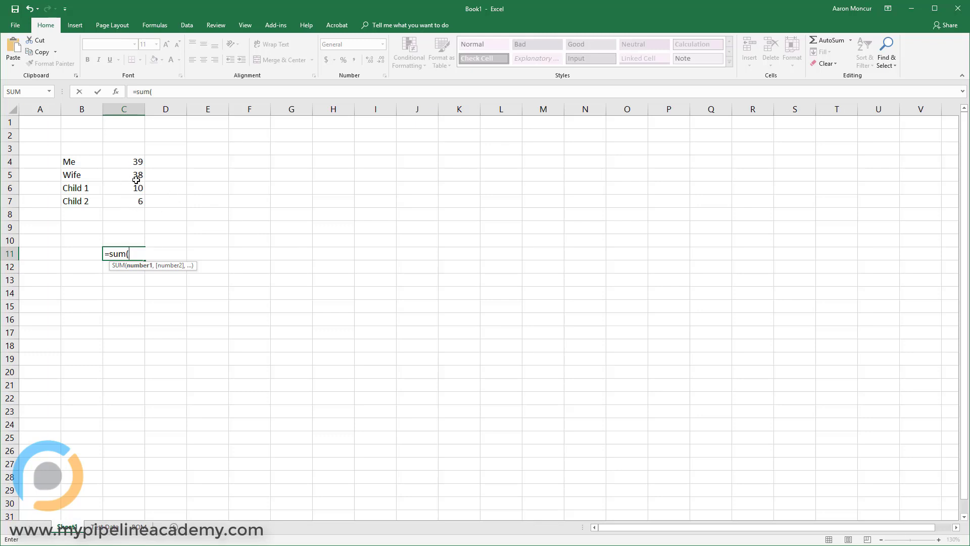
{"action": "left_click", "coordinate": [124, 161]}
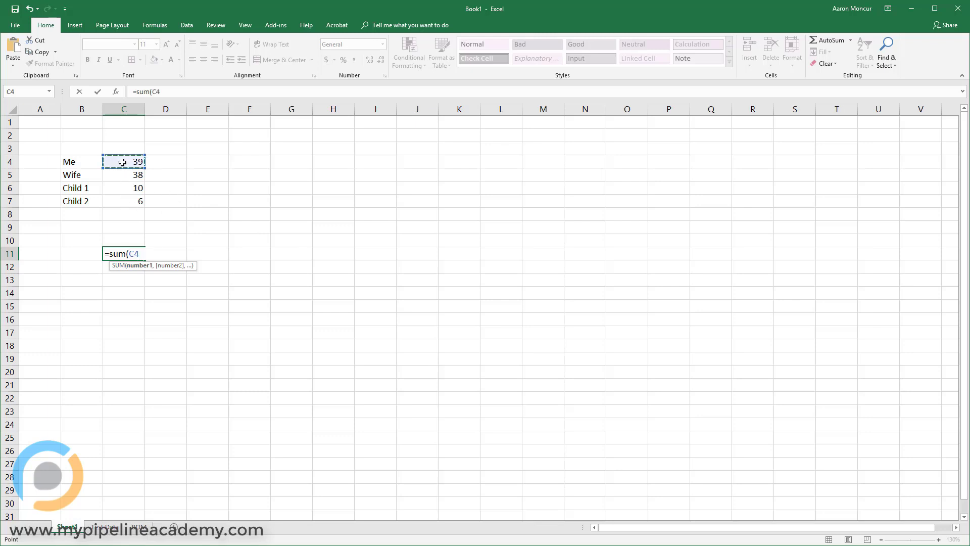
{"action": "left_click_drag", "start_coordinate": [123, 161], "coordinate": [121, 201]}
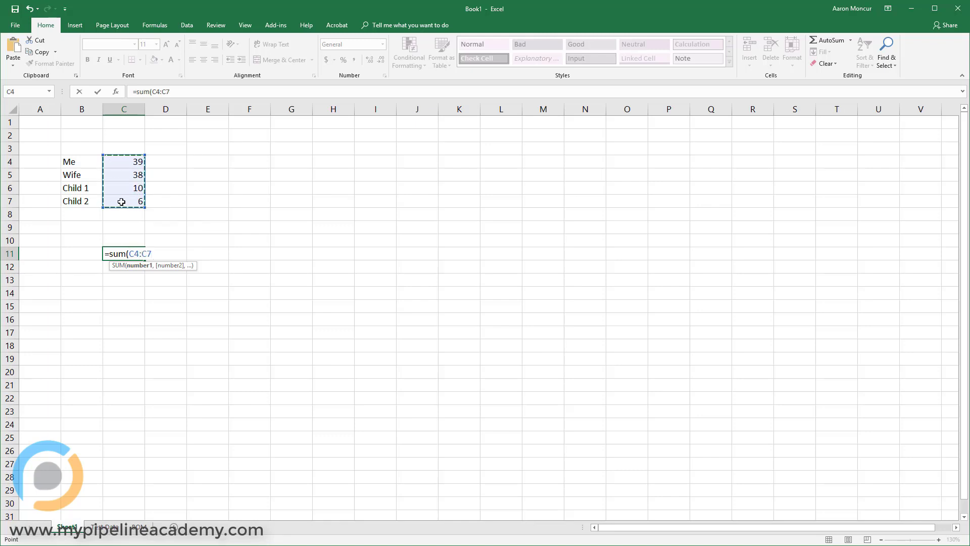
{"action": "type", "text": ")"}
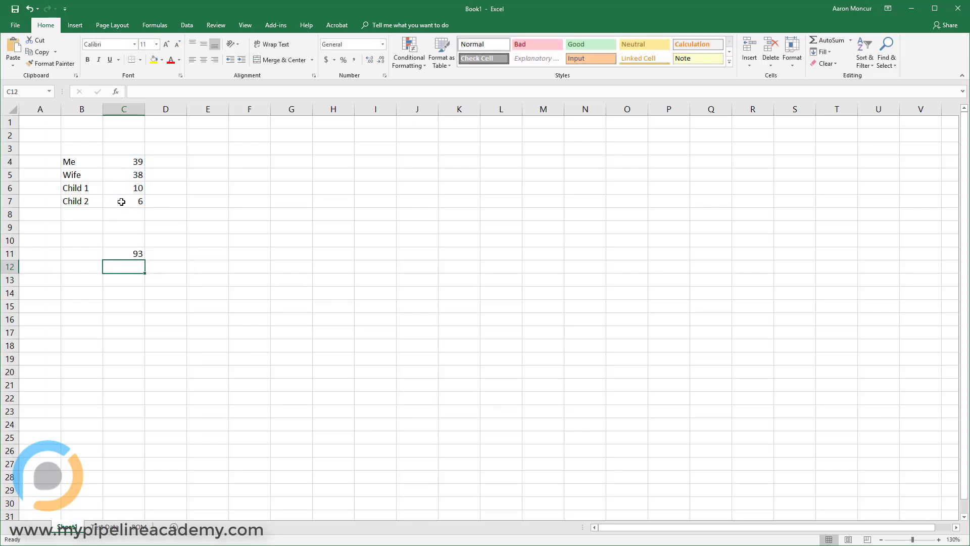
{"action": "left_click", "coordinate": [123, 253]}
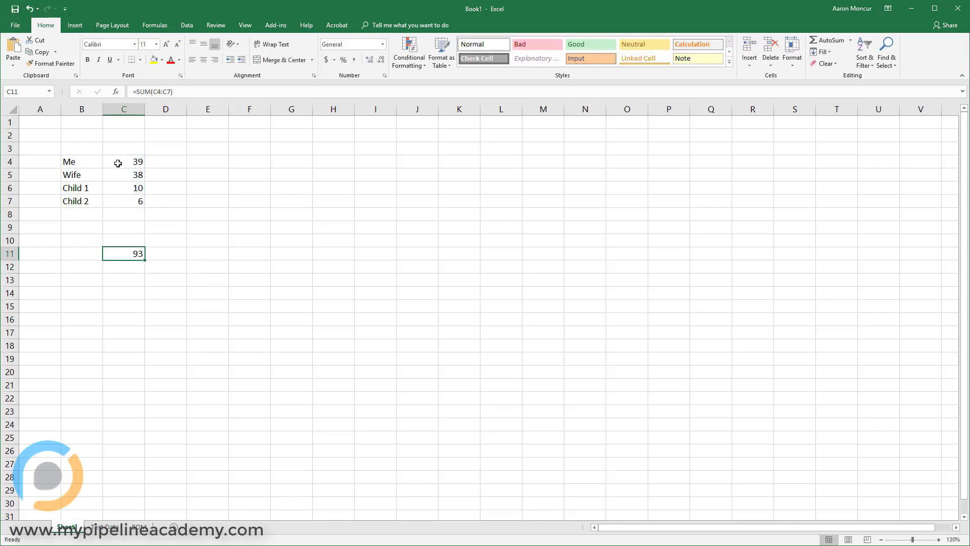
{"action": "left_click_drag", "start_coordinate": [123, 162], "coordinate": [124, 200]}
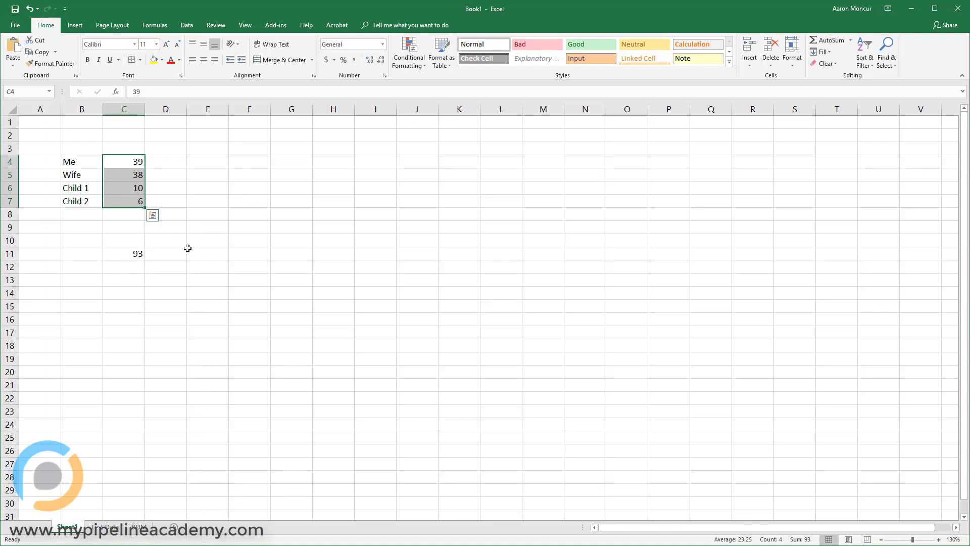
{"action": "left_click", "coordinate": [124, 253]}
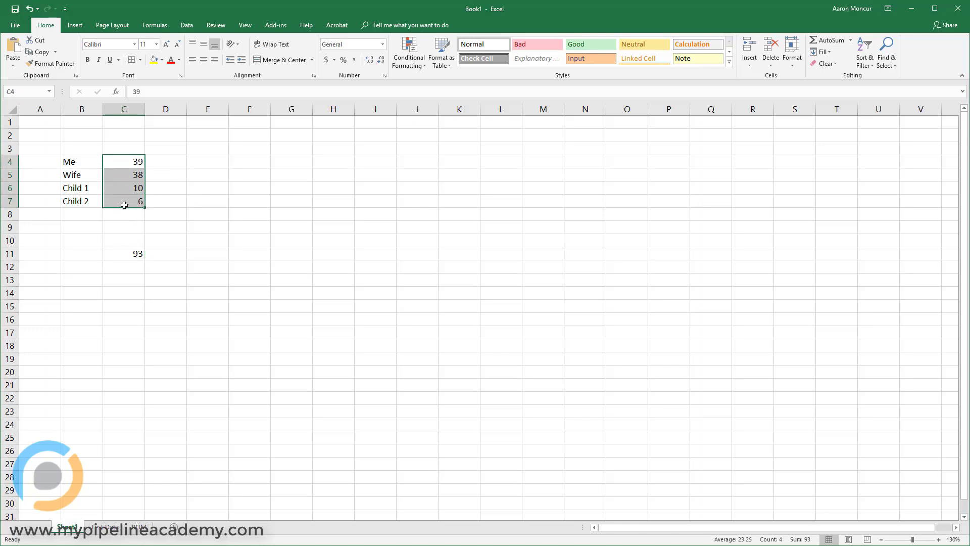
{"action": "left_click", "coordinate": [124, 175]}
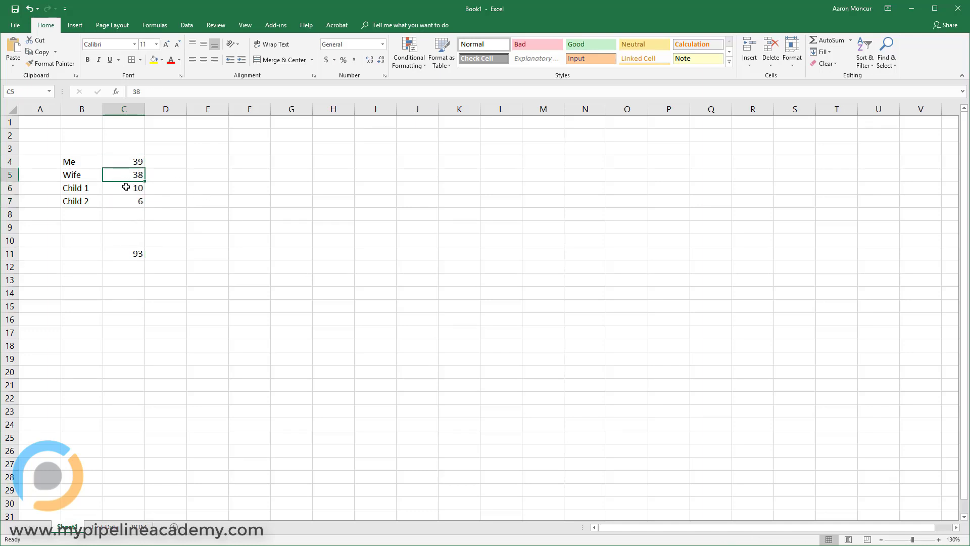
{"action": "left_click", "coordinate": [124, 162]}
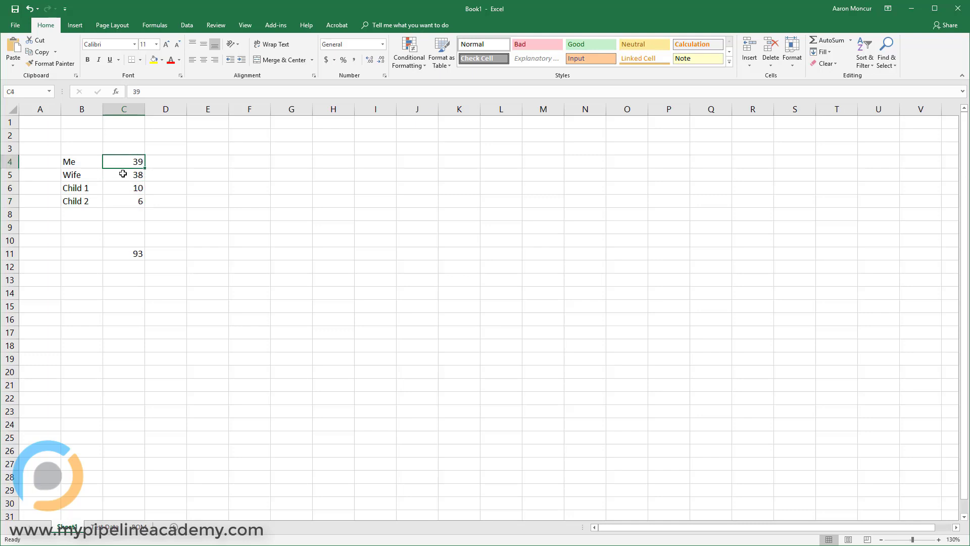
{"action": "left_click_drag", "start_coordinate": [124, 161], "coordinate": [124, 201]}
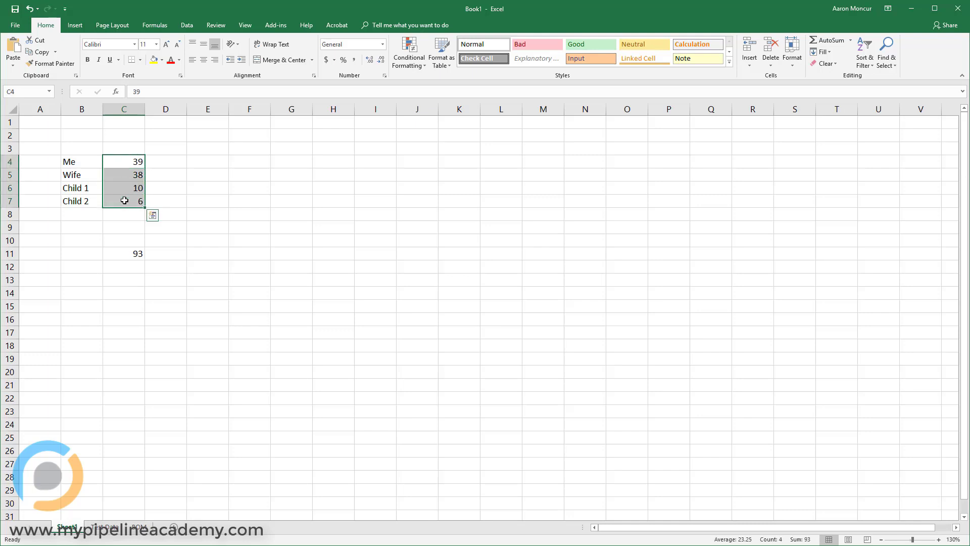
{"action": "left_click", "coordinate": [124, 253]}
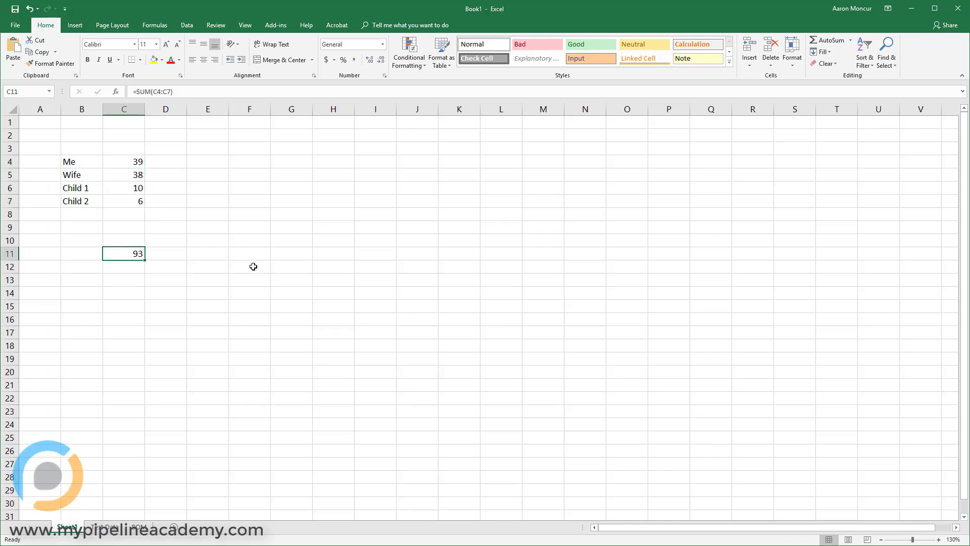
{"action": "left_click", "coordinate": [249, 266]}
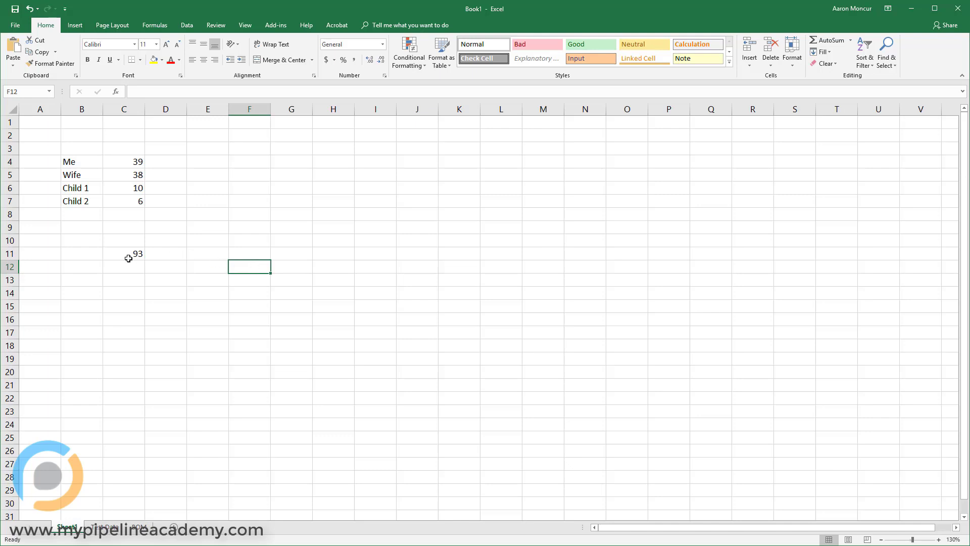
{"action": "left_click", "coordinate": [124, 253]}
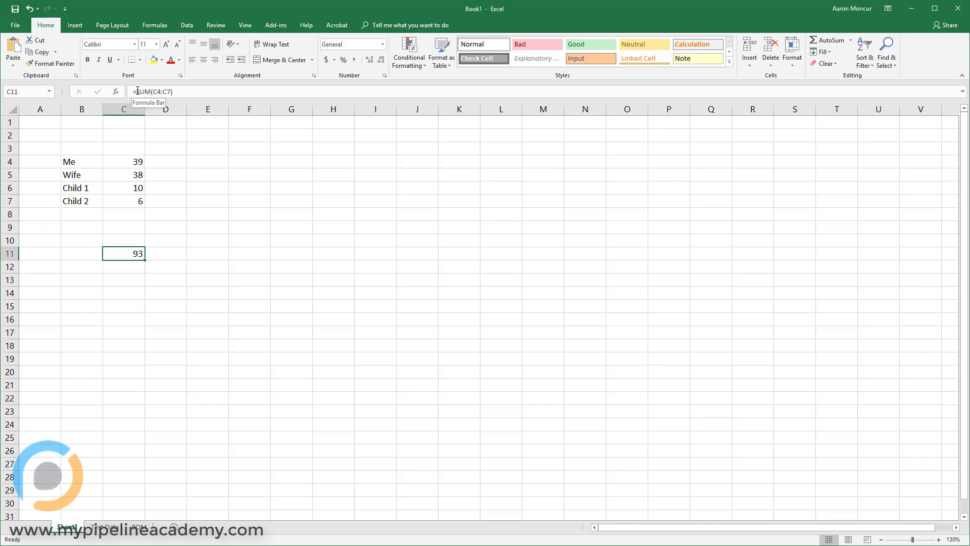
{"action": "mouse_move", "coordinate": [119, 190]}
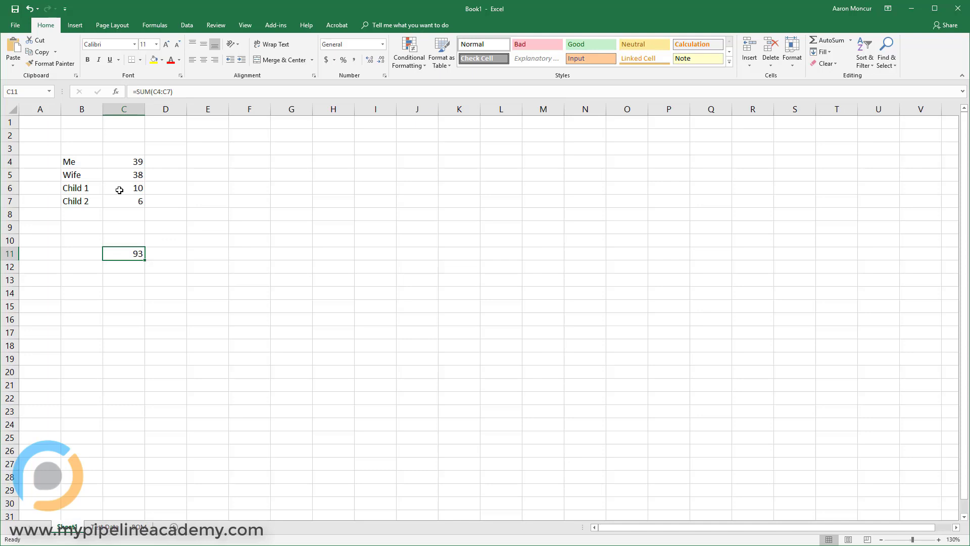
{"action": "mouse_move", "coordinate": [122, 188]}
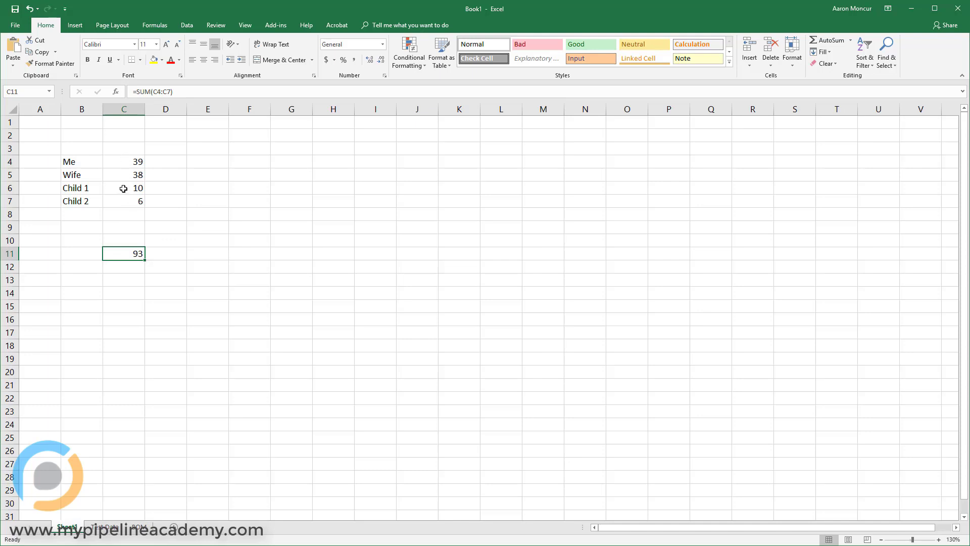
{"action": "left_click", "coordinate": [124, 188]}
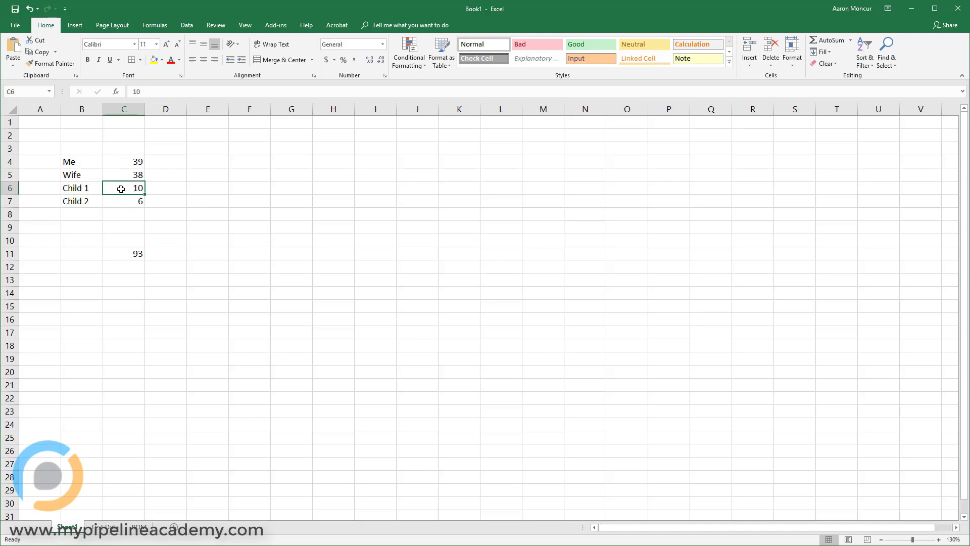
{"action": "left_click", "coordinate": [123, 253]}
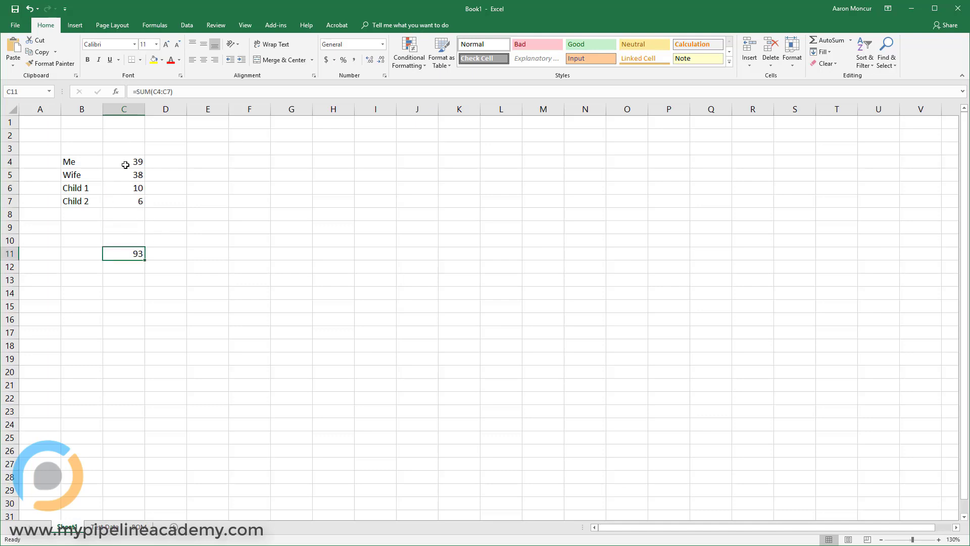
{"action": "double_click", "coordinate": [123, 253]}
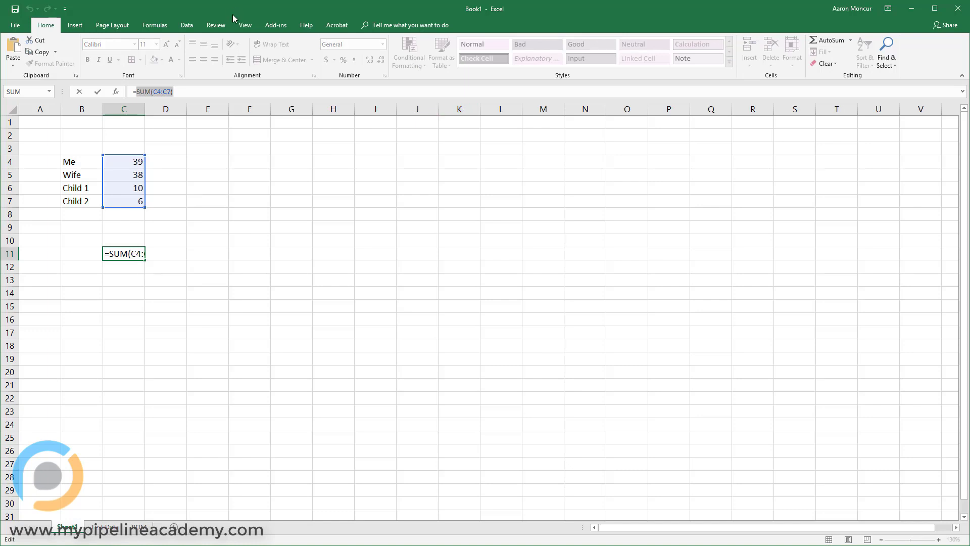
{"action": "mouse_move", "coordinate": [120, 190]}
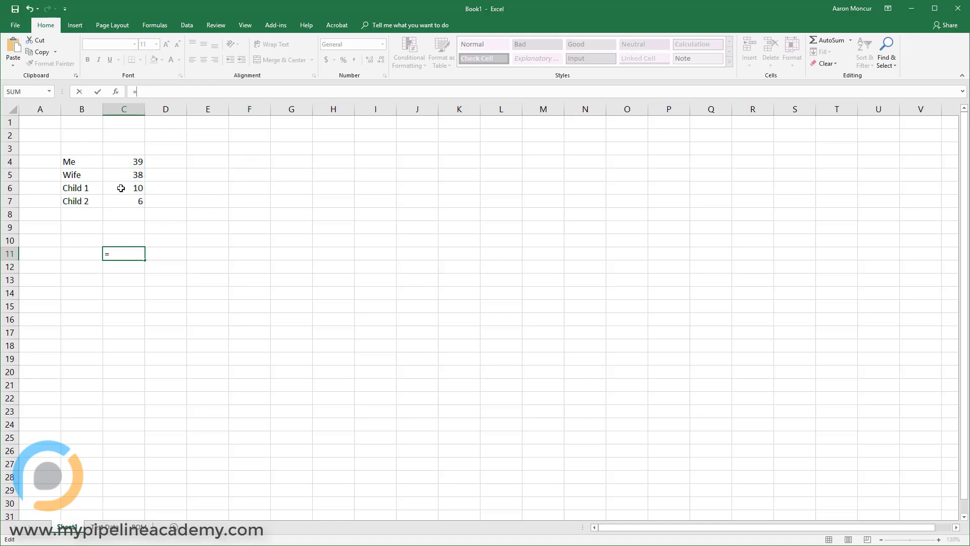
Step: Make C11 compute =C6^2, Child 1's age squared, showing 100
{"action": "left_click", "coordinate": [124, 188]}
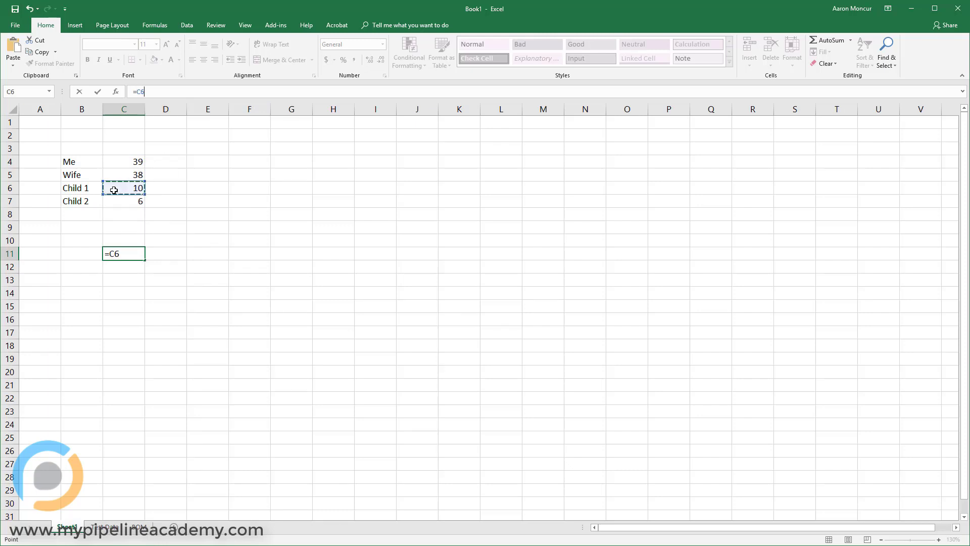
{"action": "type", "text": "^"}
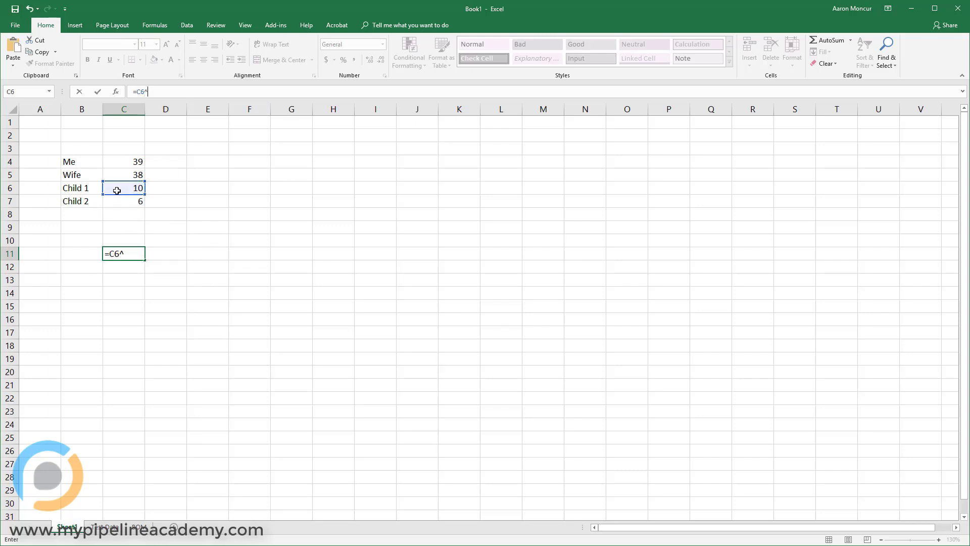
{"action": "type", "text": "2"}
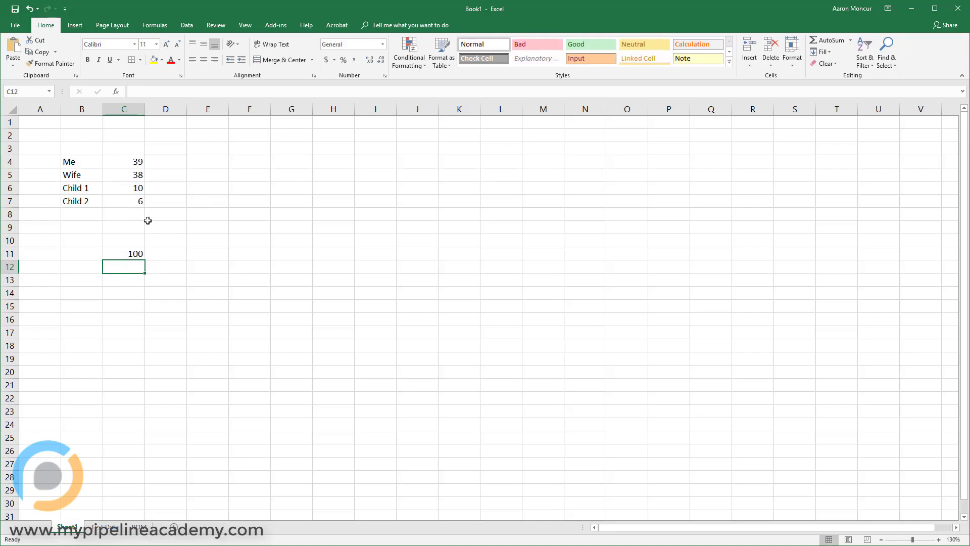
Step: Rewrite C11 as =SUM(C4:C5,C7,C6^2), giving 183
{"action": "left_click", "coordinate": [124, 253]}
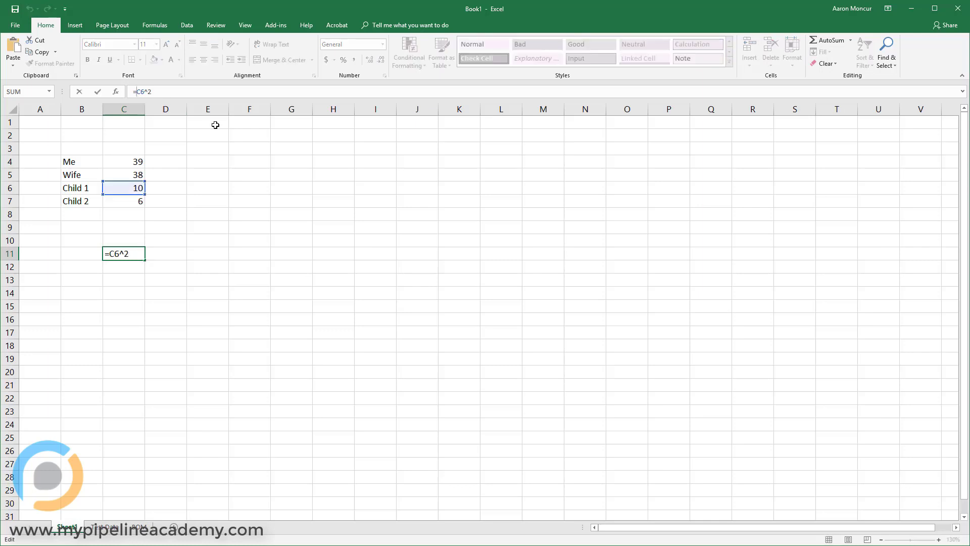
{"action": "type", "text": "=sum("}
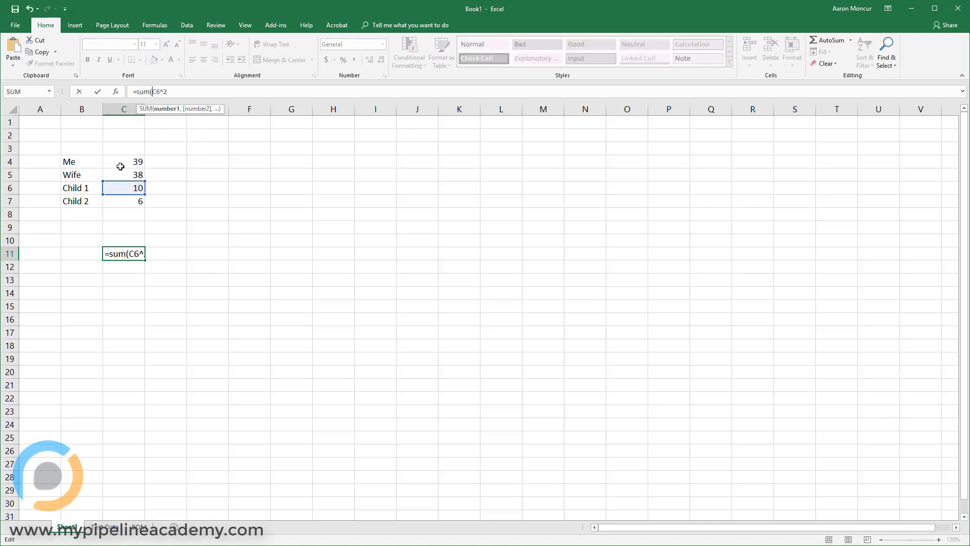
{"action": "mouse_move", "coordinate": [114, 160]}
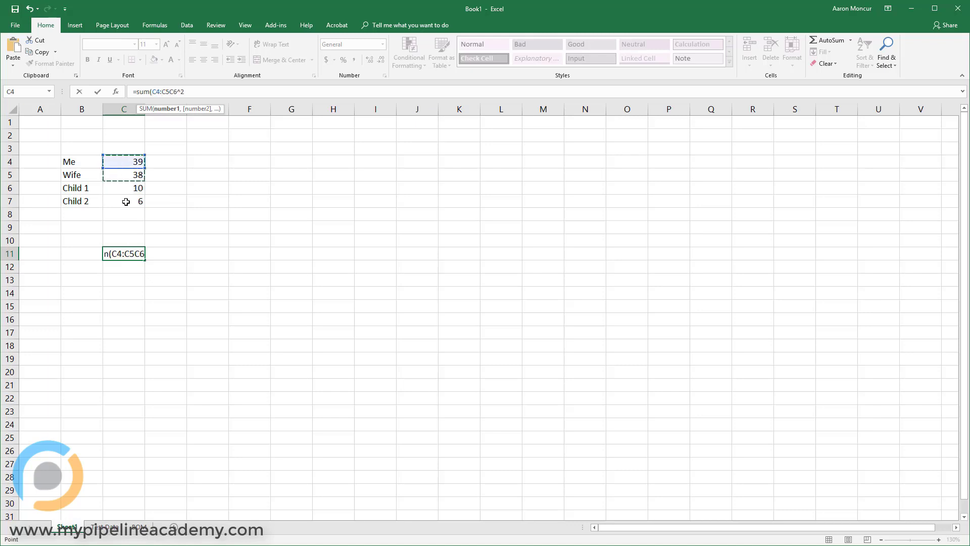
{"action": "left_click", "coordinate": [124, 201]}
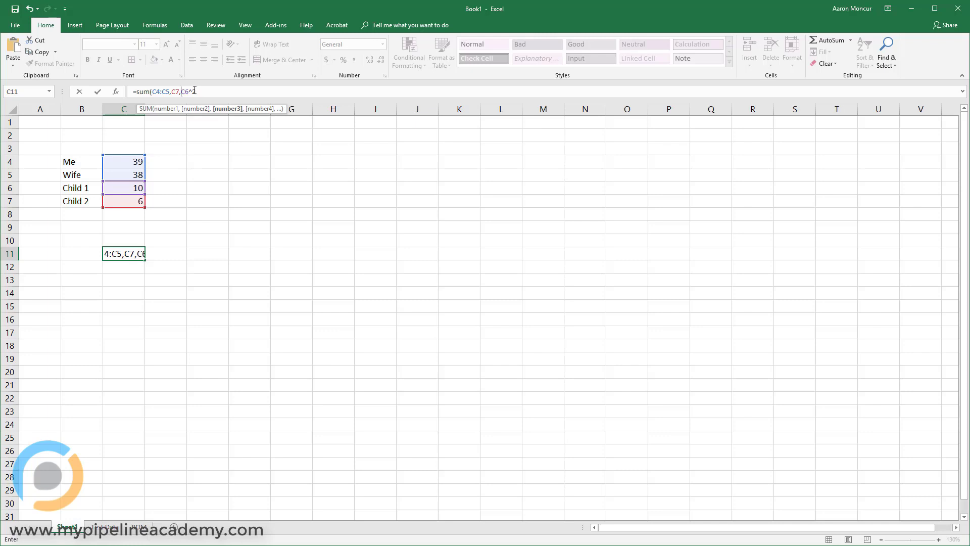
{"action": "type", "text": "^2"}
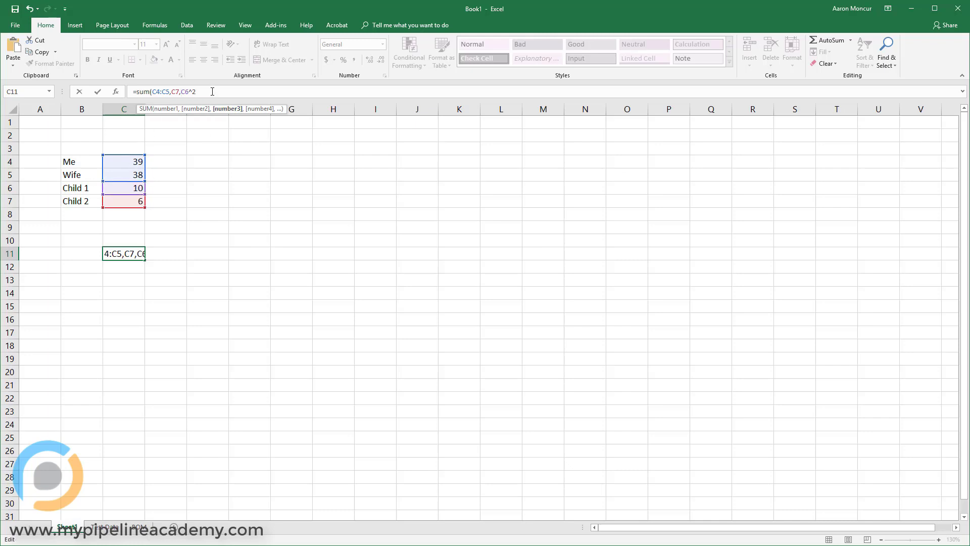
{"action": "type", "text": ")"}
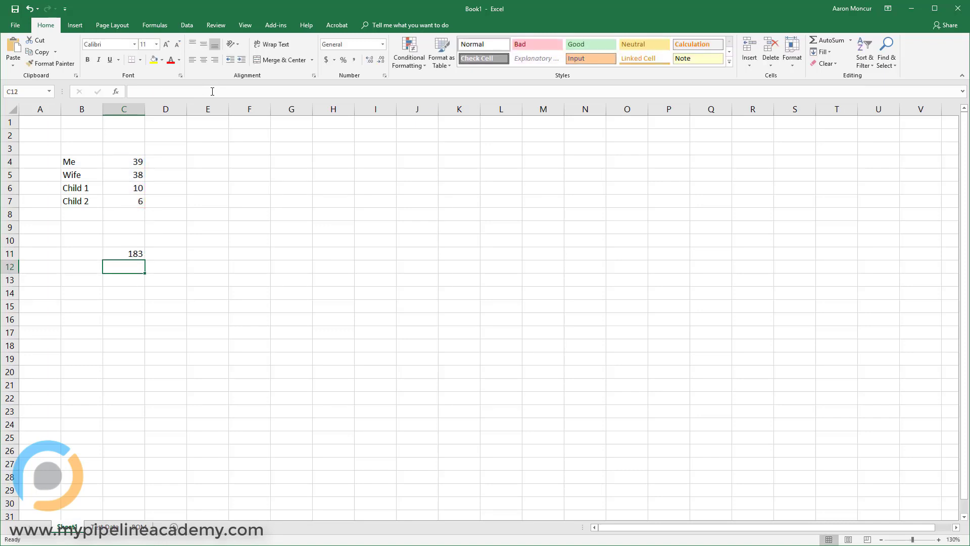
Step: Wrap C11's SUM in SQRT as =SQRT(SUM(C4:C5,C7,C6^2)), fixing the extra parenthesis
{"action": "left_click", "coordinate": [123, 254]}
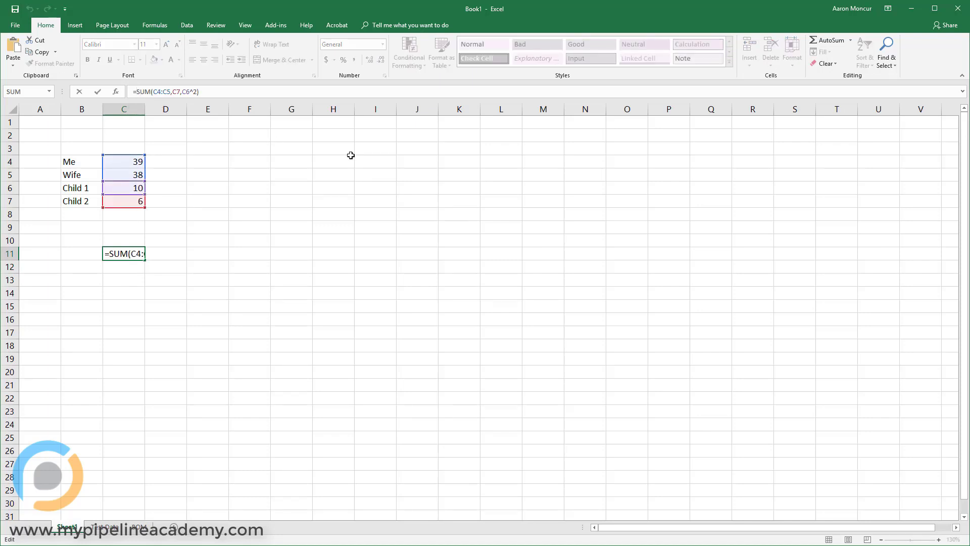
{"action": "type", "text": "sq"}
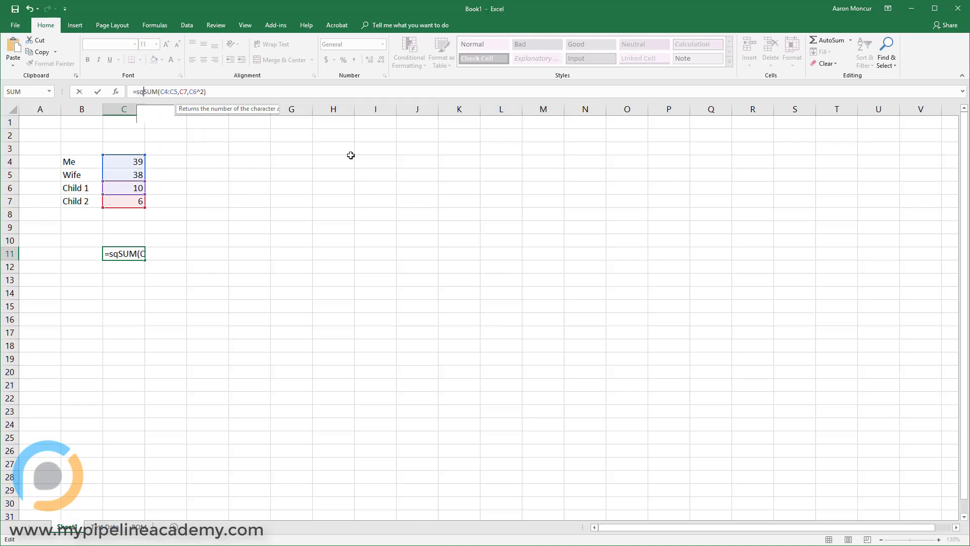
{"action": "type", "text": "r"}
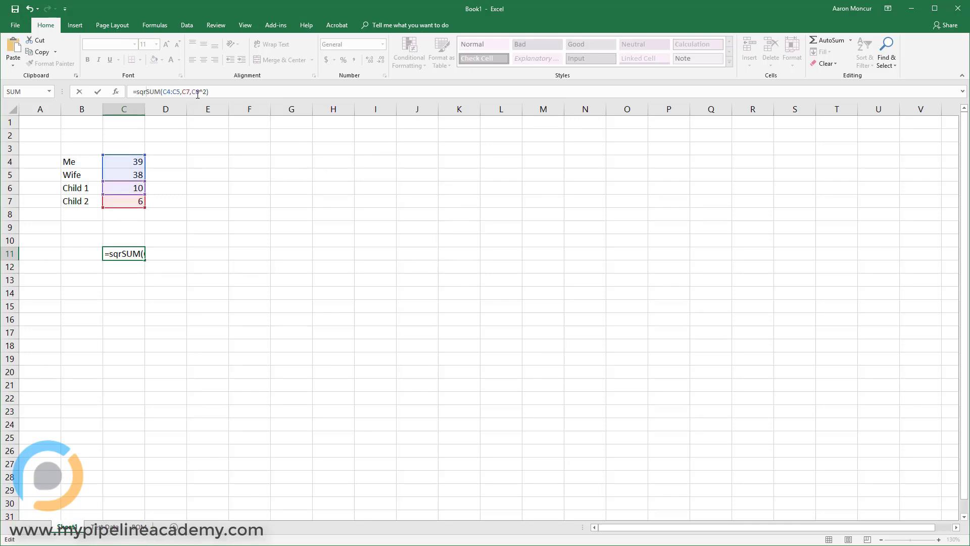
{"action": "type", "text": "t("}
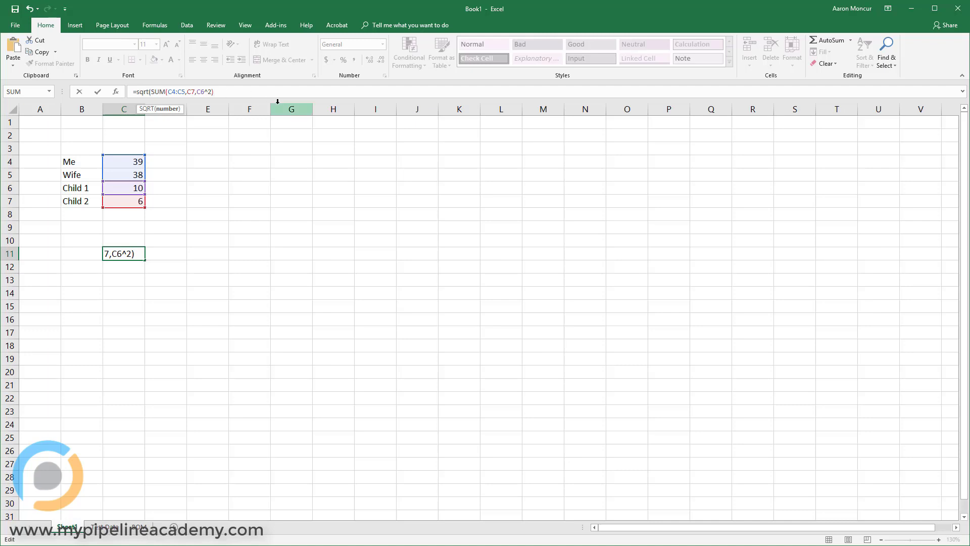
{"action": "type", "text": ")"}
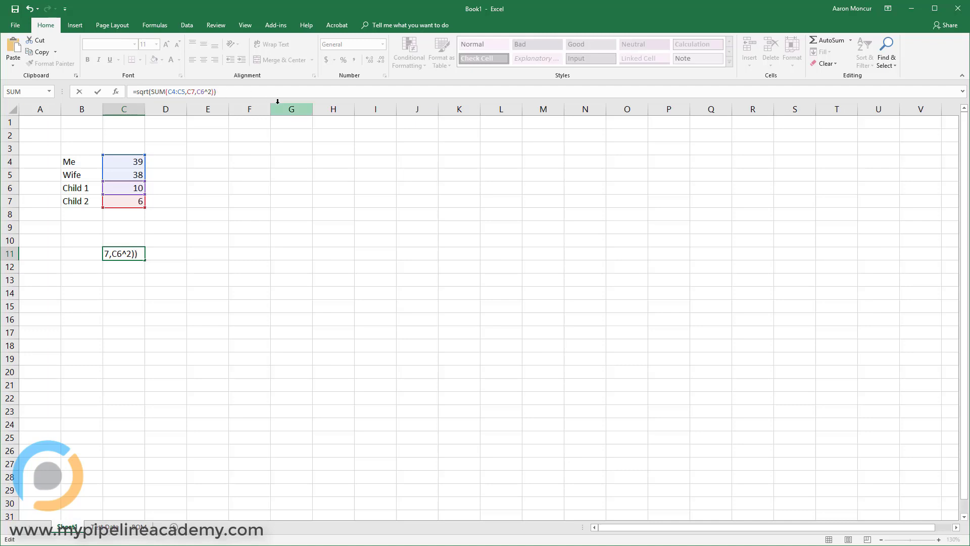
{"action": "key", "text": "Backspace"}
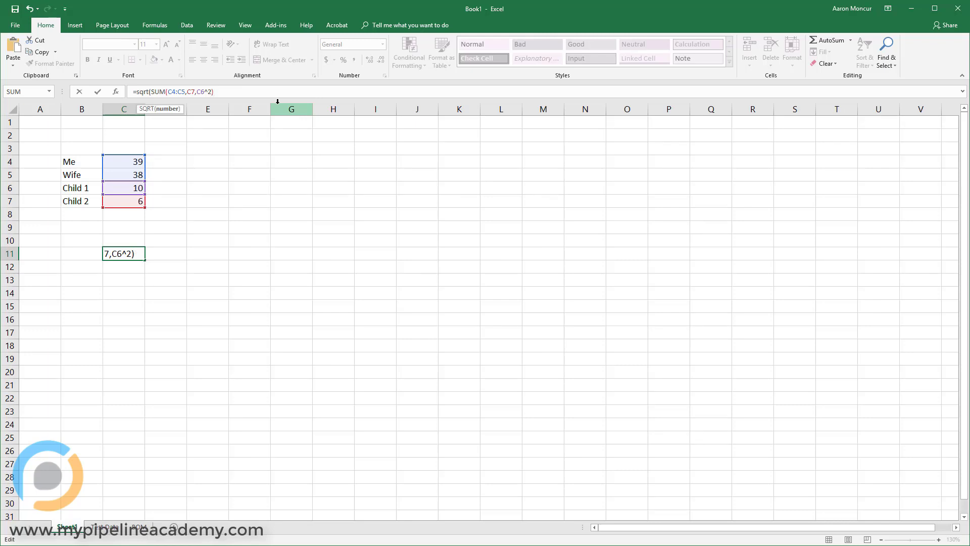
{"action": "type", "text": ")"}
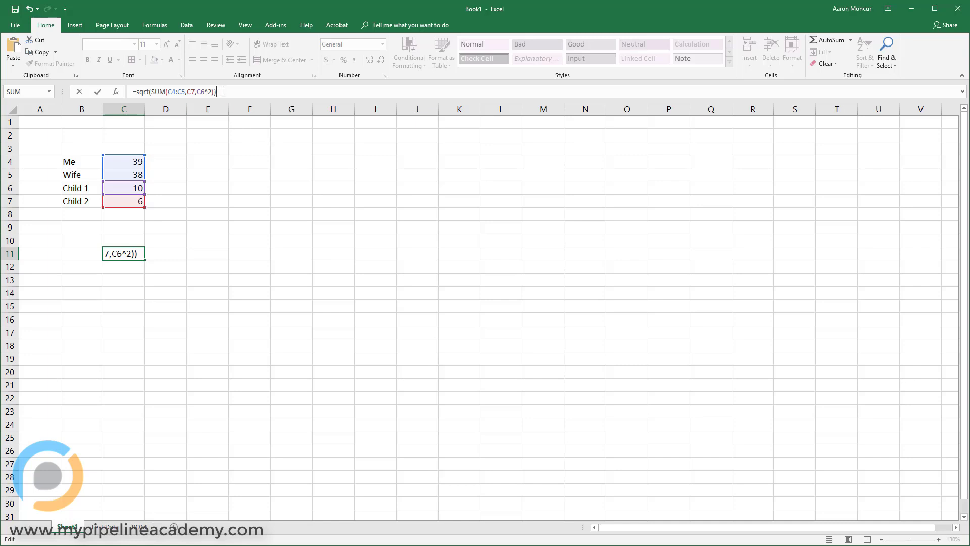
{"action": "mouse_move", "coordinate": [243, 201]}
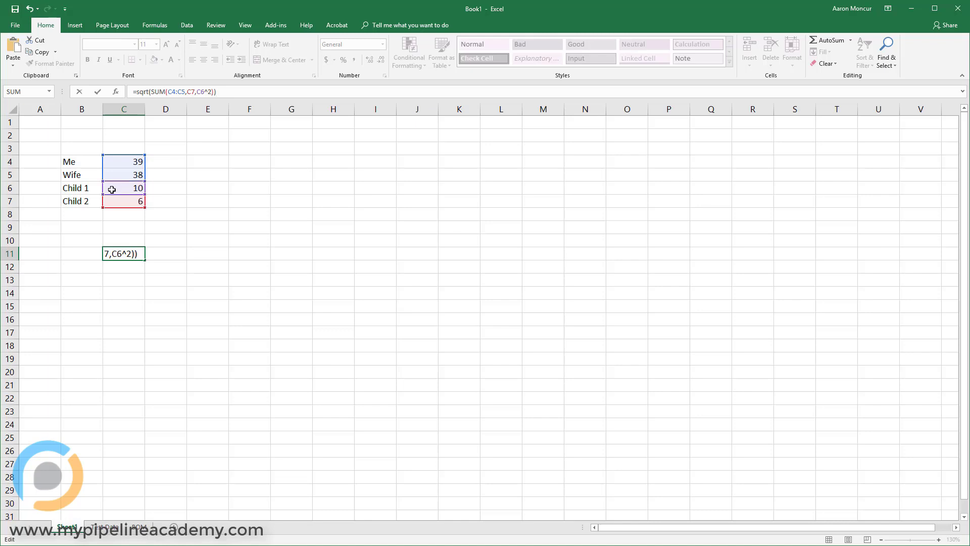
{"action": "mouse_move", "coordinate": [177, 187]}
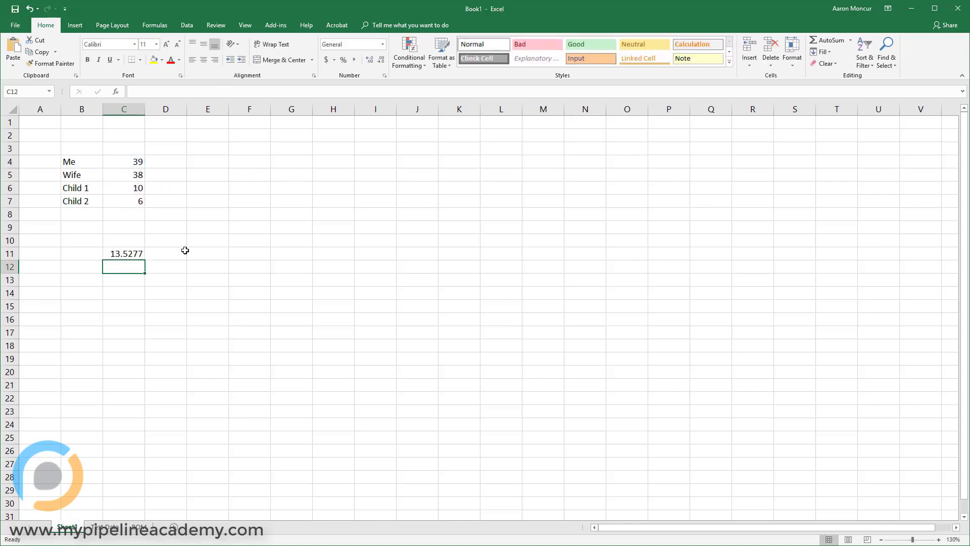
Step: Clear the square-root formula (13.5277) from C11, leaving only the four ages
{"action": "left_click", "coordinate": [124, 253]}
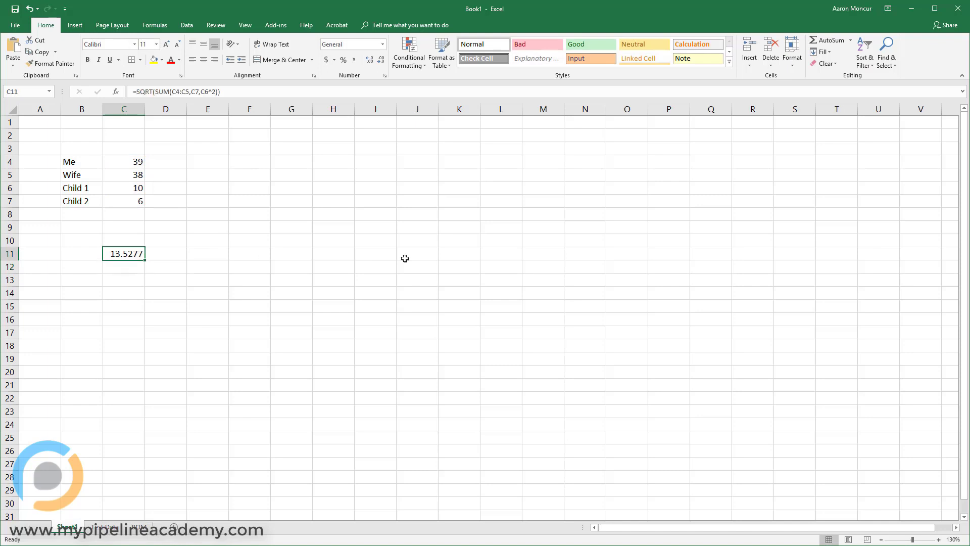
{"action": "mouse_move", "coordinate": [397, 261]}
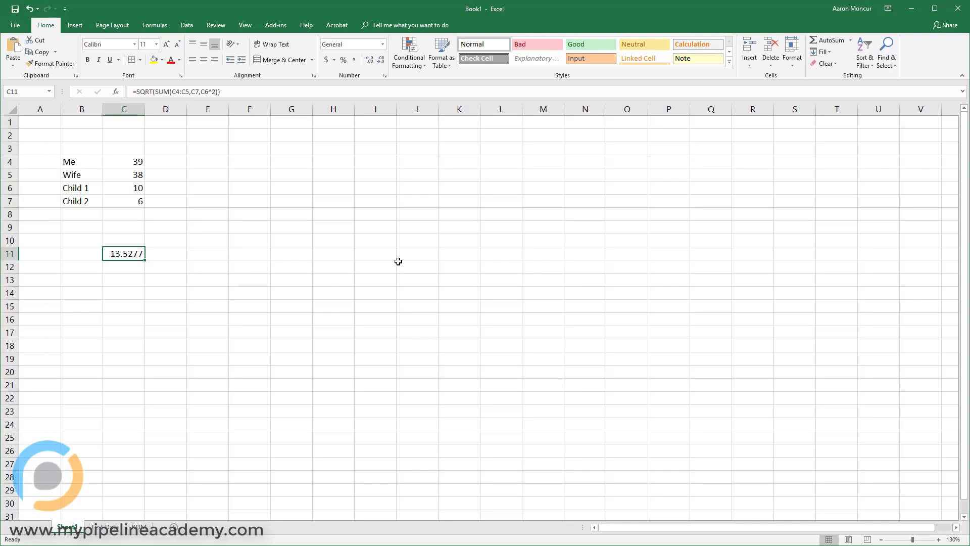
{"action": "key", "text": "Delete"}
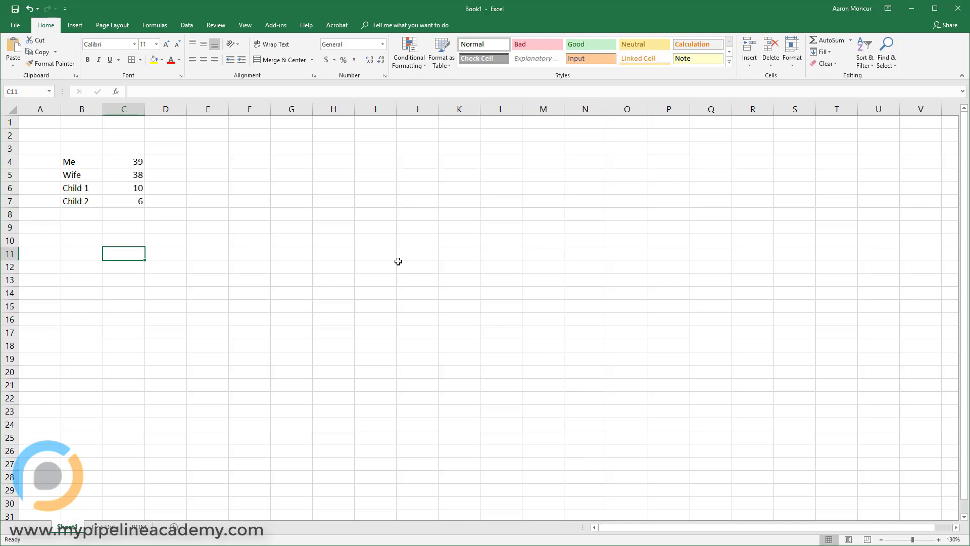
{"action": "mouse_move", "coordinate": [87, 161]}
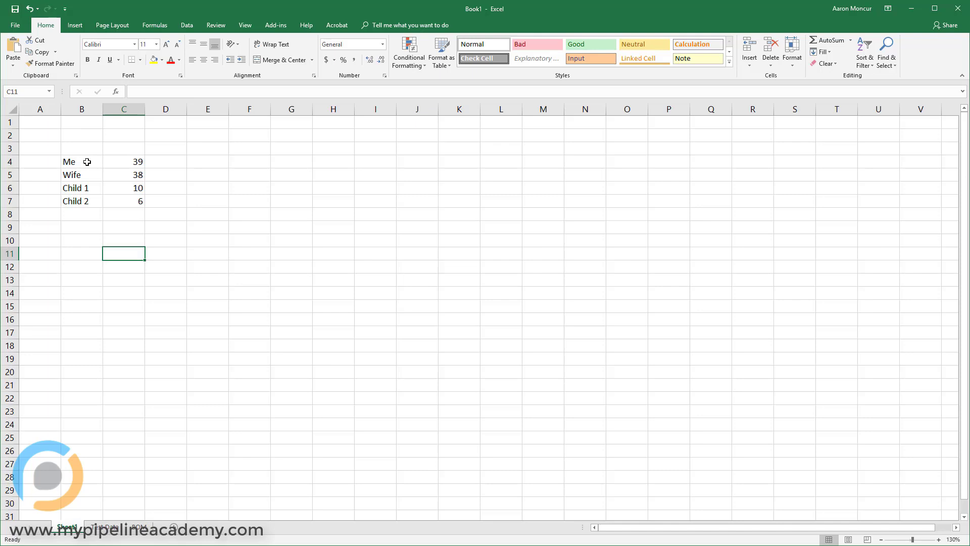
{"action": "mouse_move", "coordinate": [99, 183]}
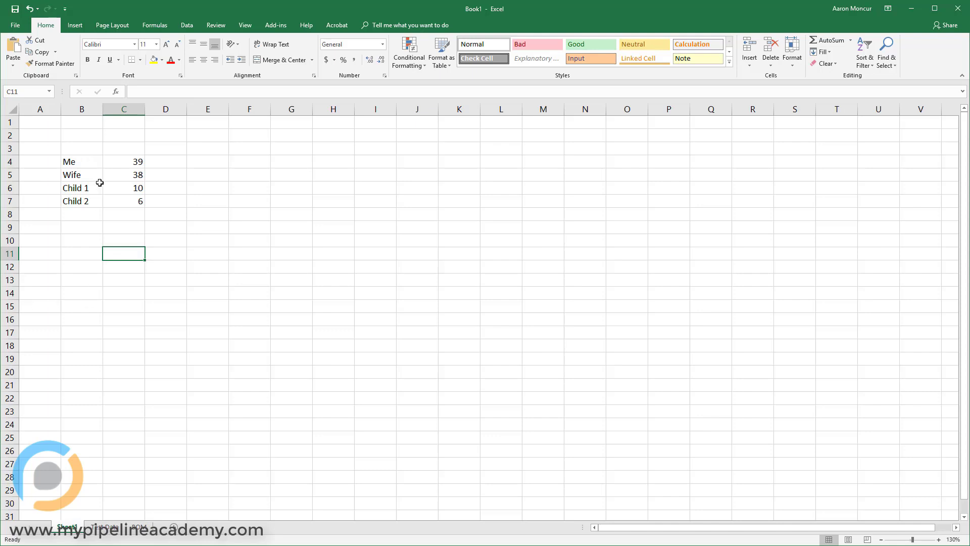
{"action": "mouse_move", "coordinate": [83, 161]}
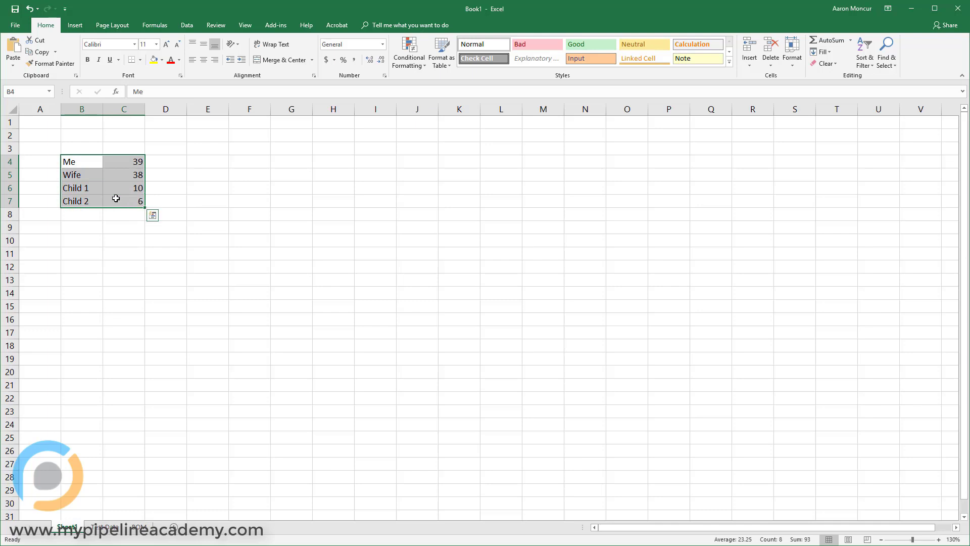
Step: Delete the family age list and enter 'Part 1' in C4 to begin the parts list
{"action": "key", "text": "Delete"}
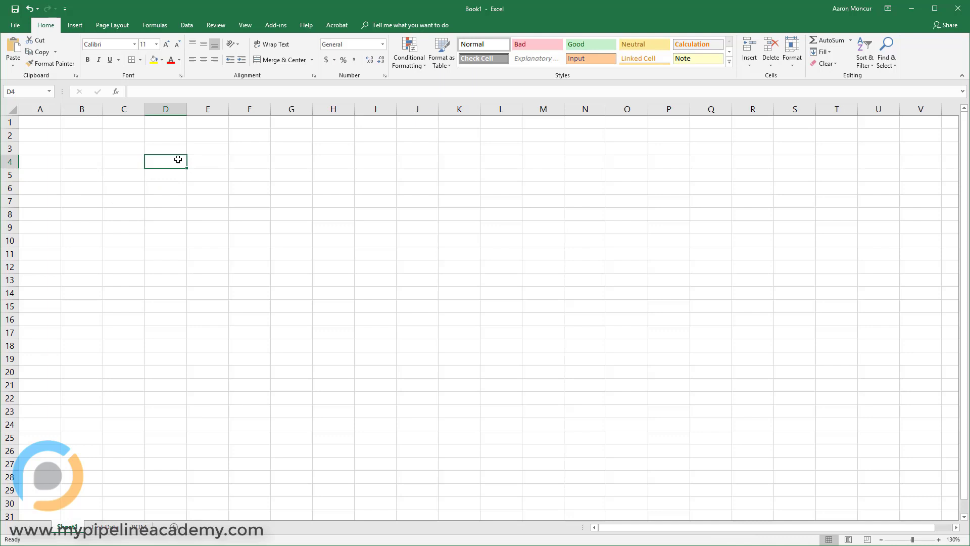
{"action": "mouse_move", "coordinate": [215, 206]}
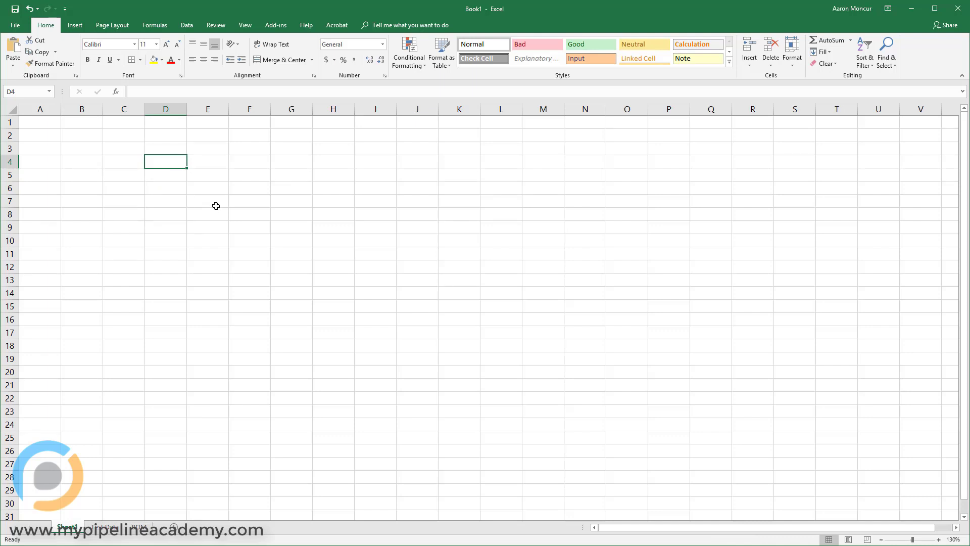
{"action": "left_click", "coordinate": [124, 162]}
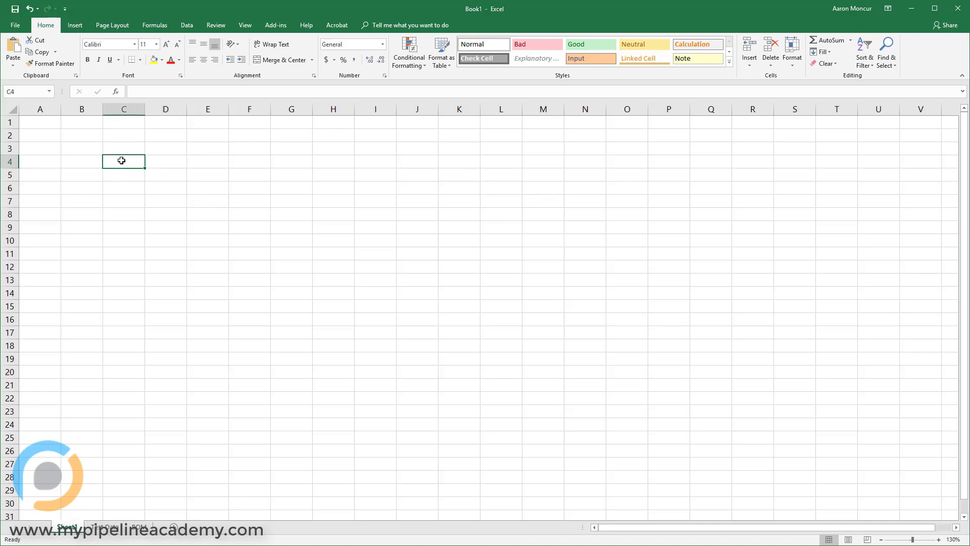
{"action": "type", "text": "Part 1"}
{"action": "left_click", "coordinate": [123, 187]}
{"action": "type", "text": "Part 3"}
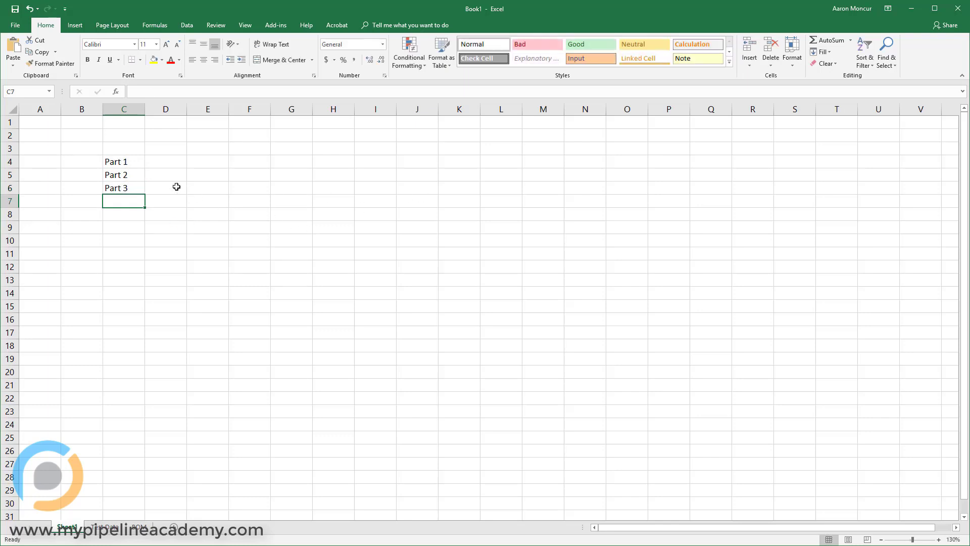
{"action": "mouse_move", "coordinate": [135, 162]}
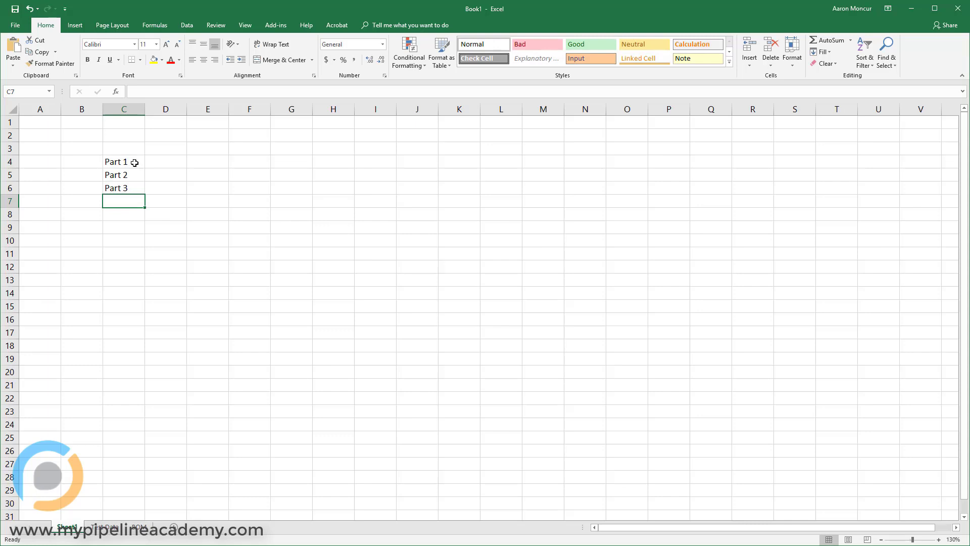
Step: Fill the series from Part 1, Part 2, Part 3 down column C to Part 18 in C21
{"action": "left_click_drag", "start_coordinate": [123, 162], "coordinate": [123, 187]}
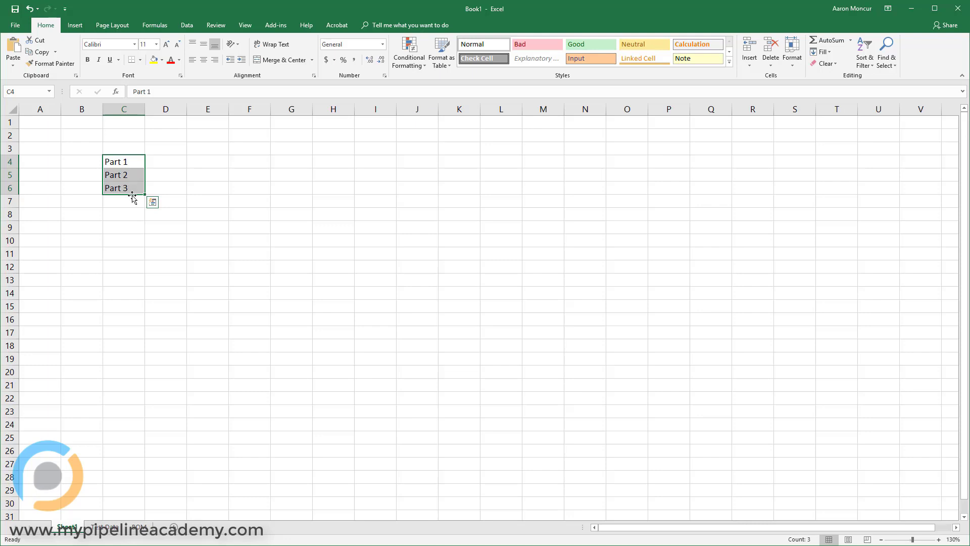
{"action": "mouse_move", "coordinate": [140, 206]}
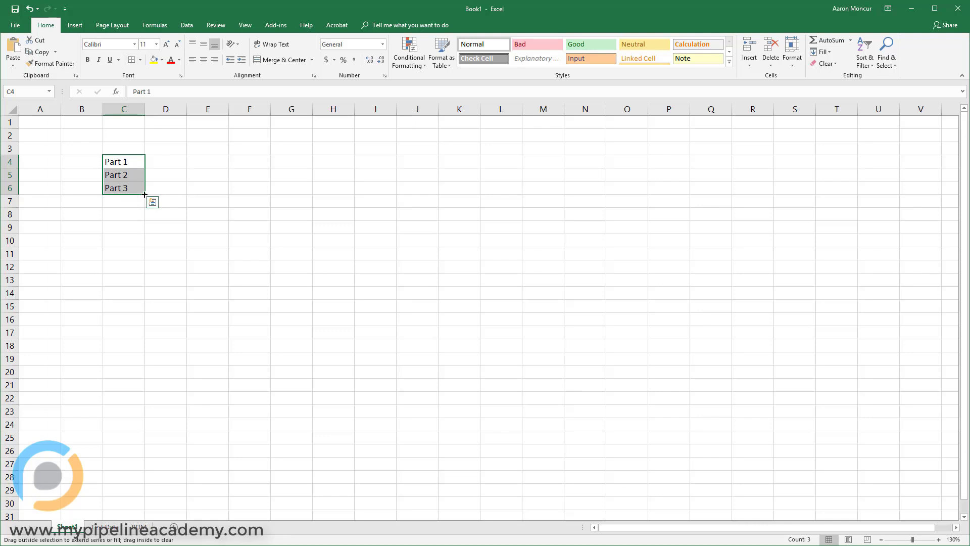
{"action": "left_click_drag", "start_coordinate": [144, 196], "coordinate": [144, 201]}
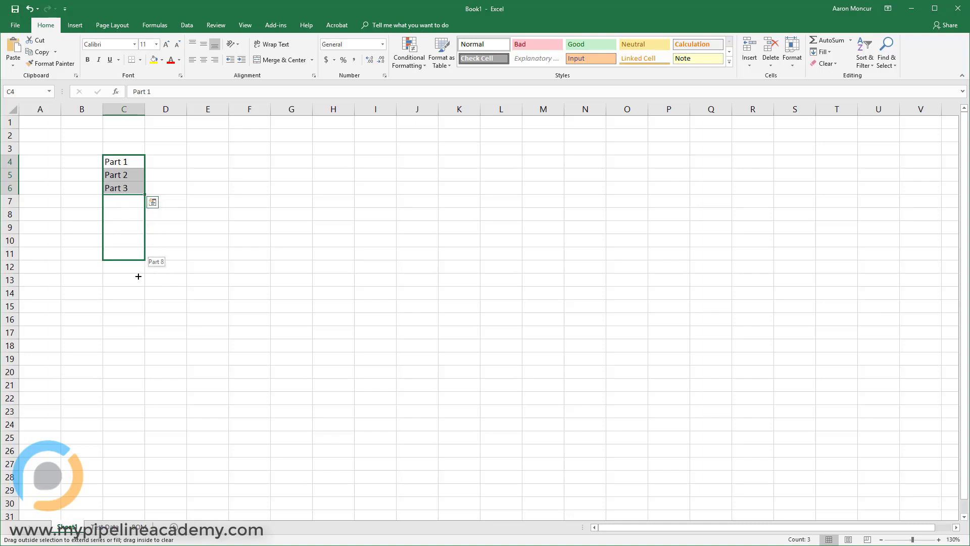
{"action": "left_click_drag", "start_coordinate": [138, 262], "coordinate": [130, 398]}
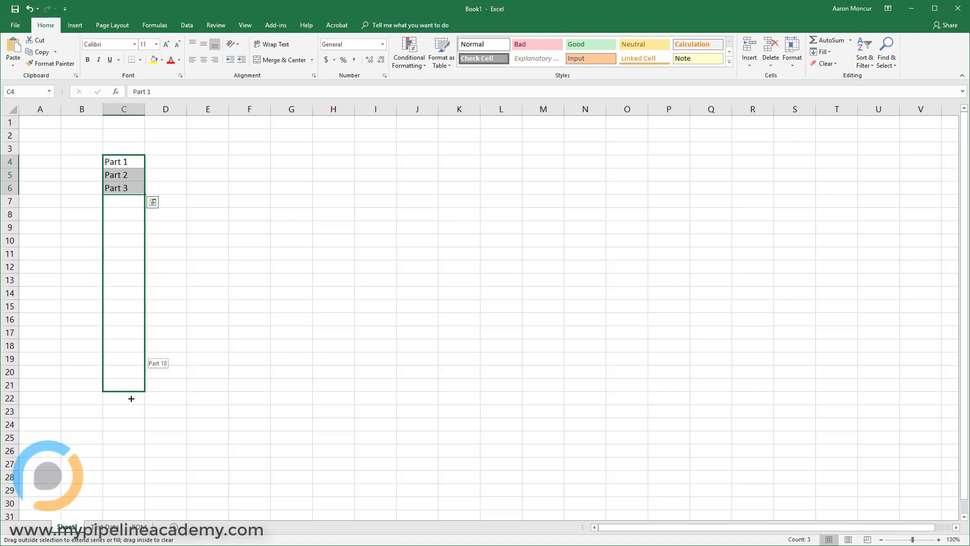
{"action": "left_click_drag", "start_coordinate": [124, 187], "coordinate": [123, 385]}
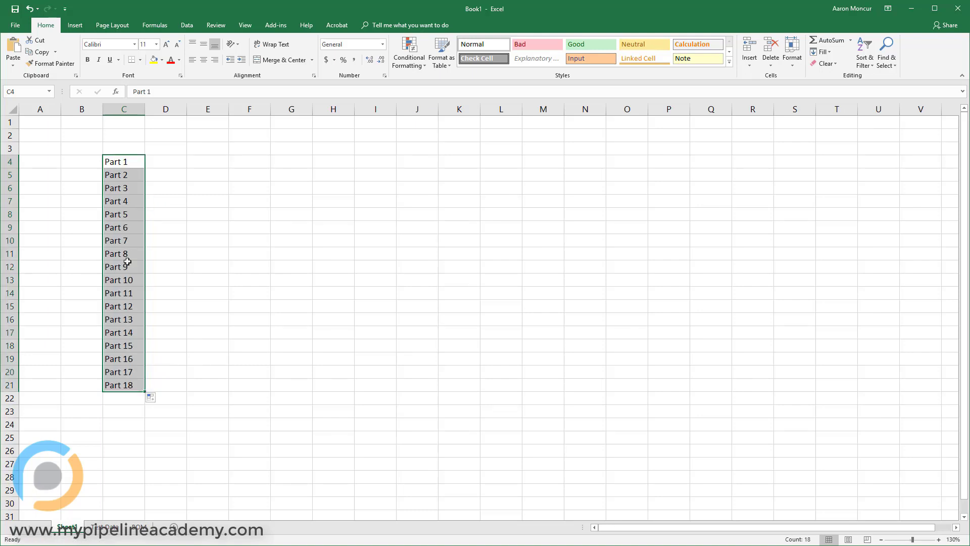
{"action": "mouse_move", "coordinate": [157, 193]}
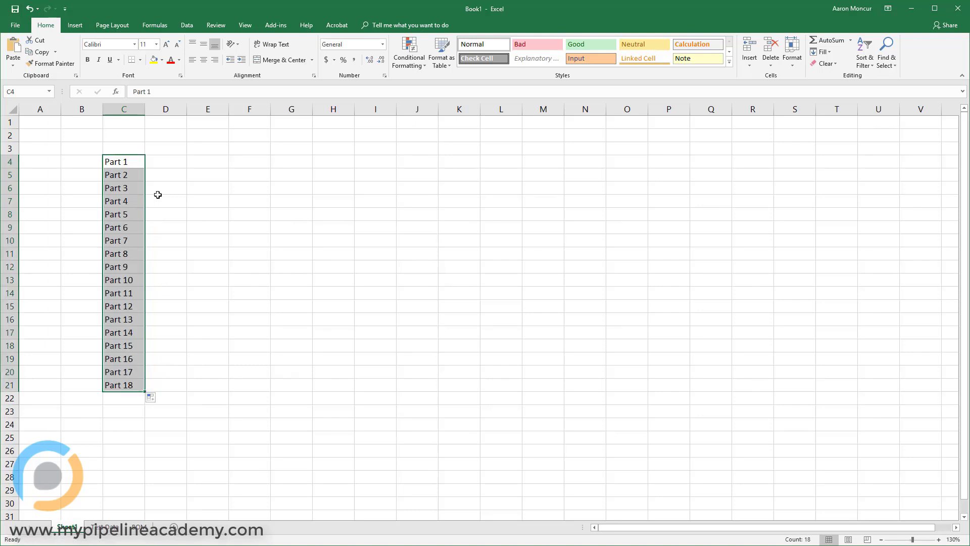
{"action": "mouse_move", "coordinate": [130, 228]}
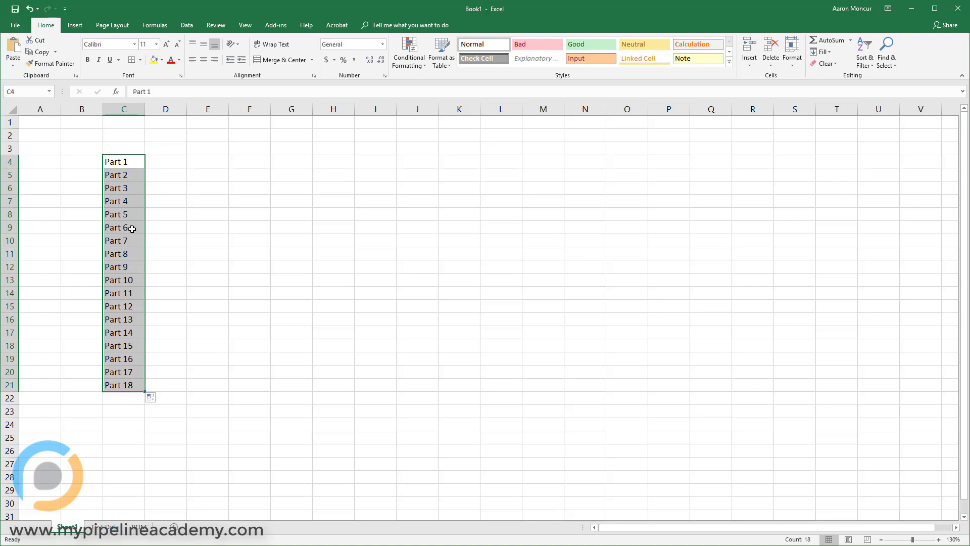
{"action": "mouse_move", "coordinate": [138, 334]}
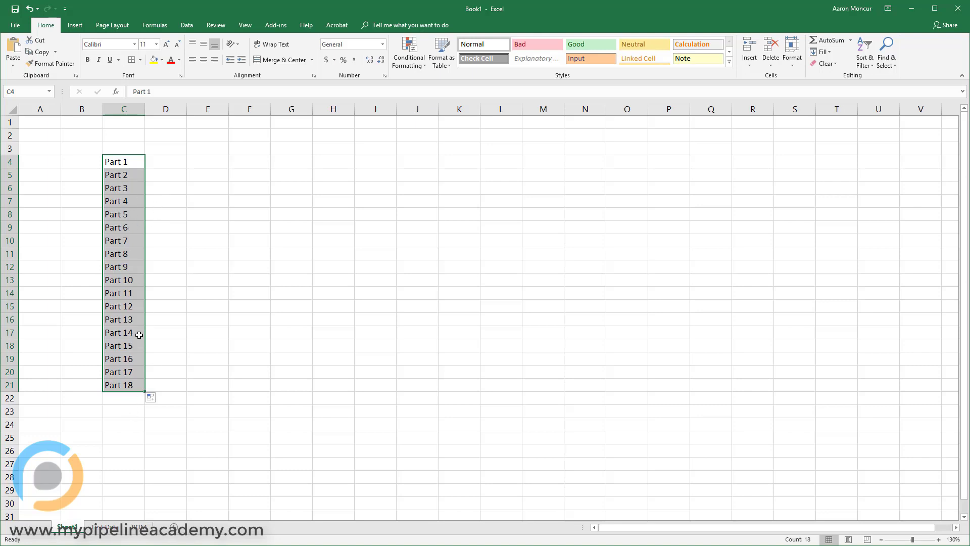
{"action": "mouse_move", "coordinate": [138, 442]}
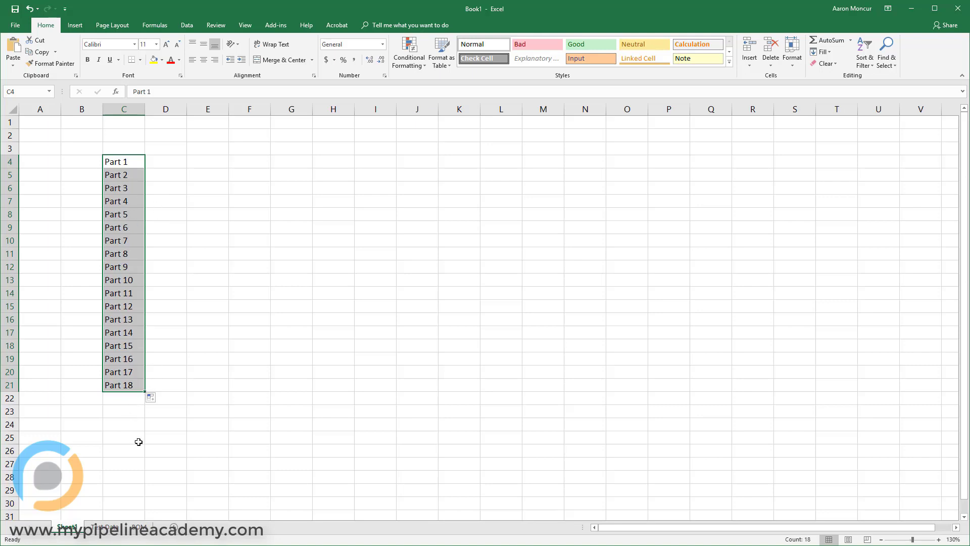
{"action": "mouse_move", "coordinate": [118, 353]}
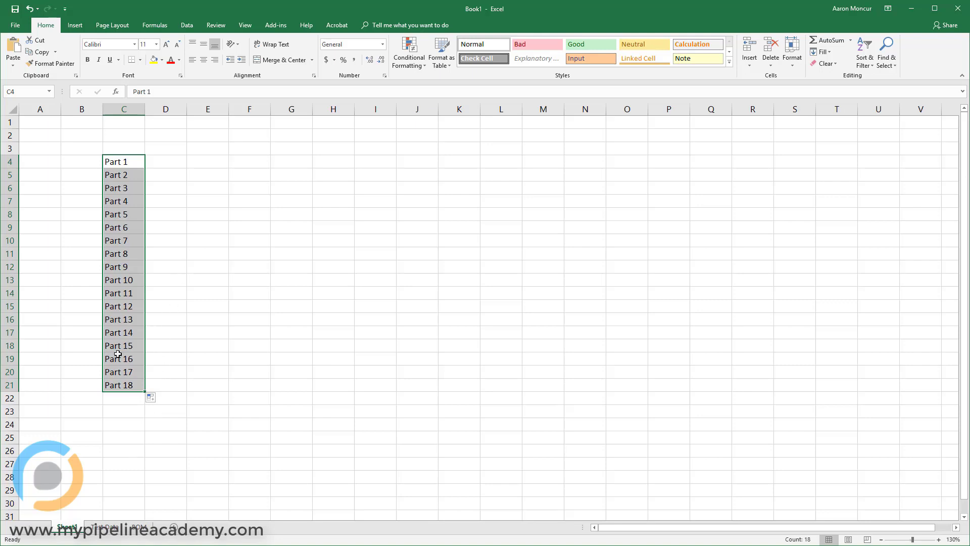
{"action": "mouse_move", "coordinate": [172, 144]}
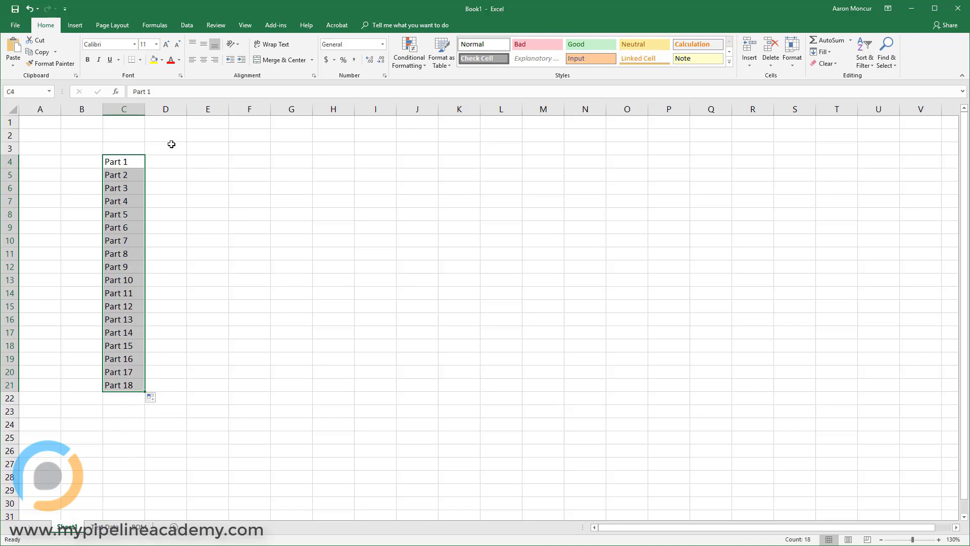
Step: Add Accepted and Rejected headings in D3:E3 with 1/0 results for Parts 1–6 below
{"action": "left_click", "coordinate": [165, 148]}
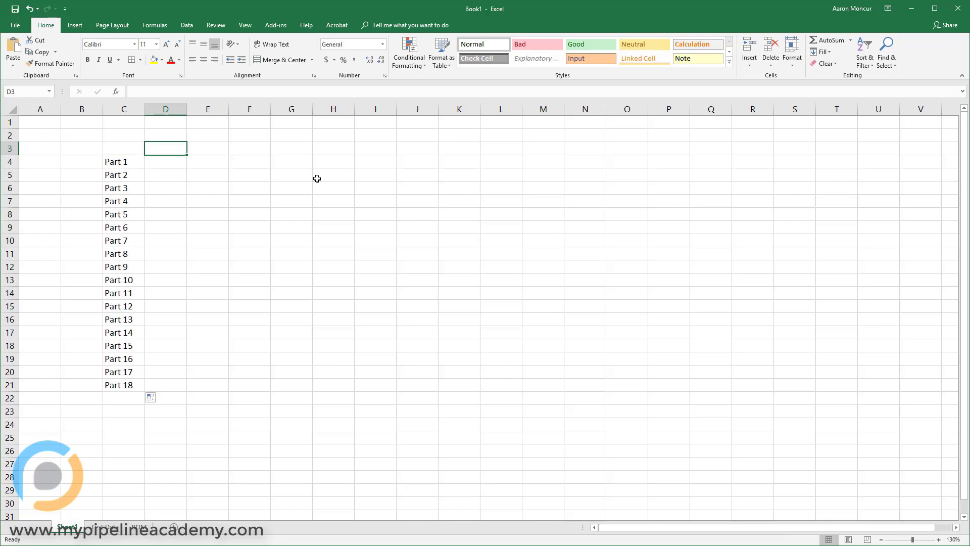
{"action": "type", "text": "Accepted"}
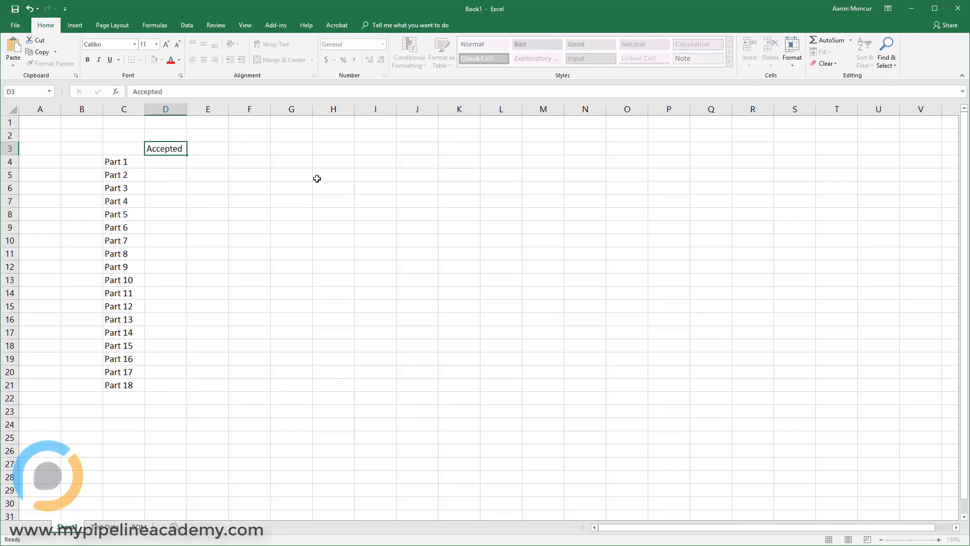
{"action": "type", "text": "Rejected"}
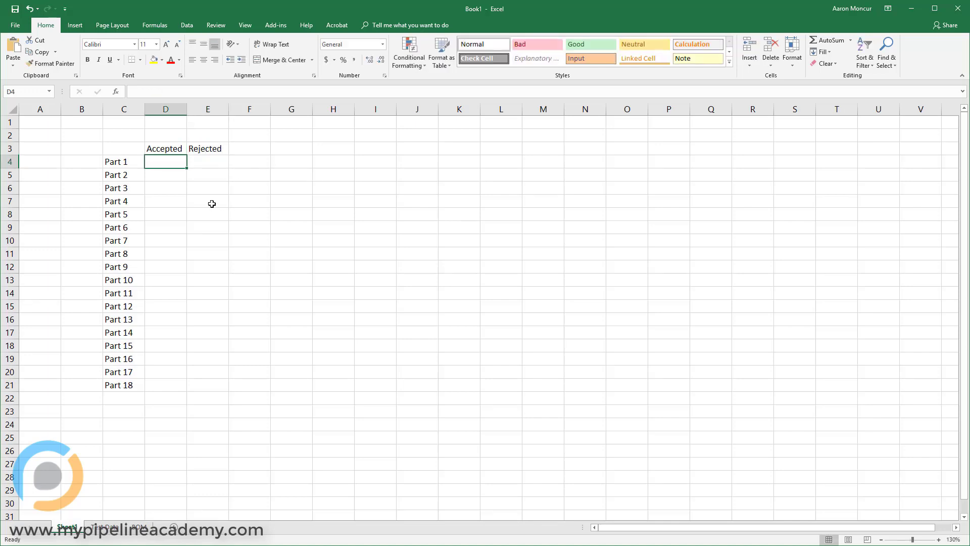
{"action": "mouse_move", "coordinate": [193, 278]}
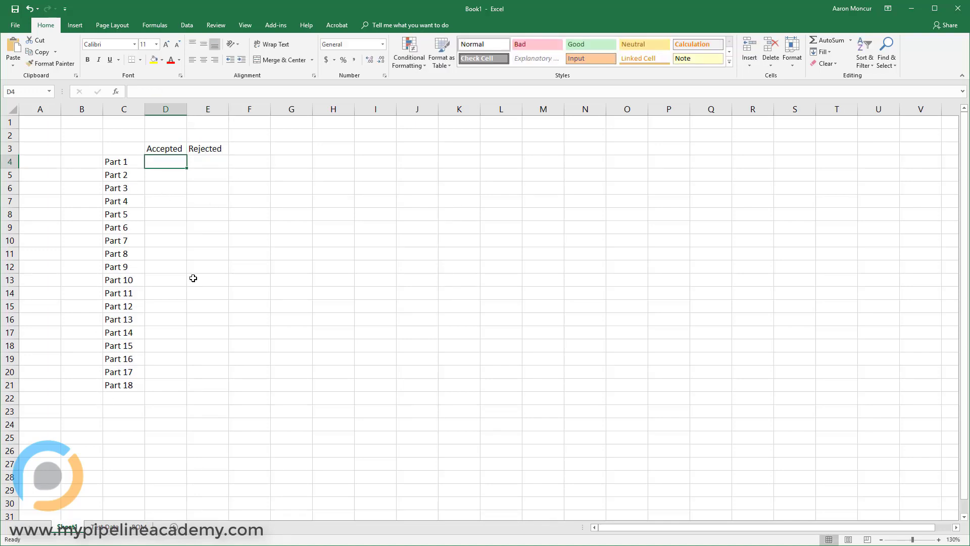
{"action": "mouse_move", "coordinate": [198, 242]}
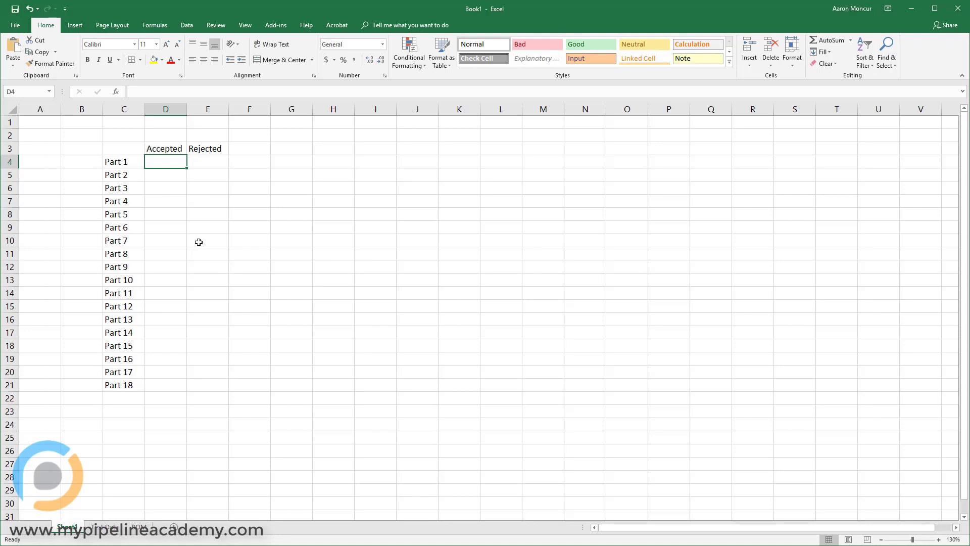
{"action": "mouse_move", "coordinate": [135, 292]}
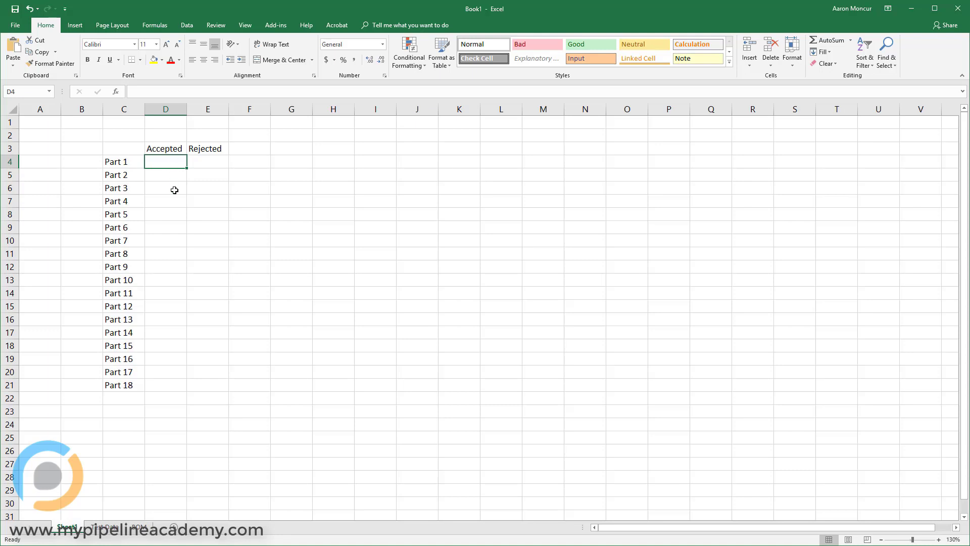
{"action": "type", "text": "1"}
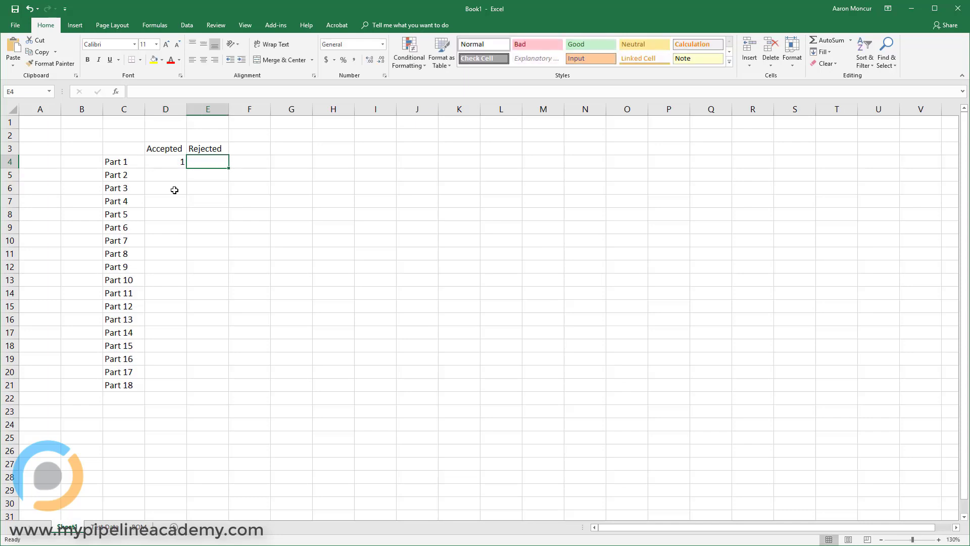
{"action": "type", "text": "0"}
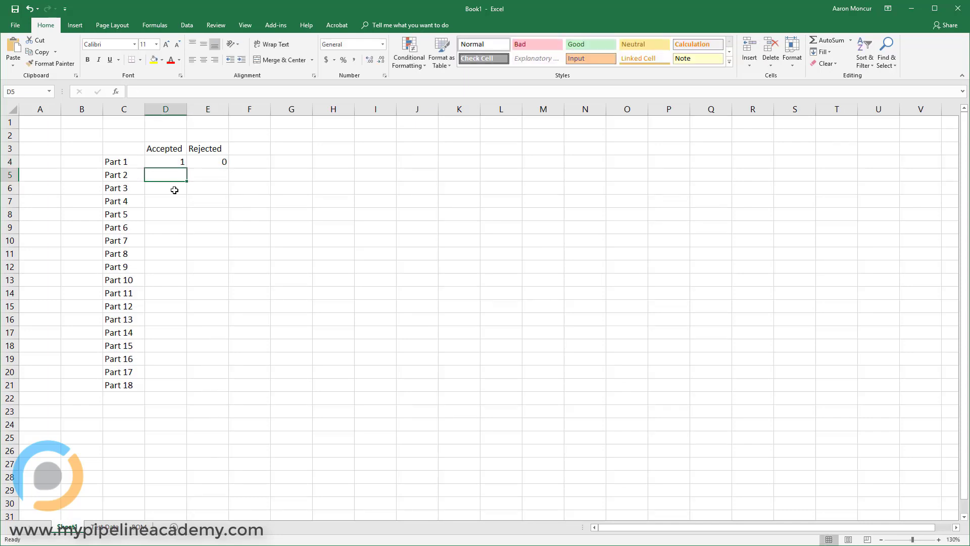
{"action": "type", "text": "1"}
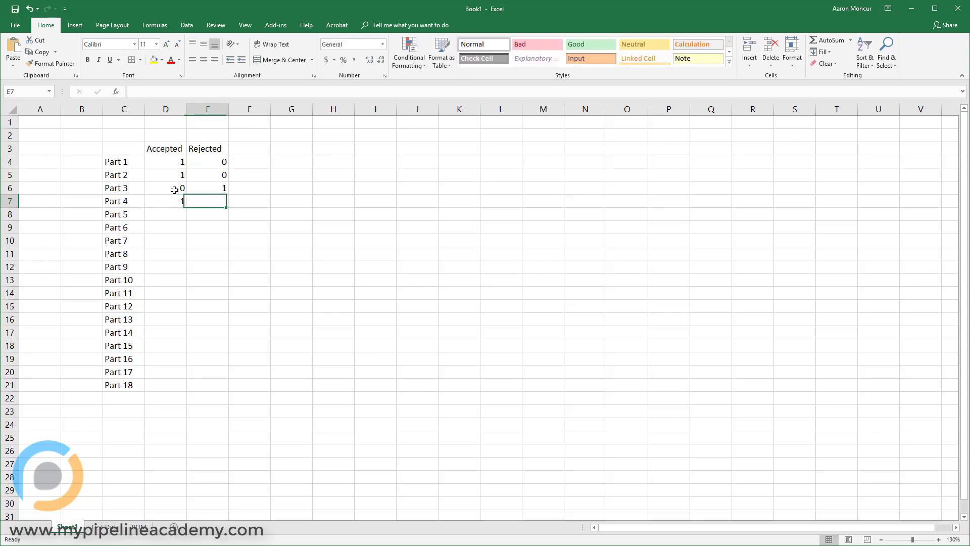
{"action": "type", "text": "0"}
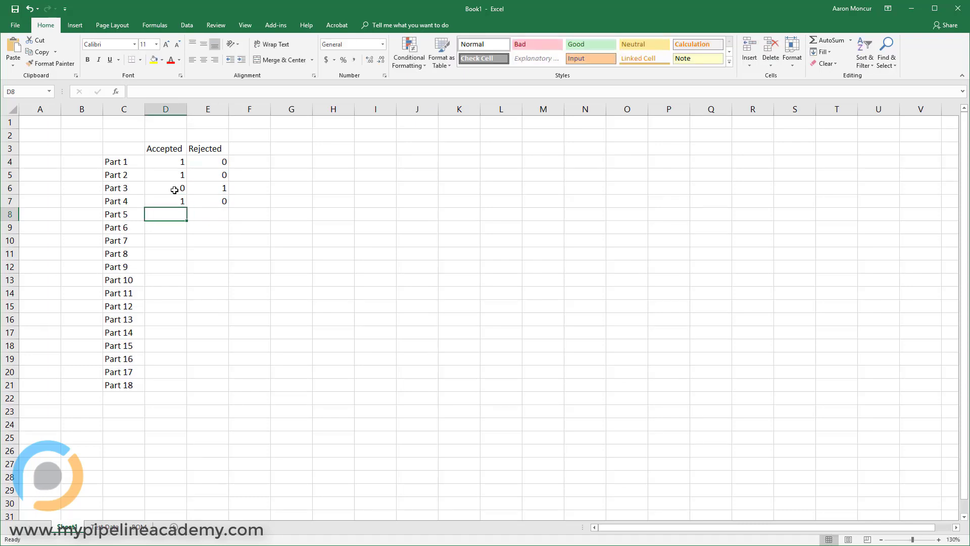
{"action": "type", "text": "1"}
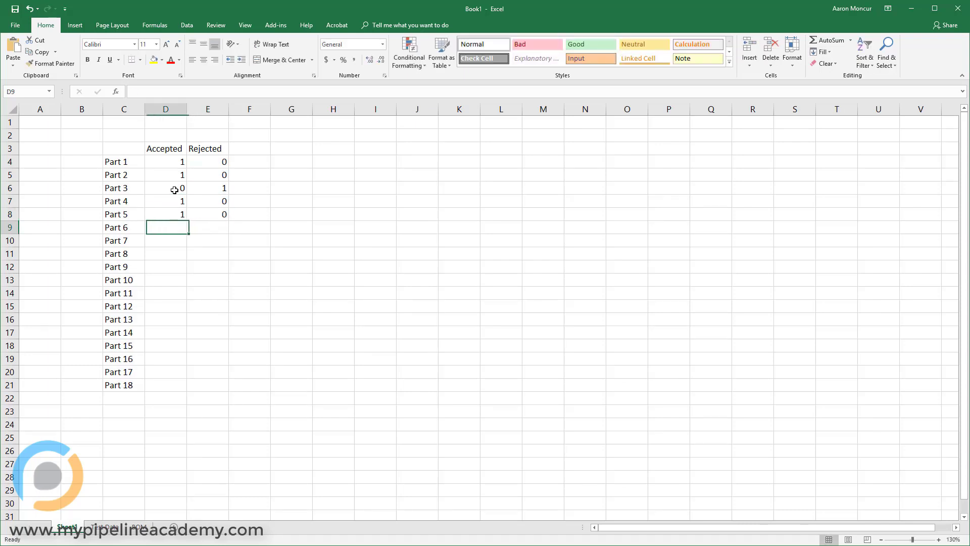
{"action": "type", "text": "1"}
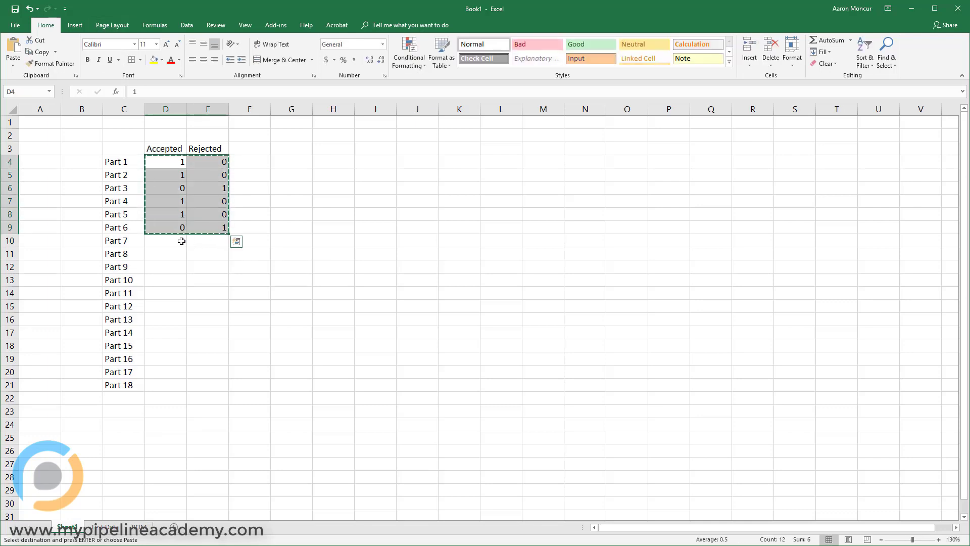
Step: Paste the 1/0 values through Part 18, bold headers and part names, and centre the values
{"action": "left_click", "coordinate": [165, 319]}
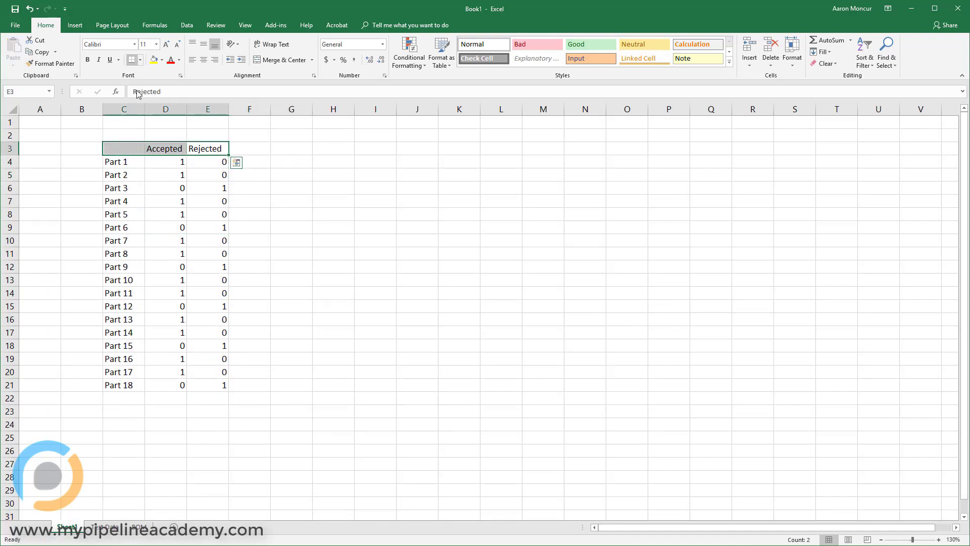
{"action": "left_click_drag", "start_coordinate": [124, 161], "coordinate": [123, 319]}
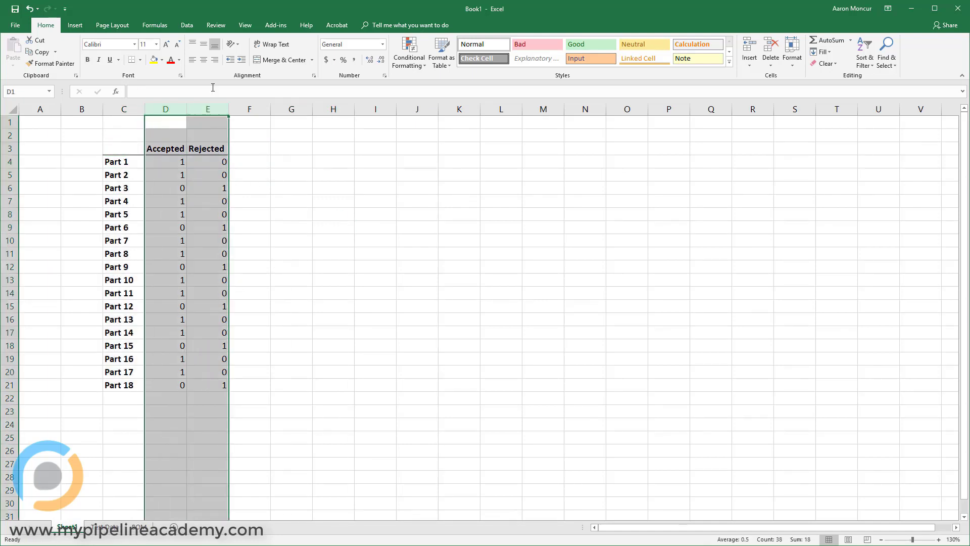
{"action": "left_click", "coordinate": [333, 240]}
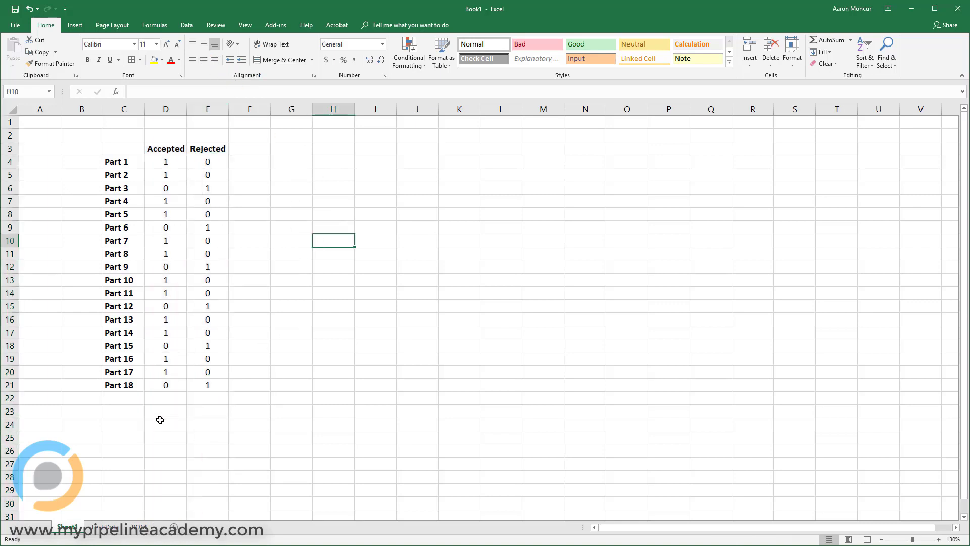
{"action": "mouse_move", "coordinate": [163, 424]}
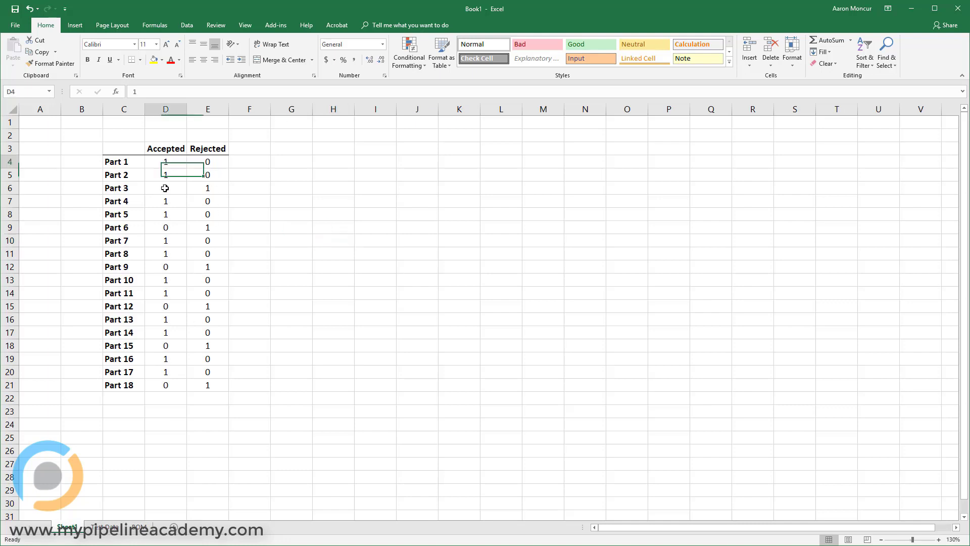
{"action": "left_click_drag", "start_coordinate": [165, 161], "coordinate": [165, 385]}
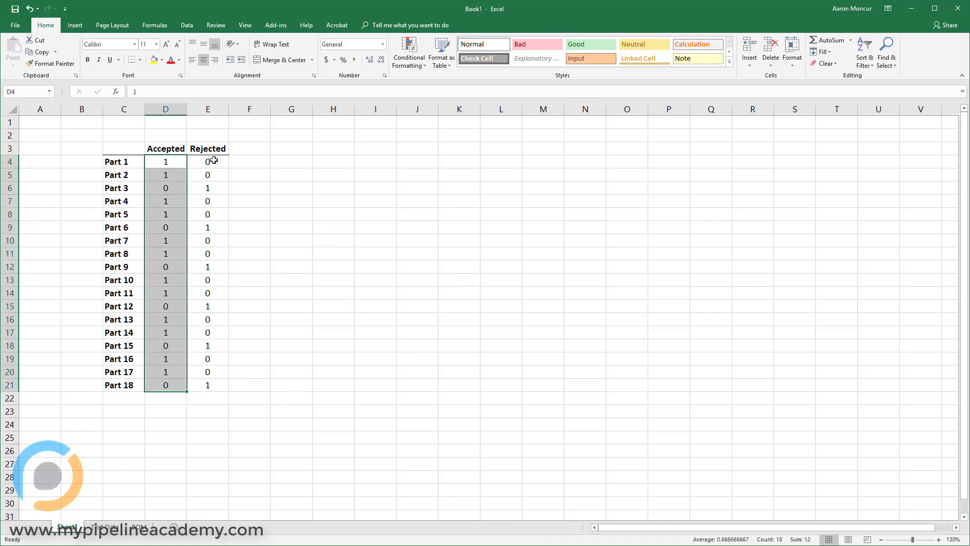
{"action": "left_click", "coordinate": [249, 410]}
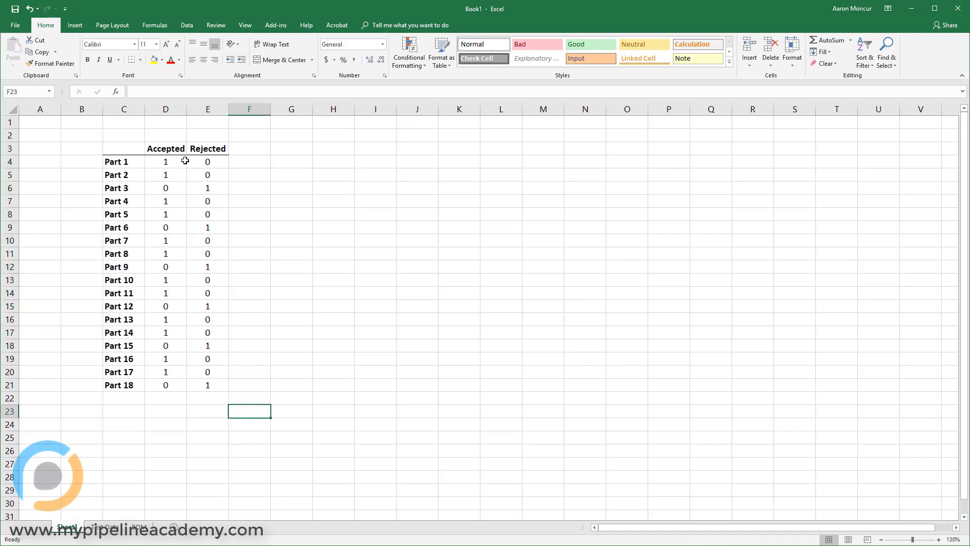
{"action": "mouse_move", "coordinate": [178, 198]}
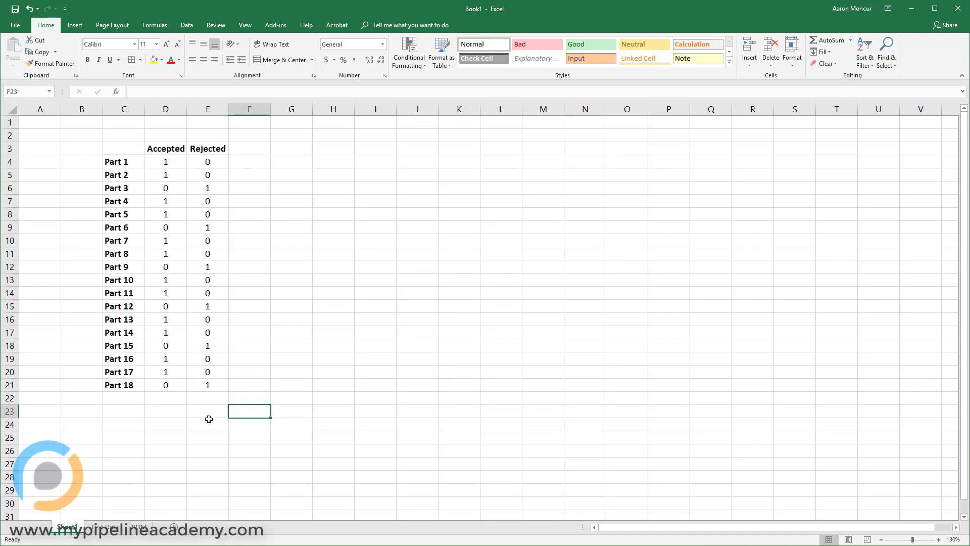
{"action": "mouse_move", "coordinate": [153, 425]}
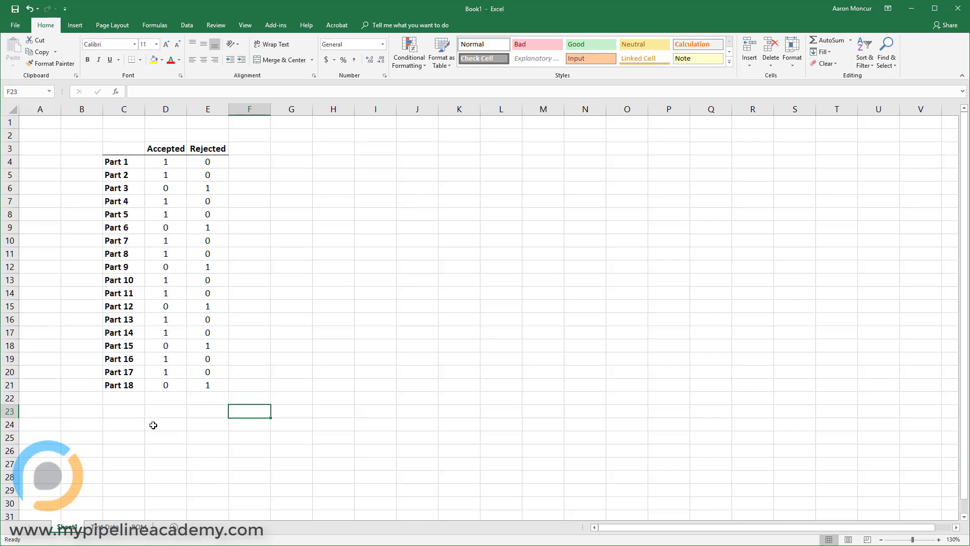
Step: Enter =COUNTIF(D4:D21,1) in D24 to count 12 accepted parts
{"action": "left_click", "coordinate": [165, 426]}
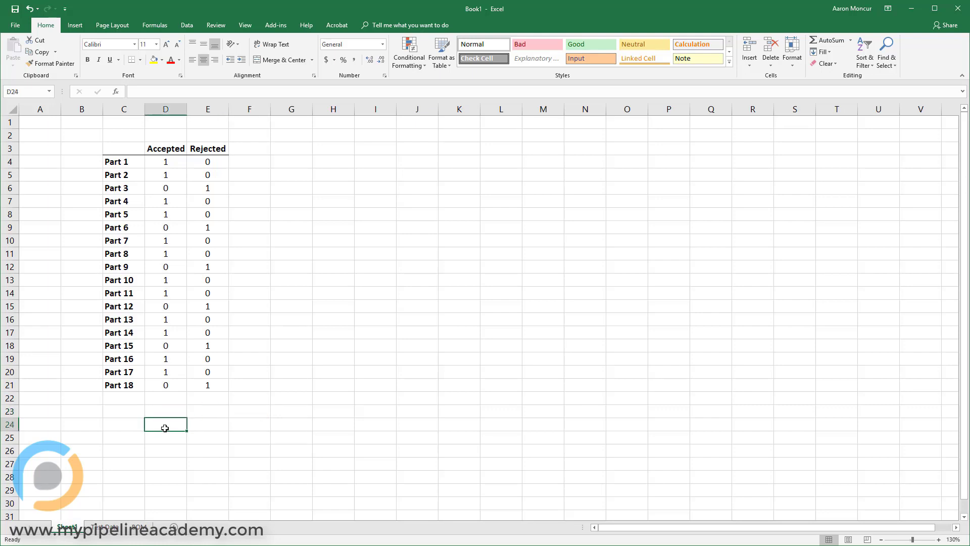
{"action": "type", "text": "=co"}
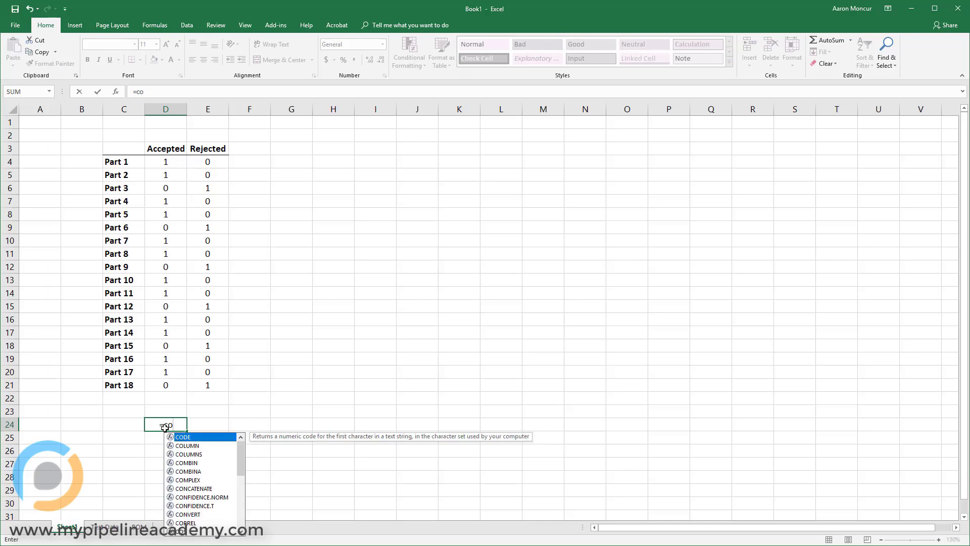
{"action": "type", "text": "untif"}
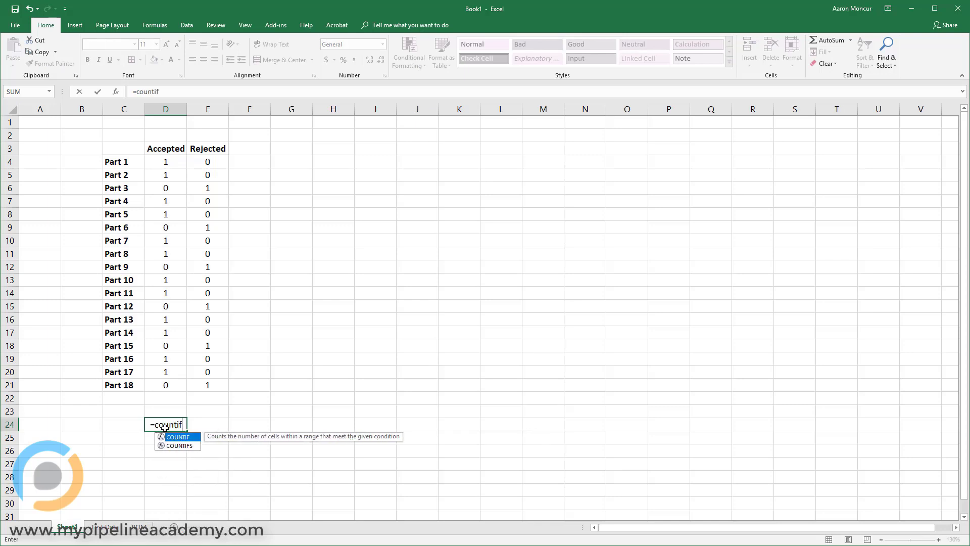
{"action": "type", "text": "("}
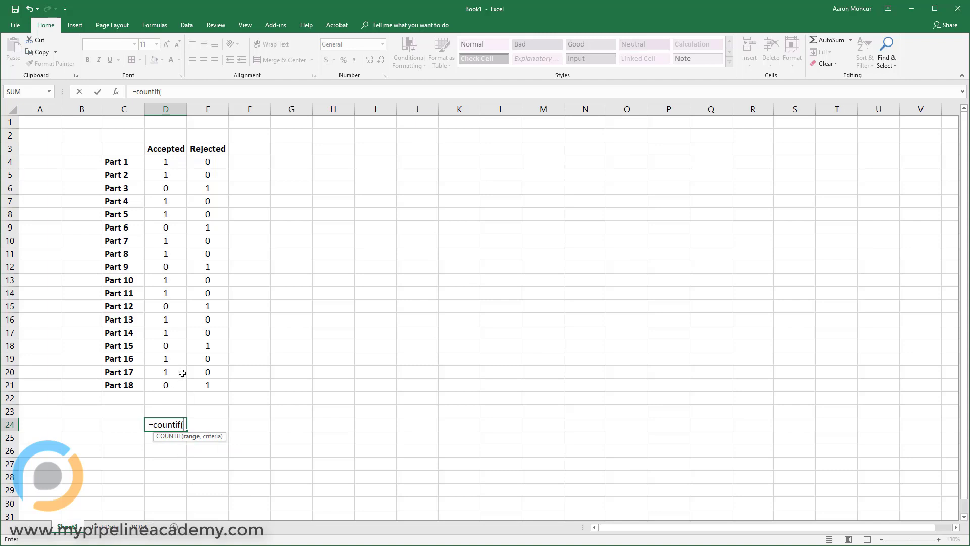
{"action": "left_click_drag", "start_coordinate": [165, 162], "coordinate": [165, 280]}
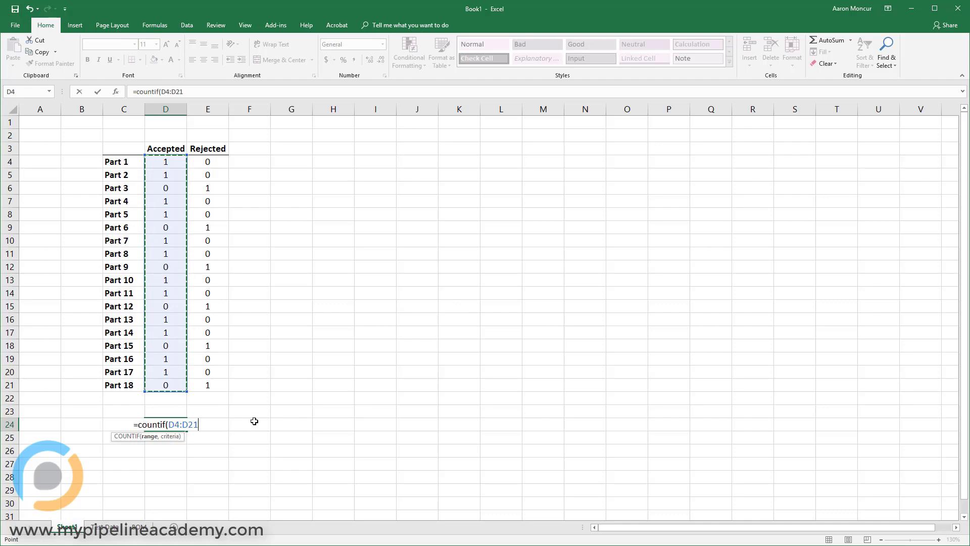
{"action": "type", "text": ","}
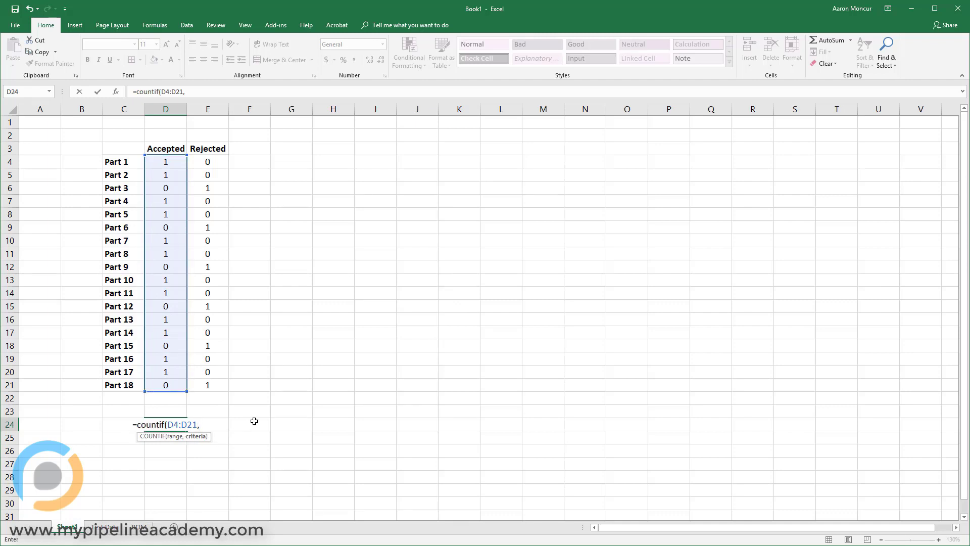
{"action": "type", "text": "1)"}
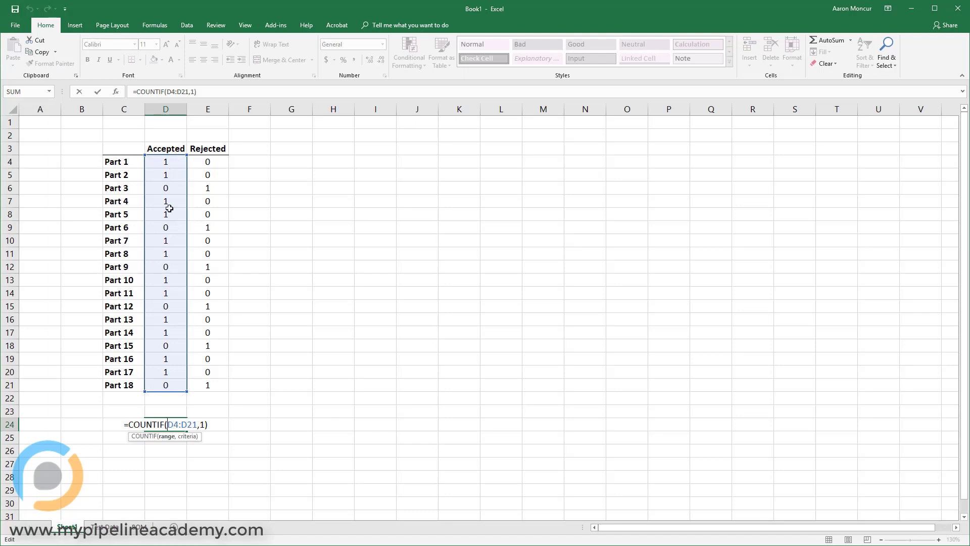
{"action": "key", "text": "Enter"}
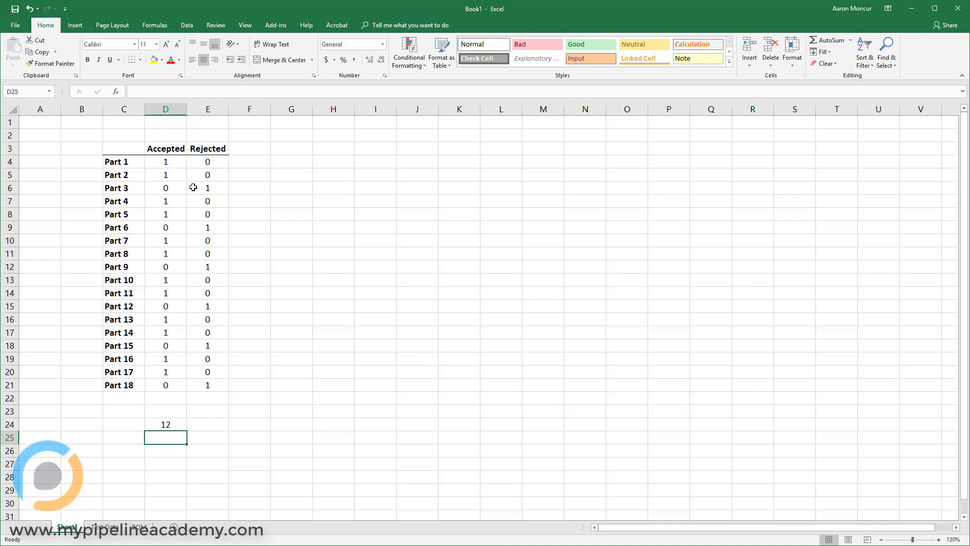
{"action": "mouse_move", "coordinate": [159, 160]}
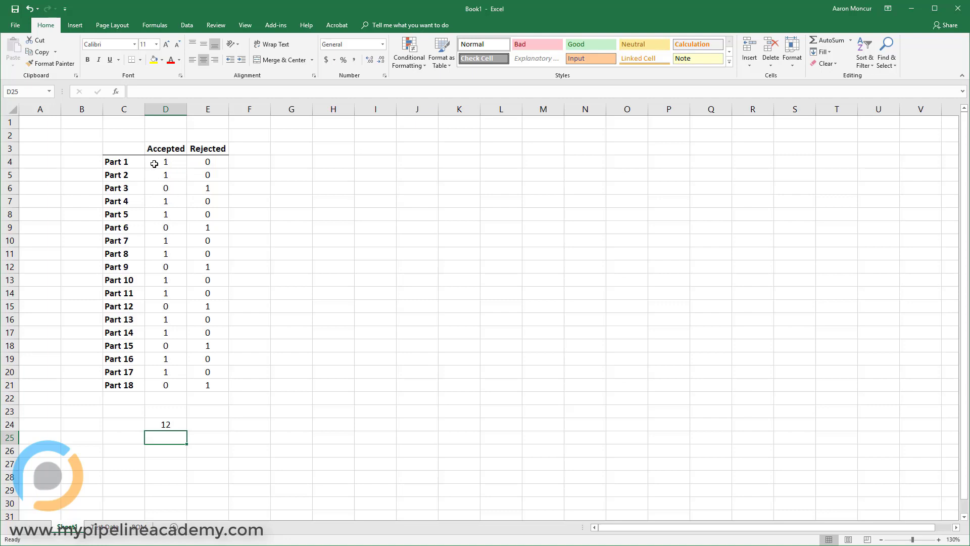
Step: Copy the accepted count and enter =COUNTIF(E4:E21,1) in E24 for the rejected count
{"action": "left_click", "coordinate": [165, 162]}
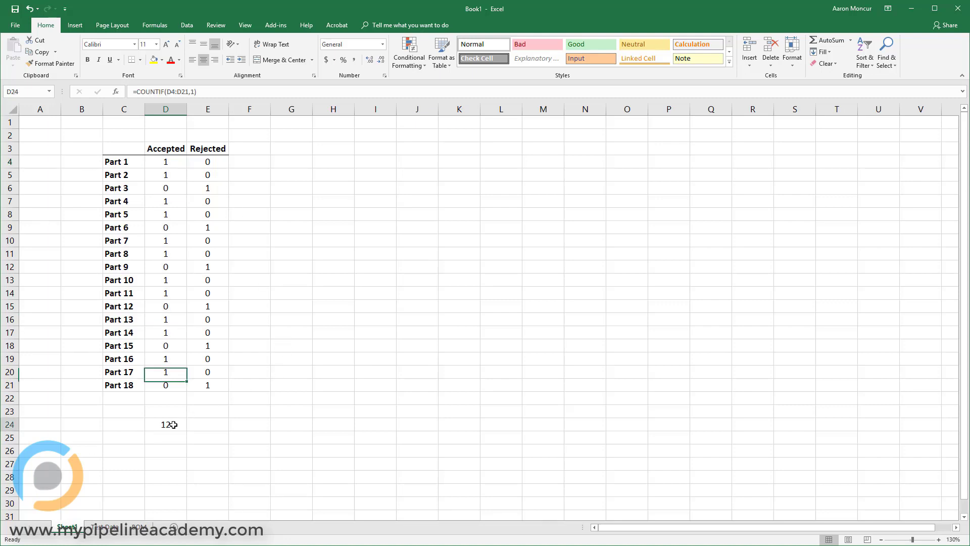
{"action": "left_click", "coordinate": [165, 424]}
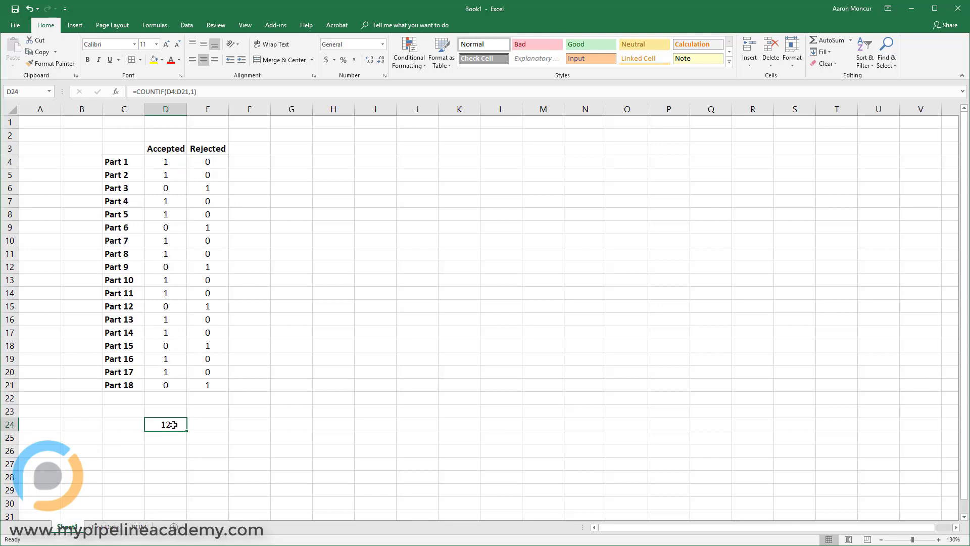
{"action": "key", "text": "ctrl+c"}
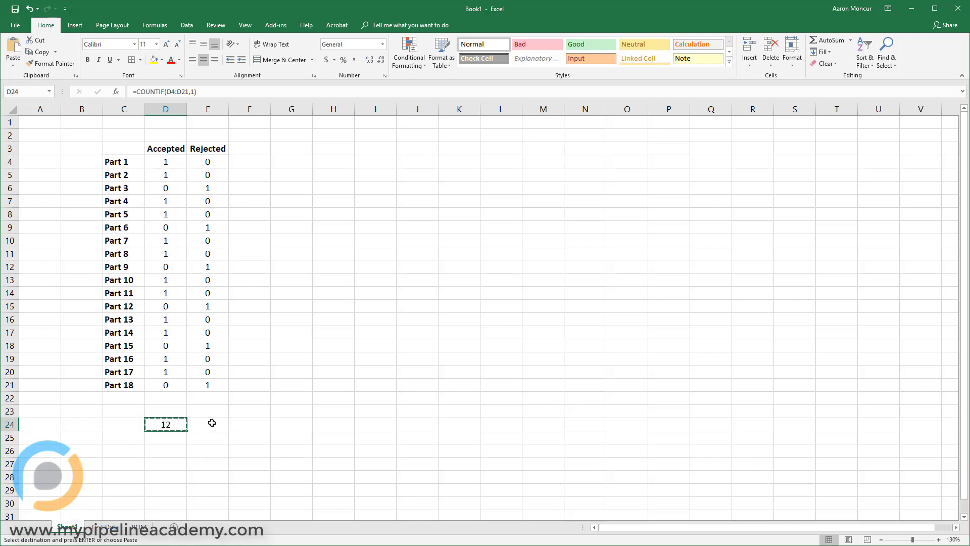
{"action": "left_click", "coordinate": [207, 423]}
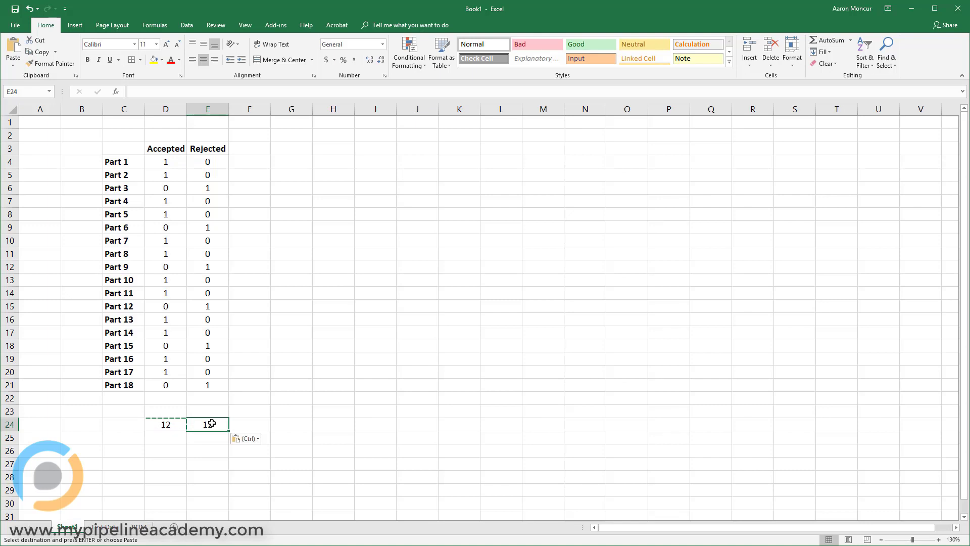
{"action": "type", "text": "=COUNTIF(E4:E21,1)"}
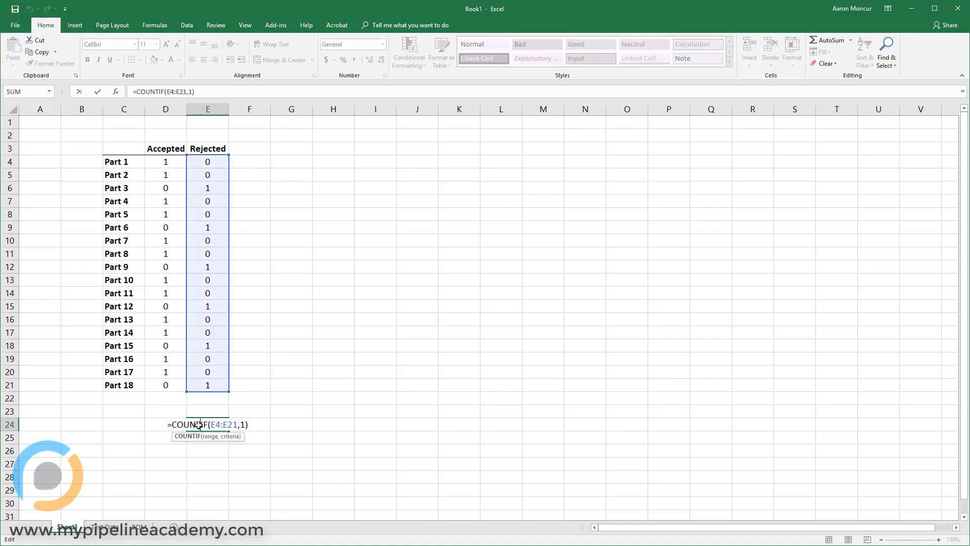
{"action": "mouse_move", "coordinate": [218, 192]}
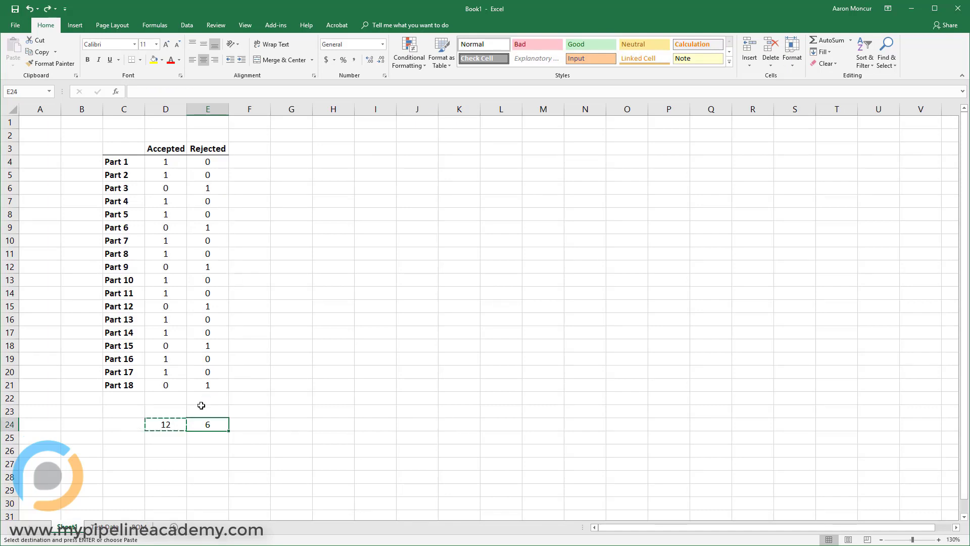
{"action": "left_click", "coordinate": [165, 424]}
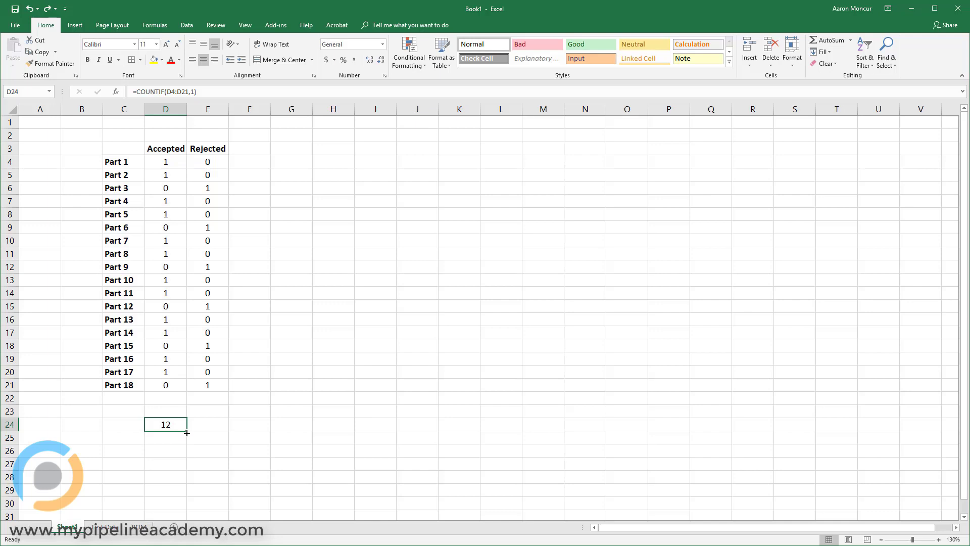
Step: Extend the COUNTIF to E24 so it shows 6 rejected beside 12 accepted, and review both formulas
{"action": "left_click_drag", "start_coordinate": [187, 424], "coordinate": [227, 424]}
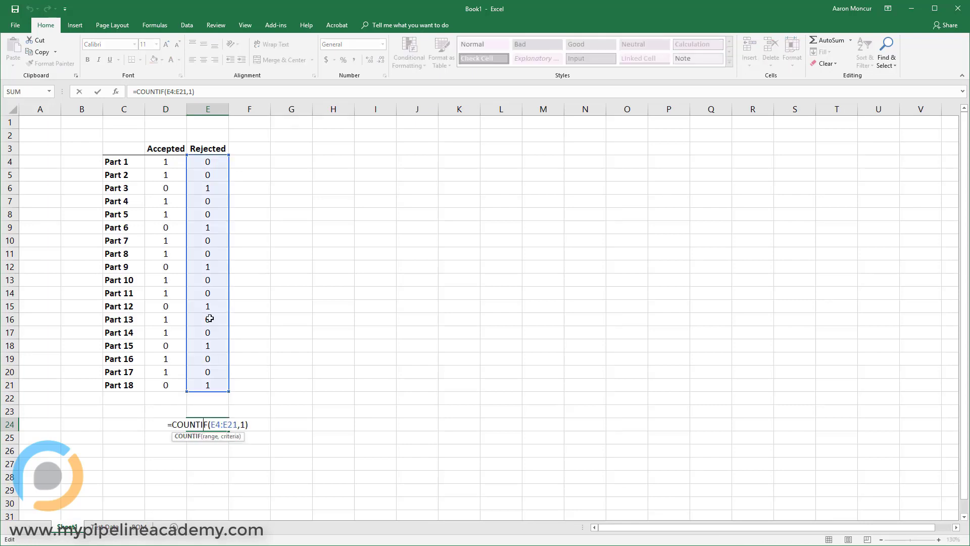
{"action": "key", "text": "Enter"}
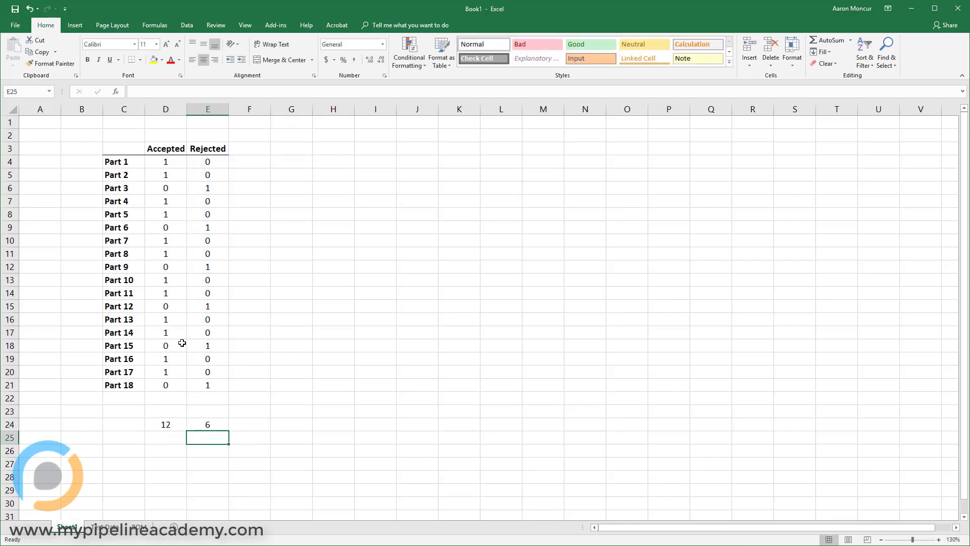
{"action": "left_click", "coordinate": [207, 424]}
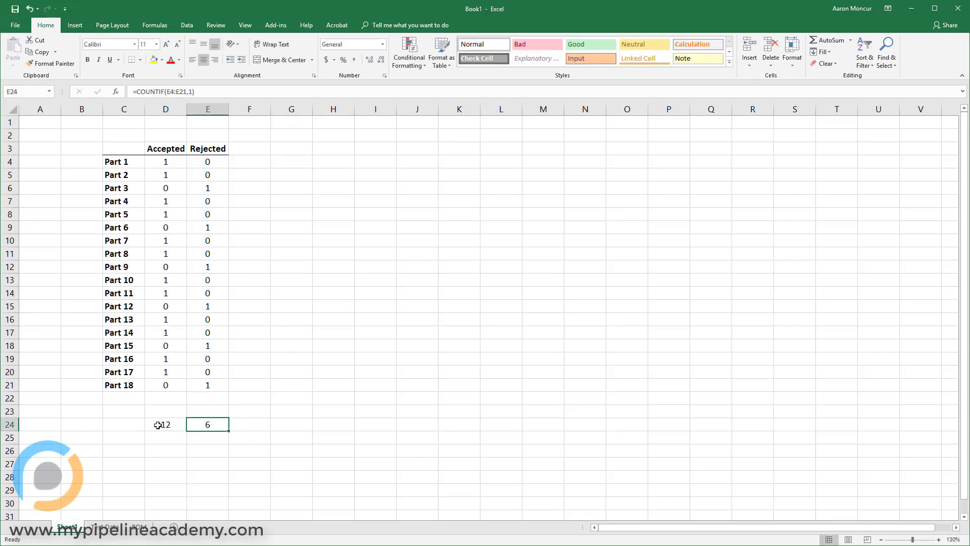
{"action": "left_click", "coordinate": [165, 424]}
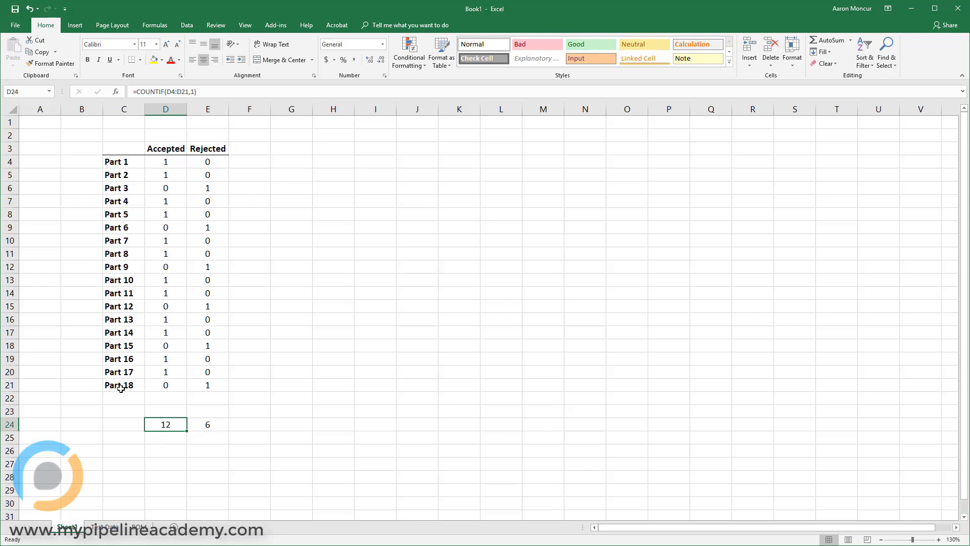
{"action": "left_click_drag", "start_coordinate": [123, 162], "coordinate": [123, 385]}
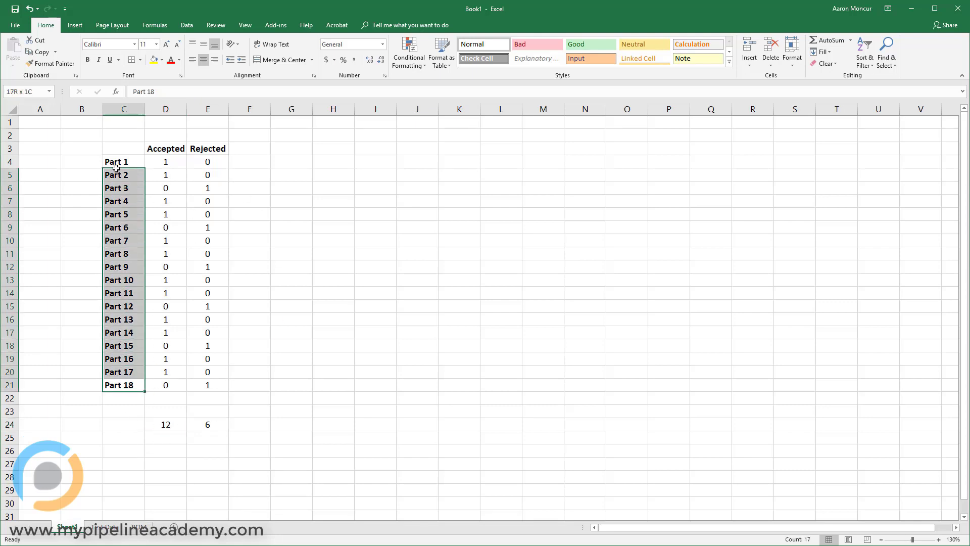
{"action": "left_click", "coordinate": [458, 359]}
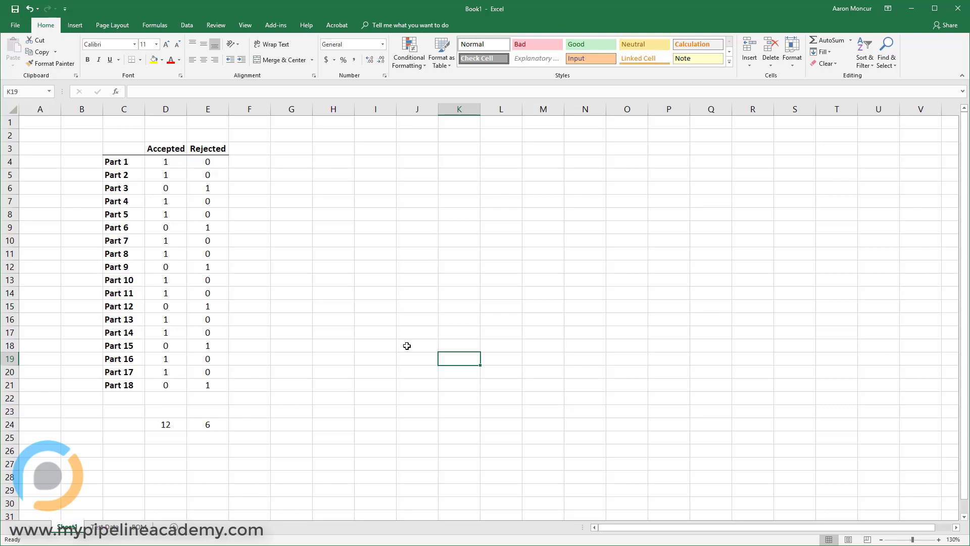
{"action": "mouse_move", "coordinate": [166, 220]}
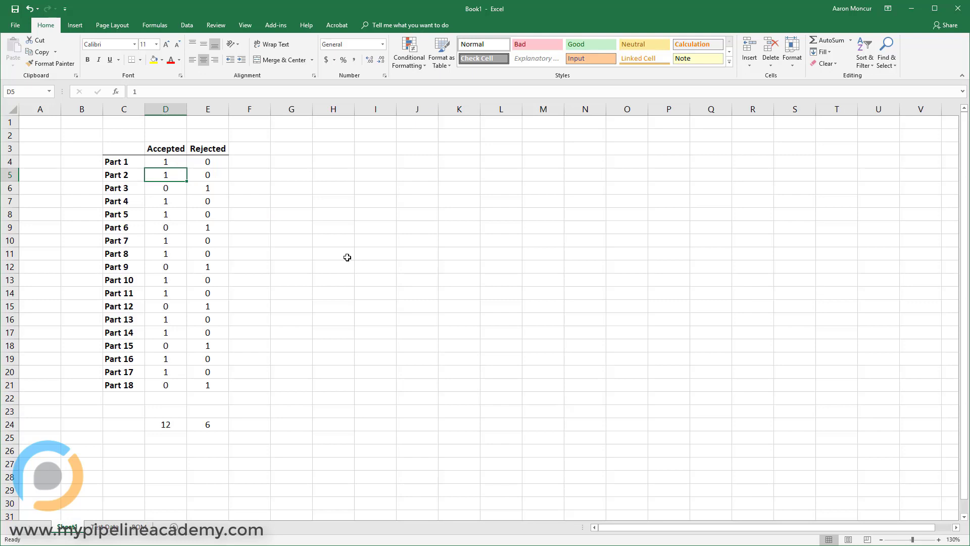
{"action": "mouse_move", "coordinate": [264, 176]}
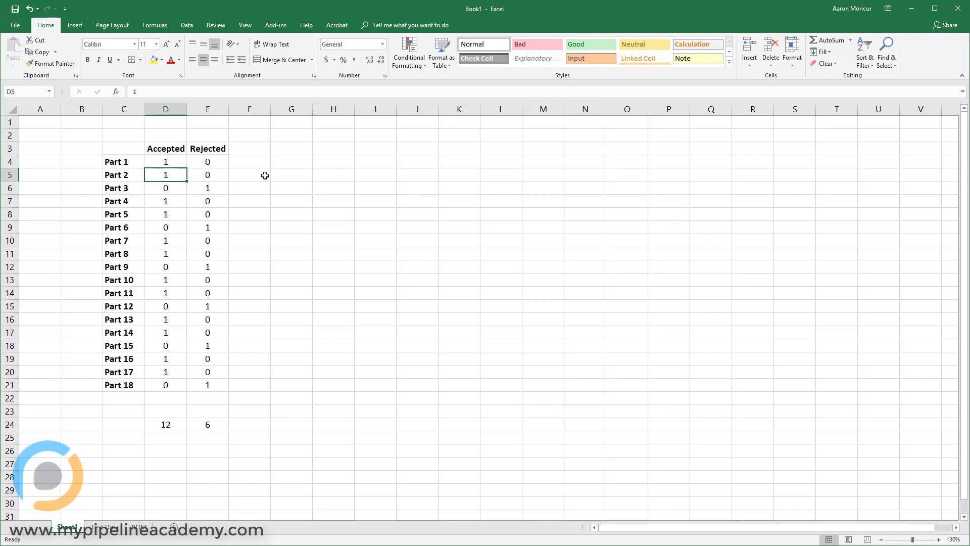
Step: Mark Part 2 rejected (0 accepted, 1 rejected) so totals read 11 and 7
{"action": "type", "text": "1"}
{"action": "type", "text": "0"}
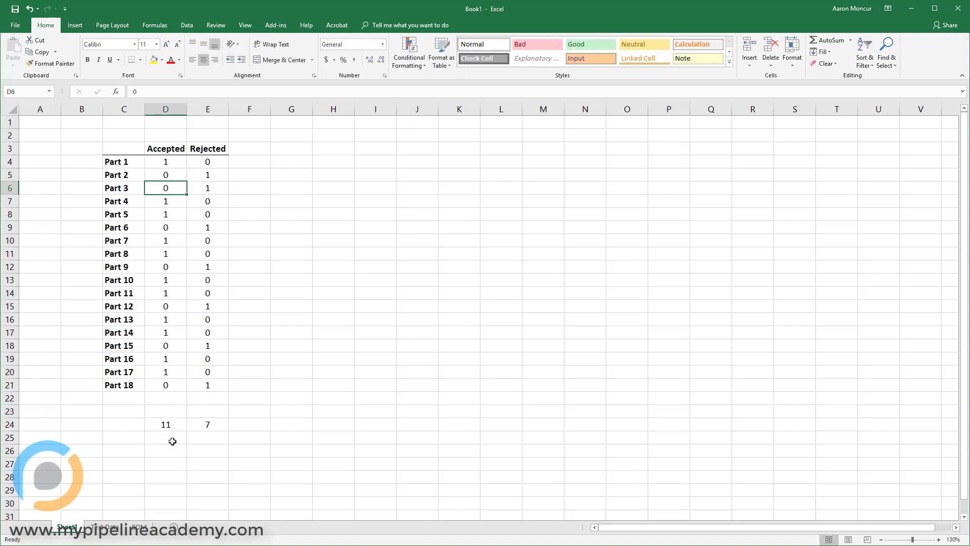
{"action": "left_click", "coordinate": [291, 397]}
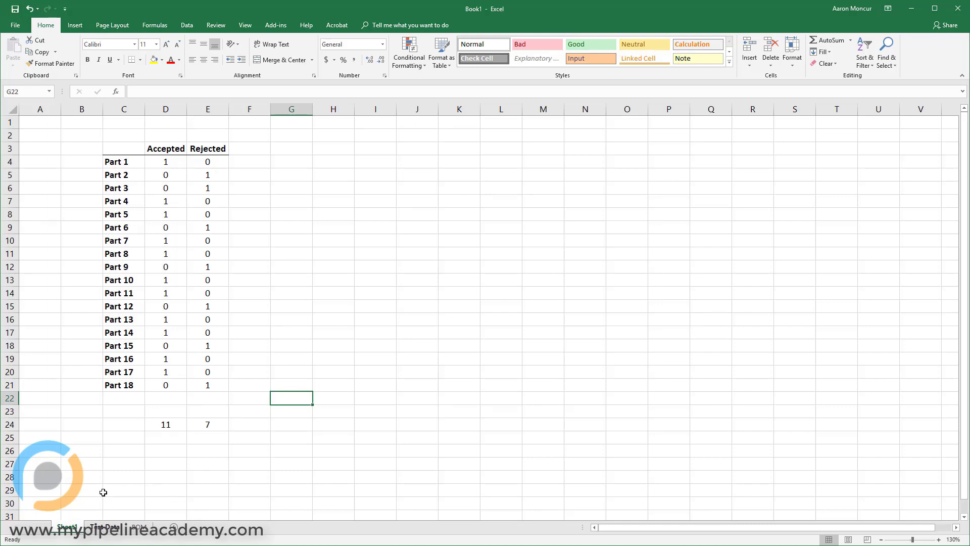
Step: On the Test Data sheet, drag the installation-force line chart left toward the trial data columns
{"action": "left_click", "coordinate": [103, 526]}
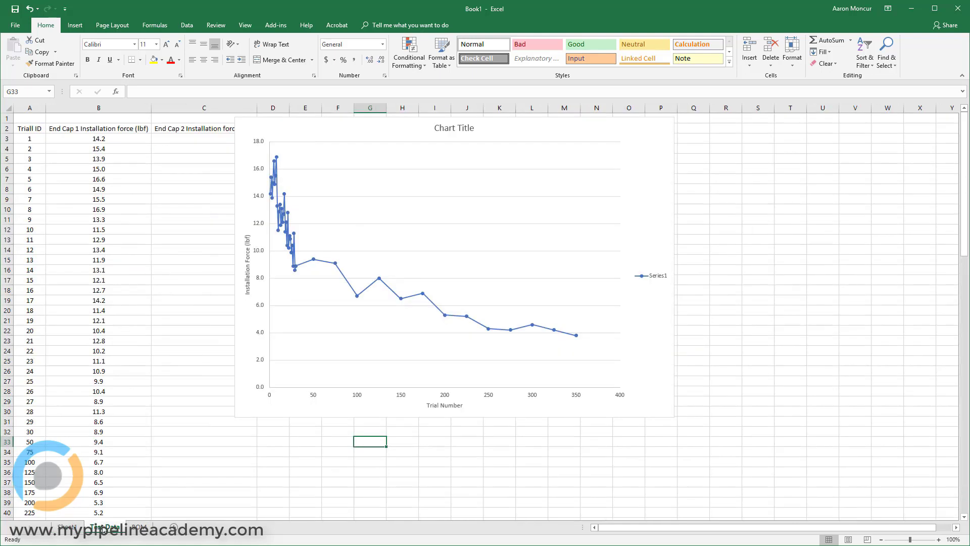
{"action": "left_click", "coordinate": [193, 260]}
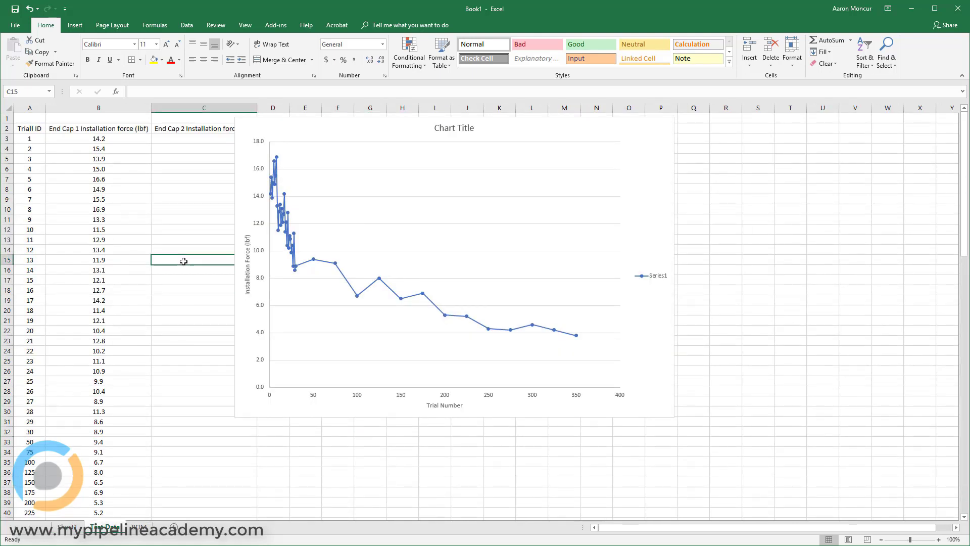
{"action": "left_click", "coordinate": [451, 266]}
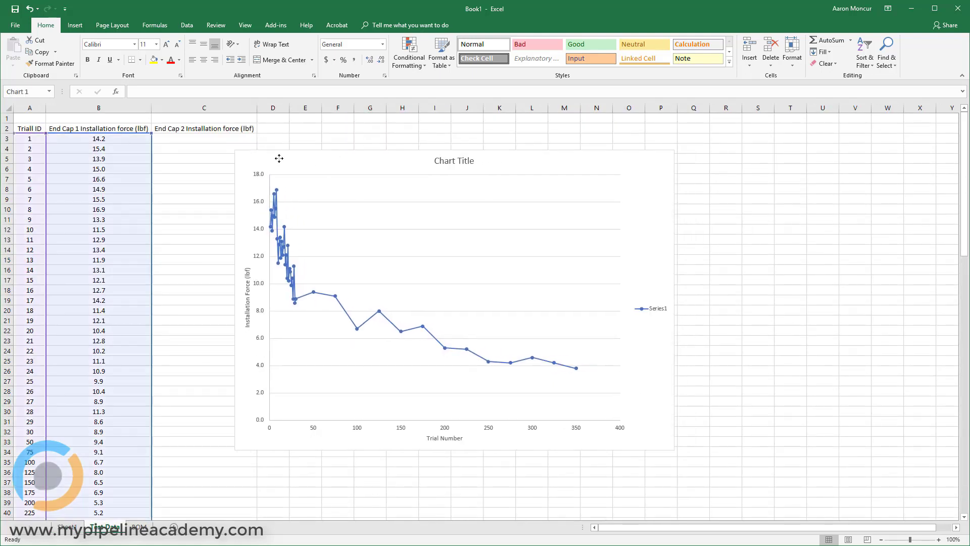
{"action": "left_click", "coordinate": [305, 128]}
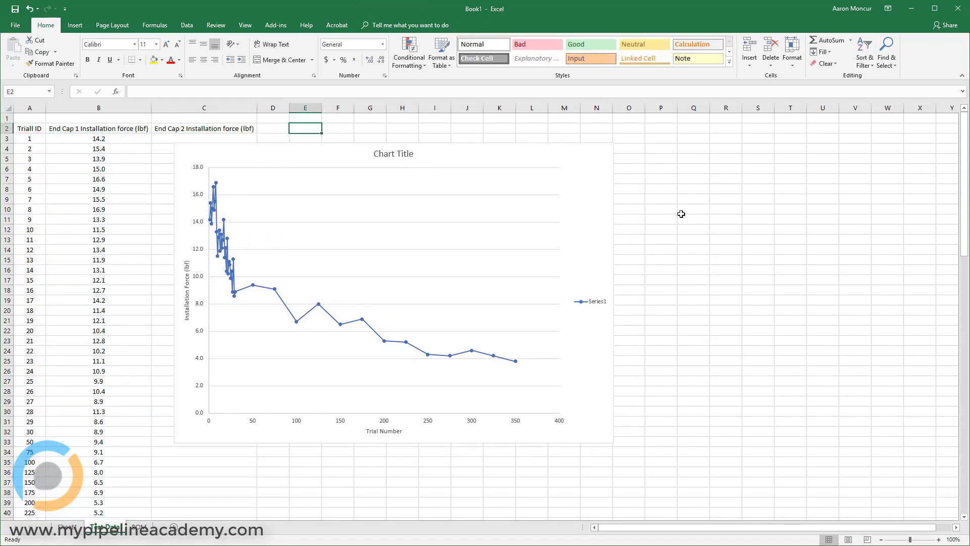
{"action": "mouse_move", "coordinate": [103, 179]}
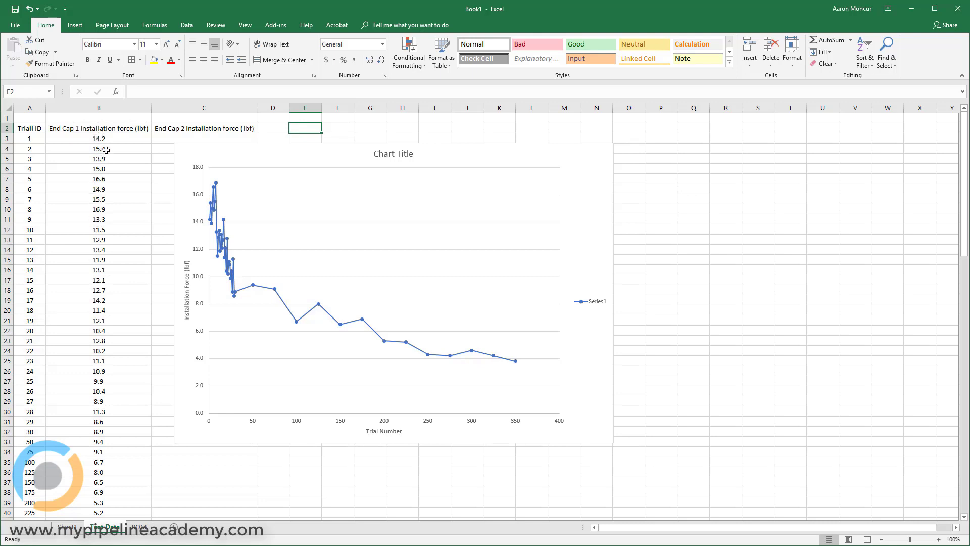
{"action": "mouse_move", "coordinate": [102, 146]}
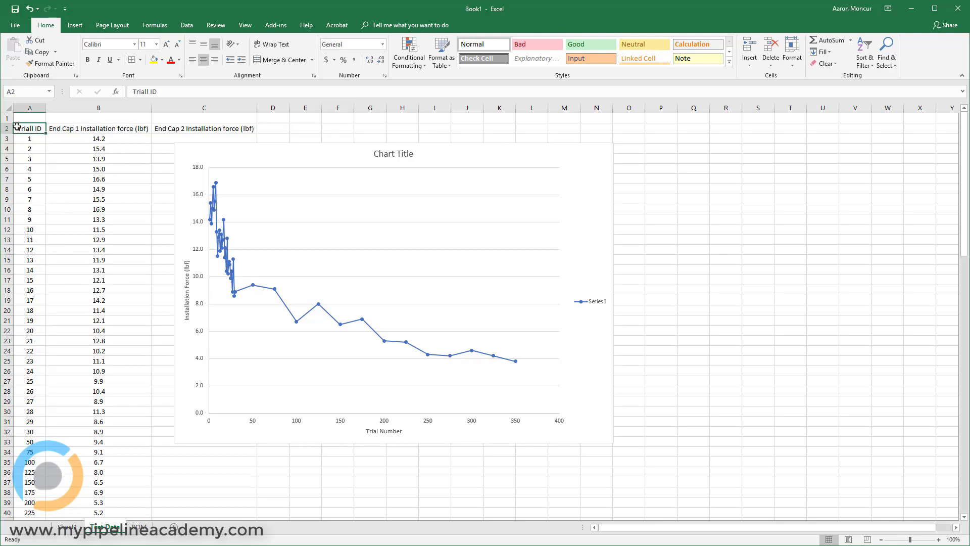
{"action": "scroll", "scroll_direction": "down", "scroll_amount": 3}
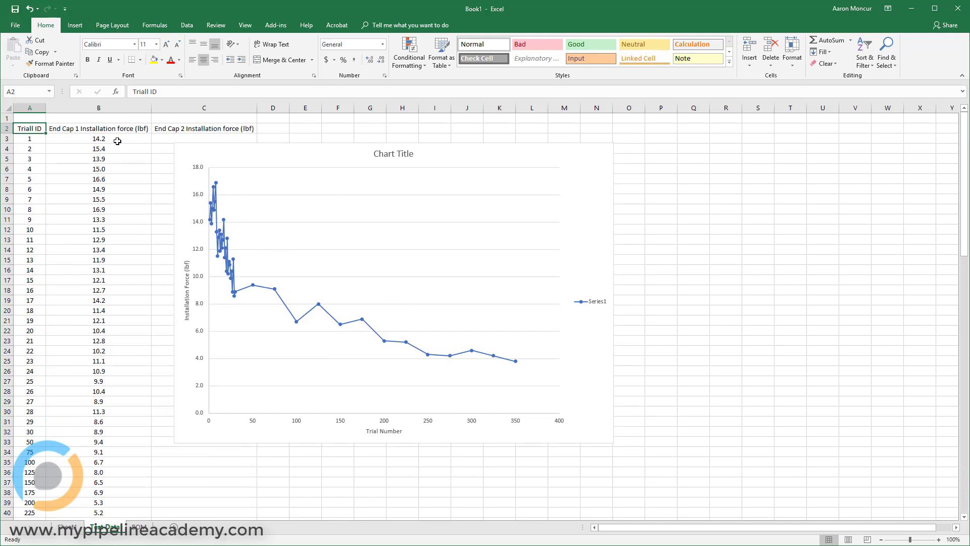
{"action": "left_click", "coordinate": [97, 138]}
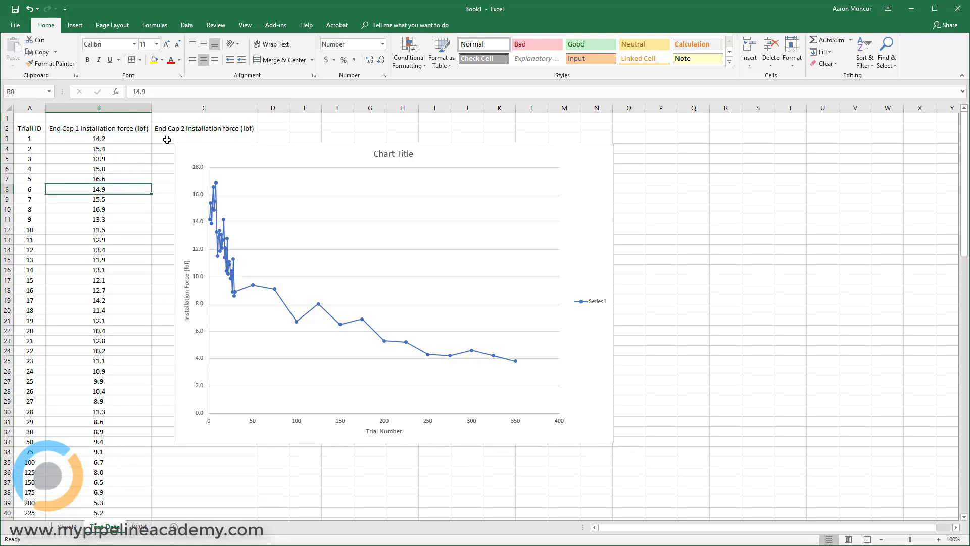
Step: Clear the End Cap 2 Installation force (lbf) heading in C2, leaving Trial ID and End Cap 1 data
{"action": "left_click", "coordinate": [204, 128]}
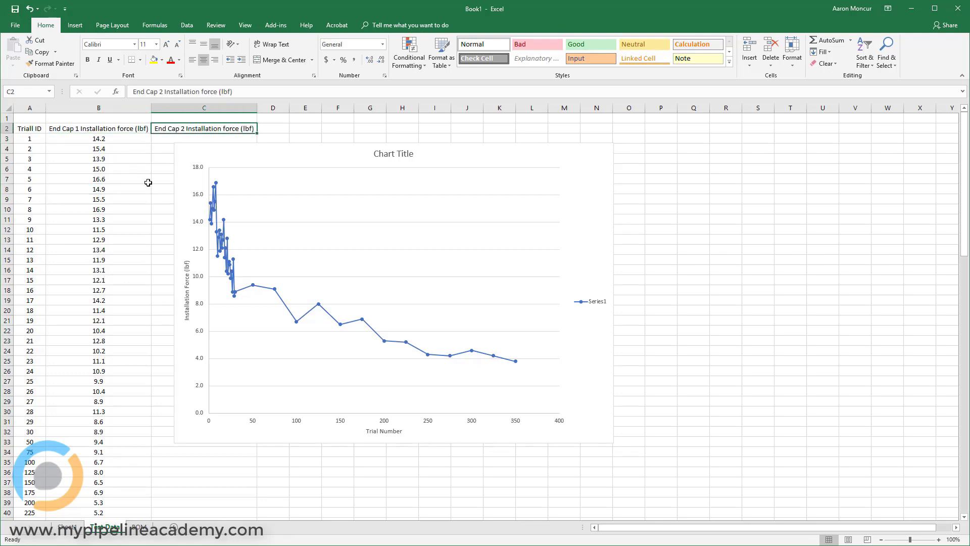
{"action": "key", "text": "Delete"}
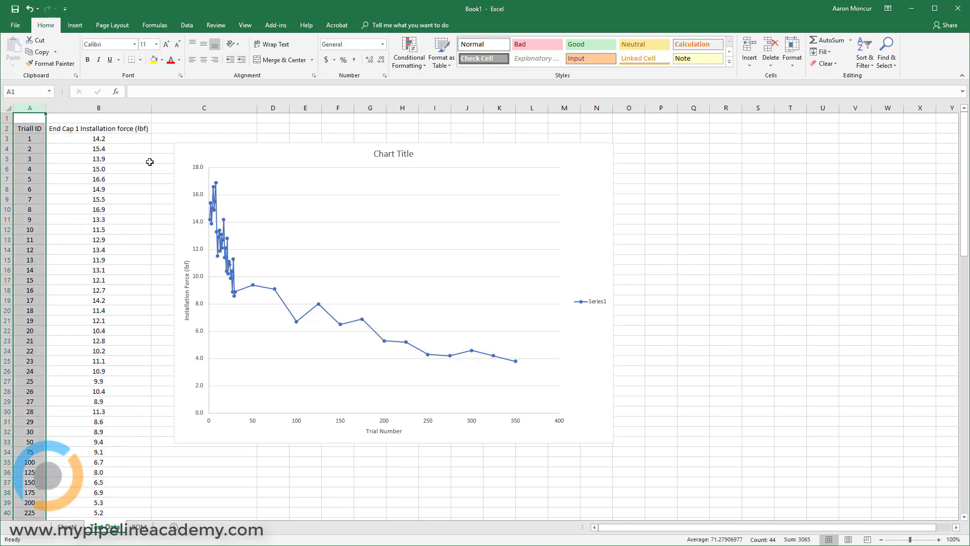
{"action": "scroll", "scroll_direction": "down", "scroll_amount": 3}
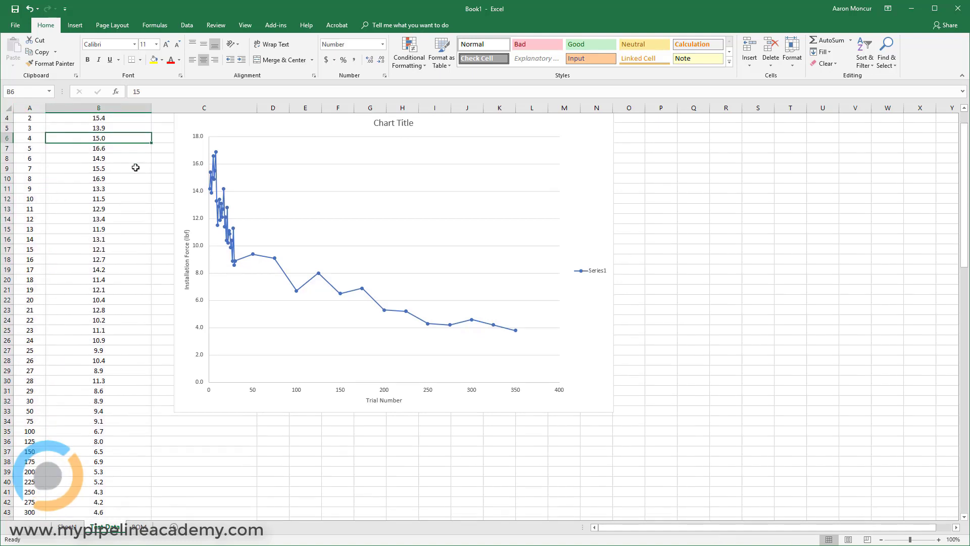
{"action": "scroll", "scroll_direction": "down", "scroll_amount": 3}
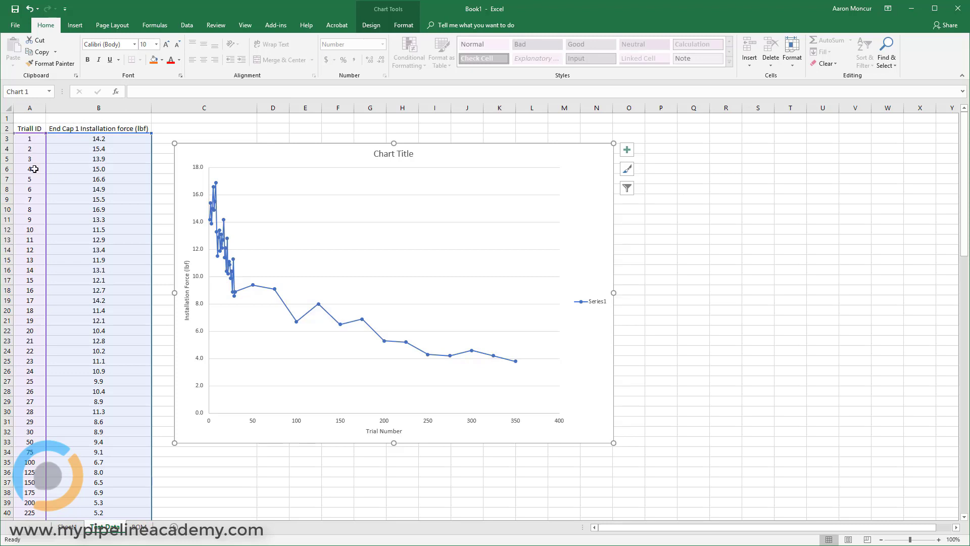
{"action": "mouse_move", "coordinate": [208, 433]}
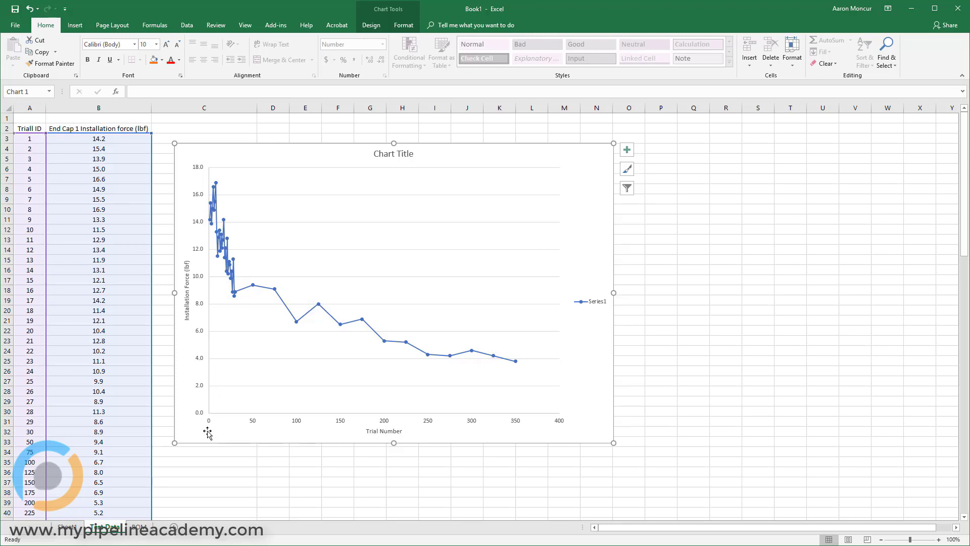
{"action": "mouse_move", "coordinate": [253, 436]}
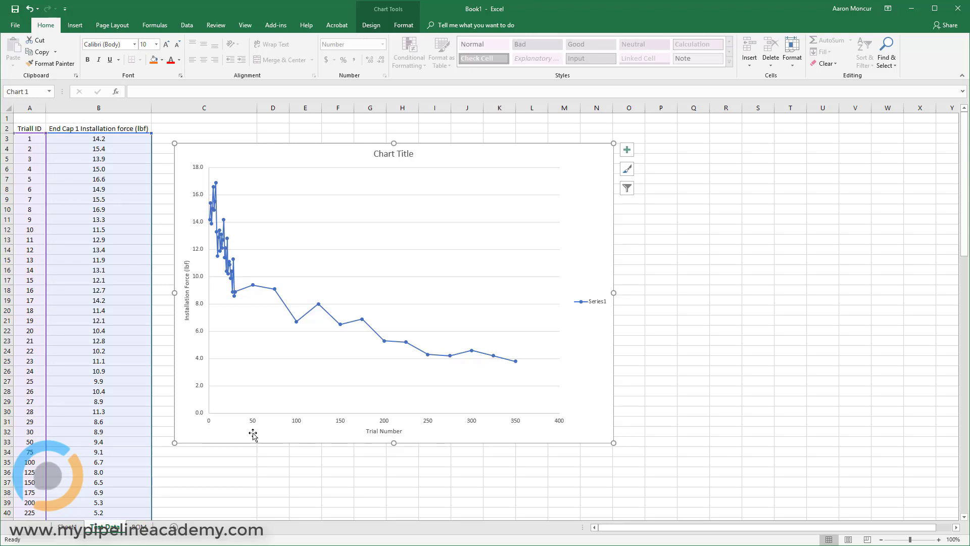
{"action": "mouse_move", "coordinate": [246, 432]}
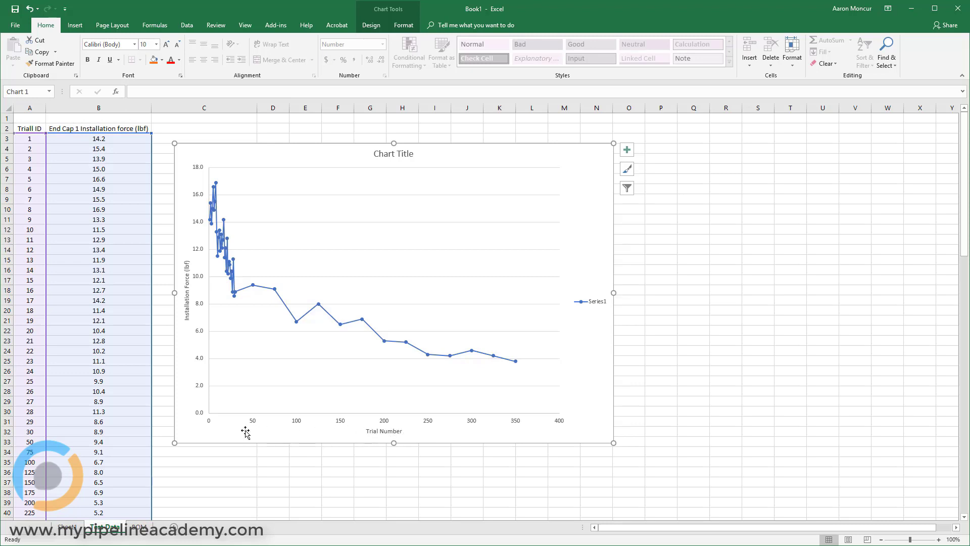
{"action": "mouse_move", "coordinate": [521, 427]}
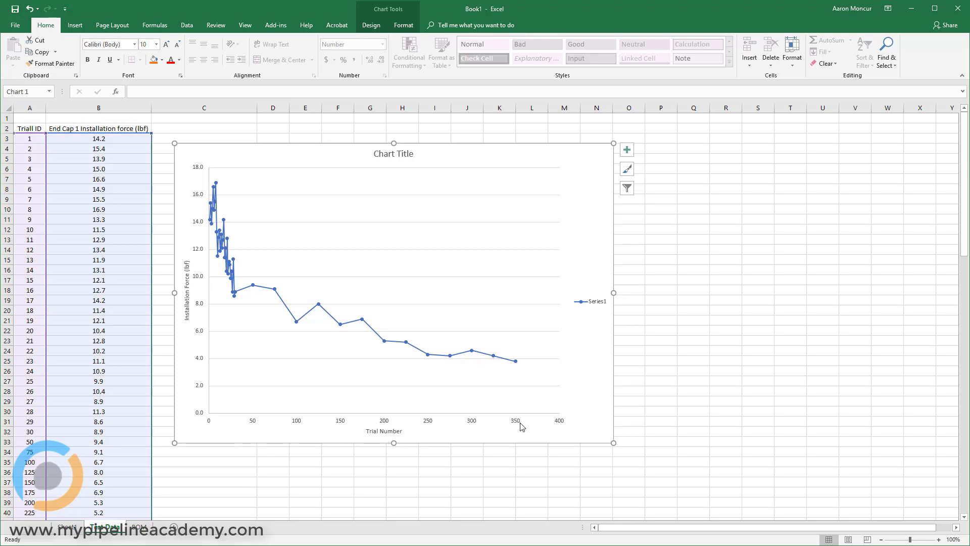
{"action": "mouse_move", "coordinate": [221, 155]}
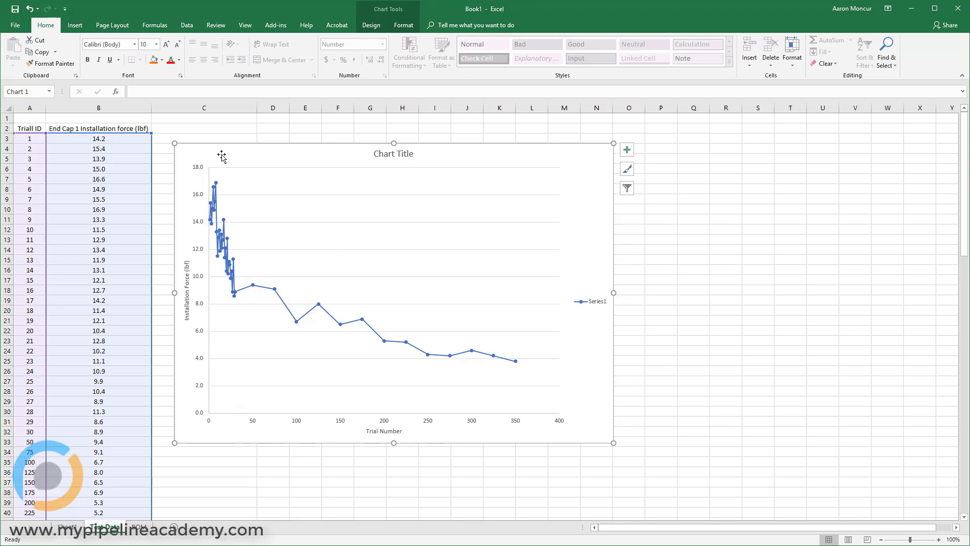
{"action": "mouse_move", "coordinate": [193, 240]}
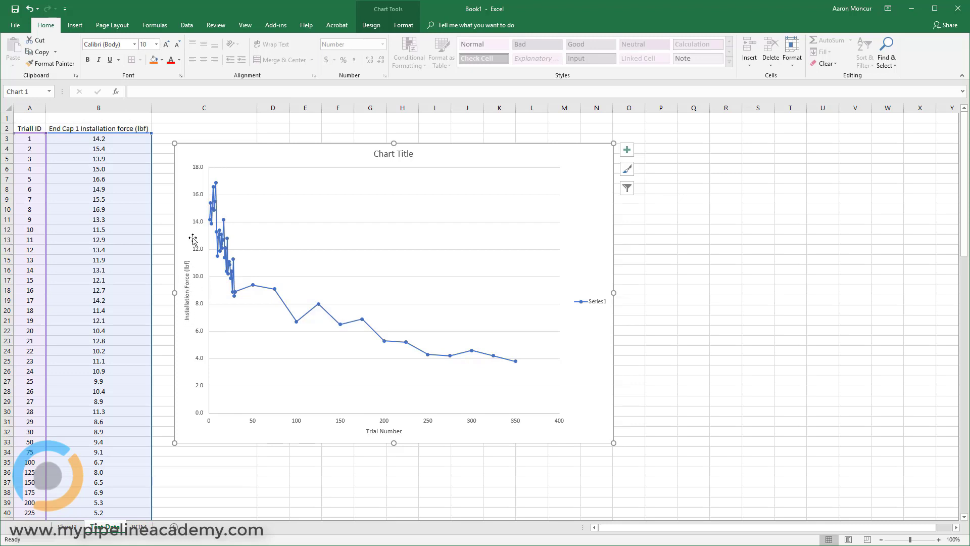
{"action": "mouse_move", "coordinate": [198, 388]}
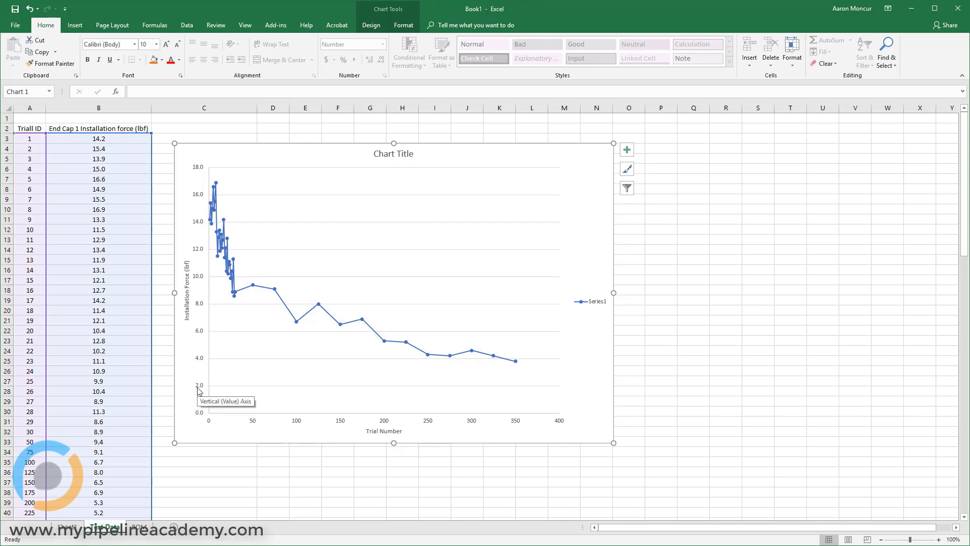
{"action": "mouse_move", "coordinate": [212, 186]}
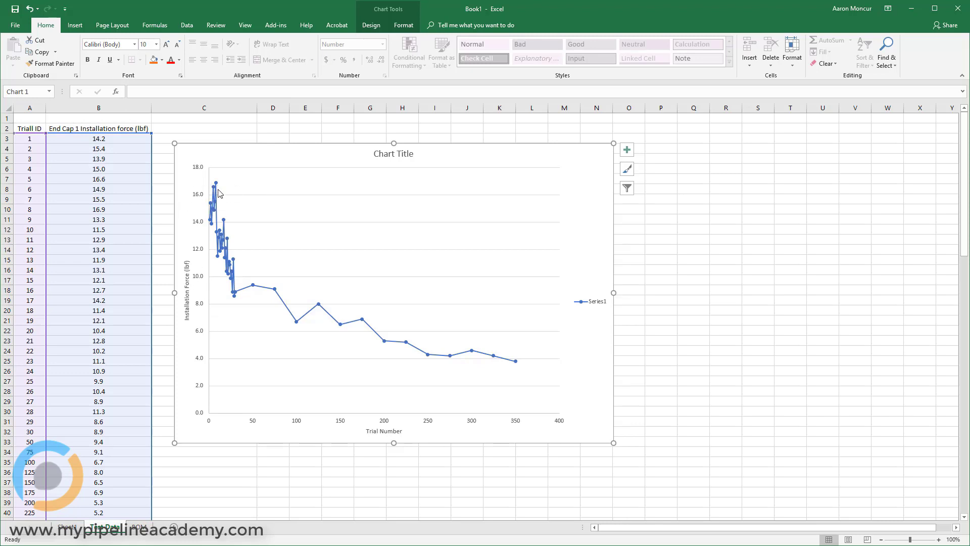
{"action": "mouse_move", "coordinate": [215, 208]}
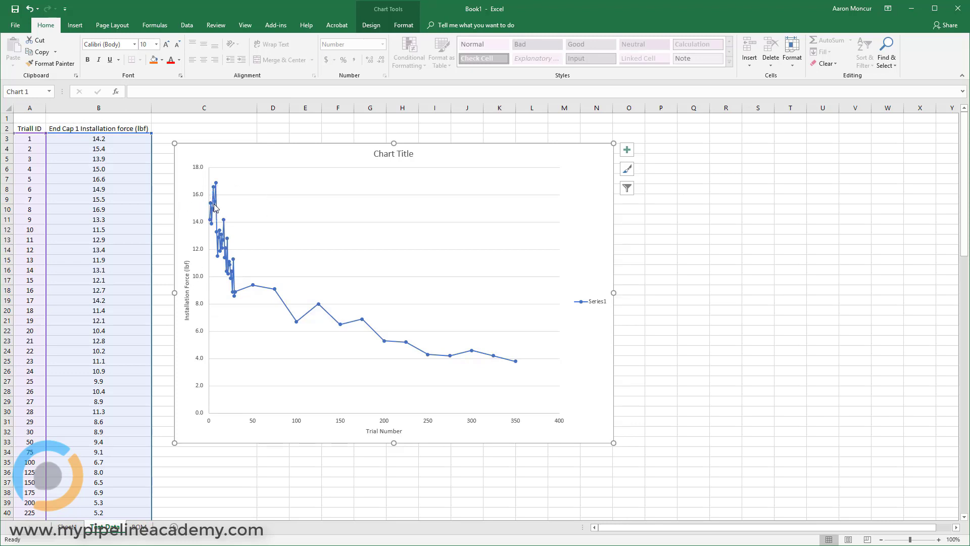
{"action": "mouse_move", "coordinate": [214, 204]}
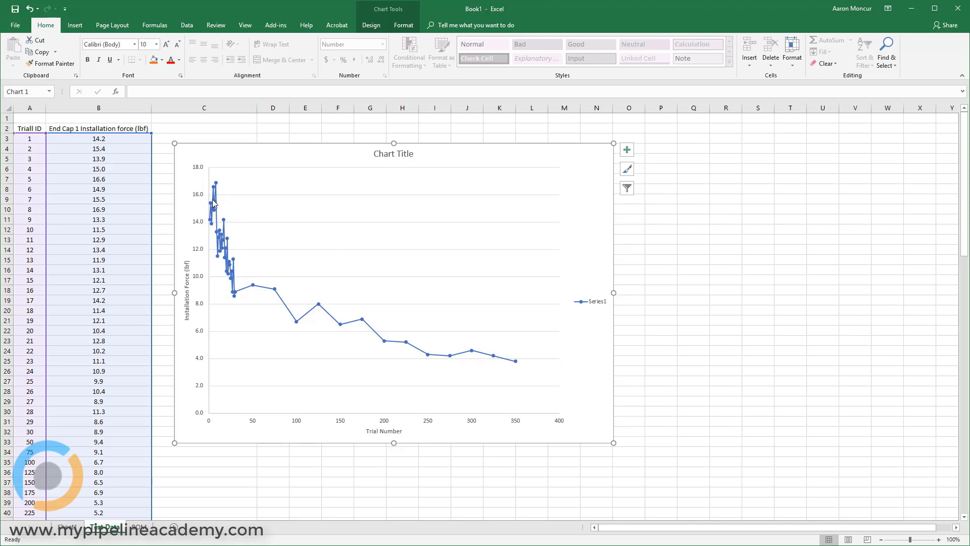
{"action": "mouse_move", "coordinate": [217, 182]}
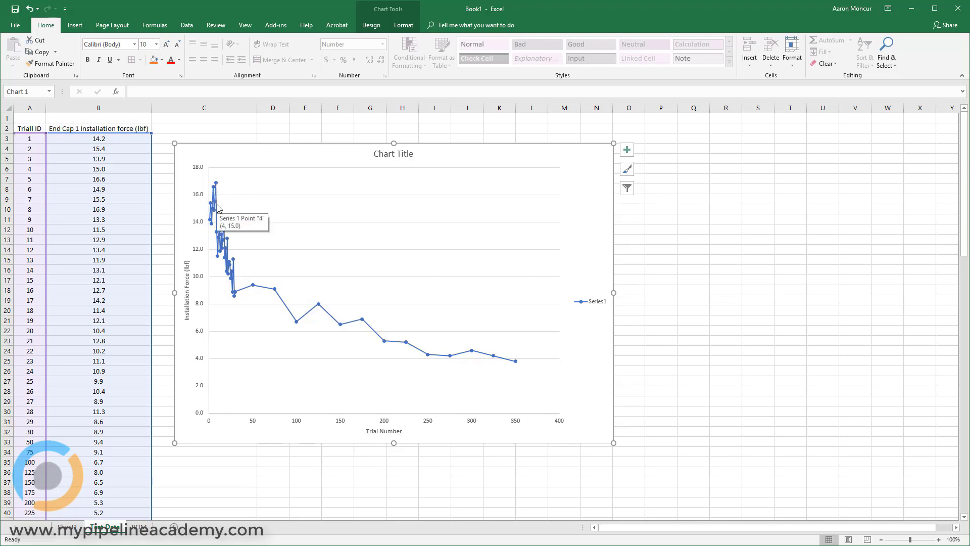
{"action": "mouse_move", "coordinate": [270, 295]}
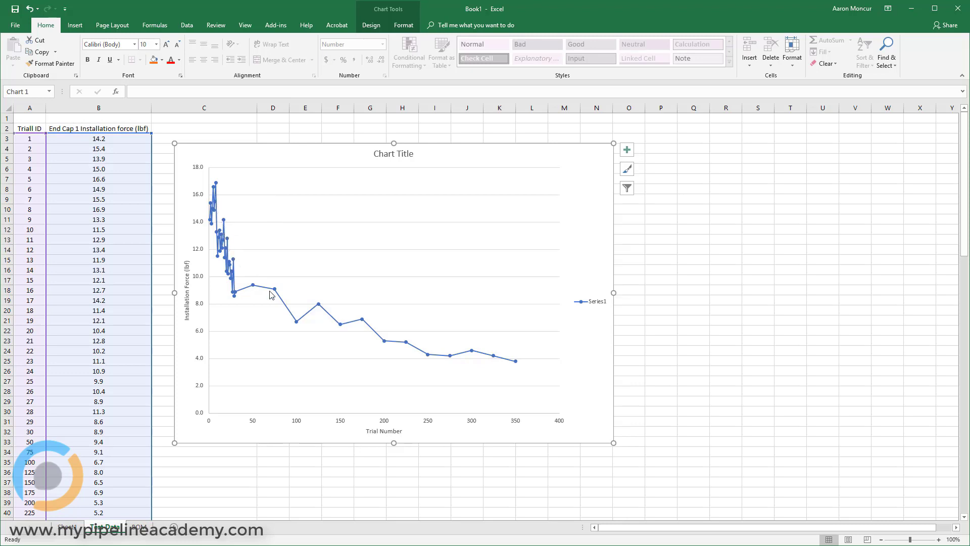
{"action": "mouse_move", "coordinate": [240, 282]}
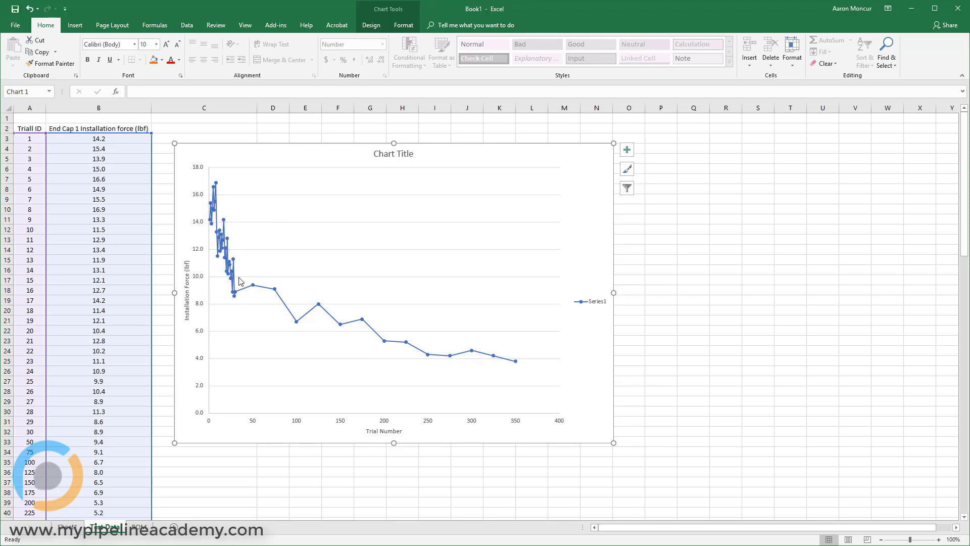
{"action": "mouse_move", "coordinate": [456, 350]}
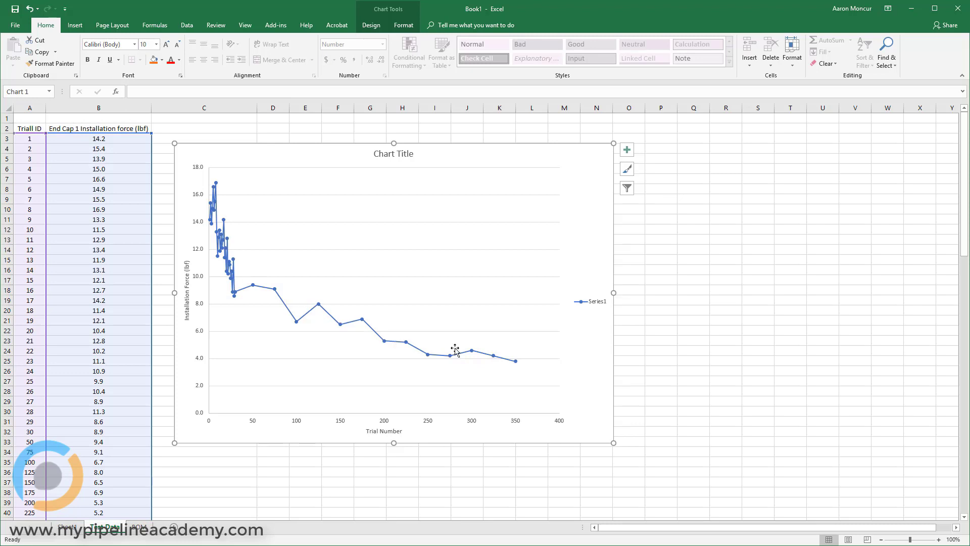
{"action": "mouse_move", "coordinate": [218, 207]}
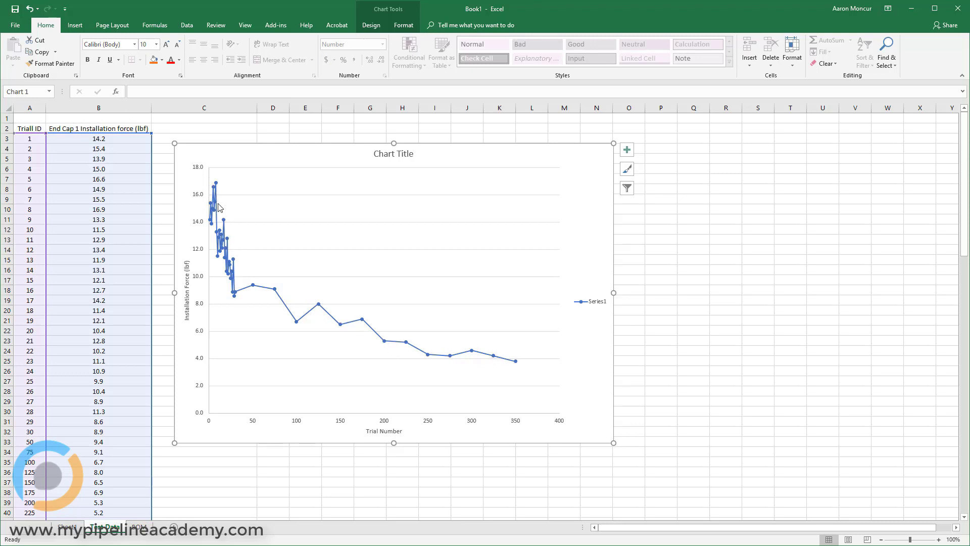
{"action": "mouse_move", "coordinate": [226, 246]}
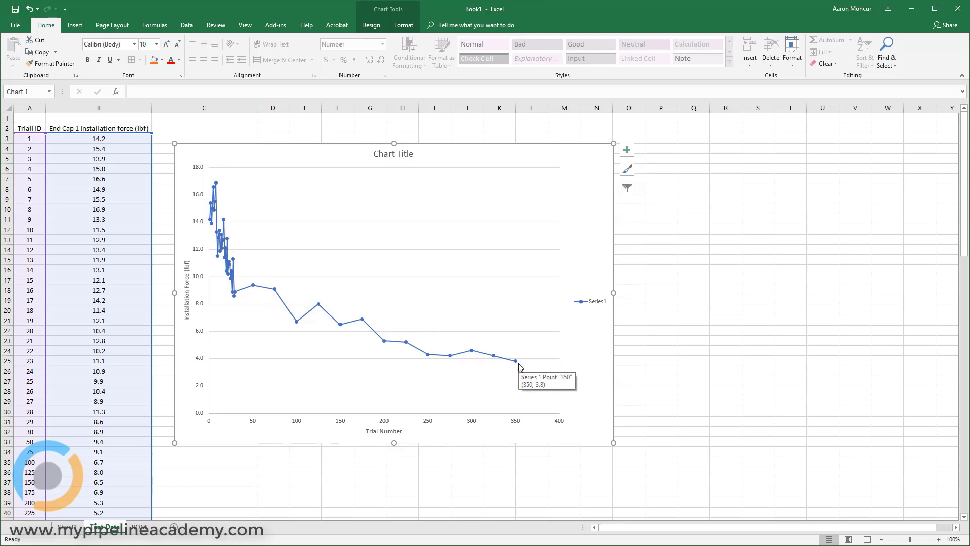
{"action": "mouse_move", "coordinate": [483, 357]}
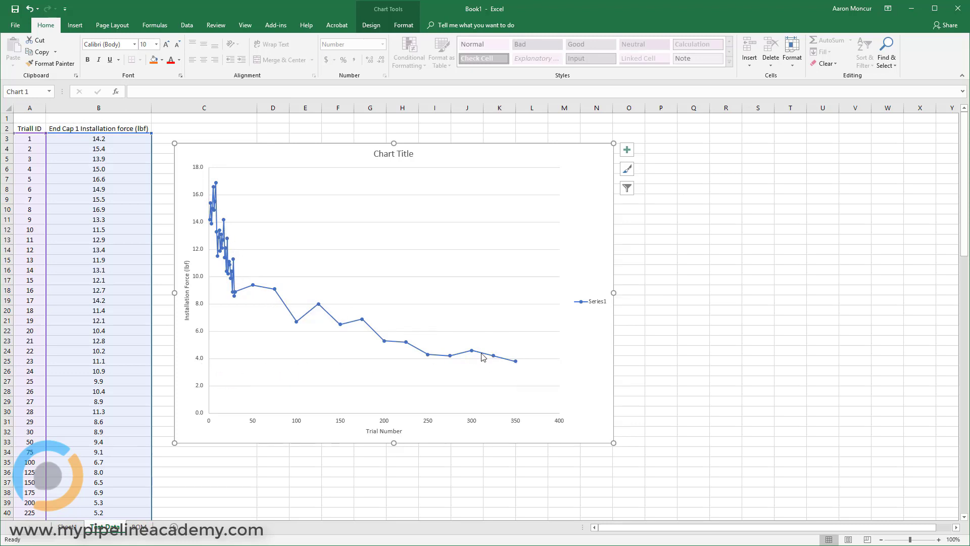
{"action": "mouse_move", "coordinate": [499, 361]}
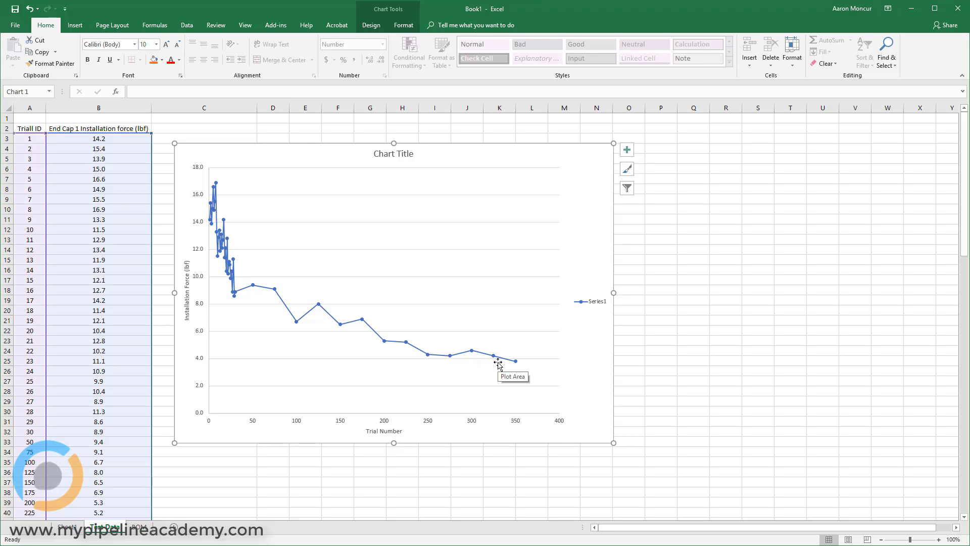
{"action": "mouse_move", "coordinate": [432, 333]}
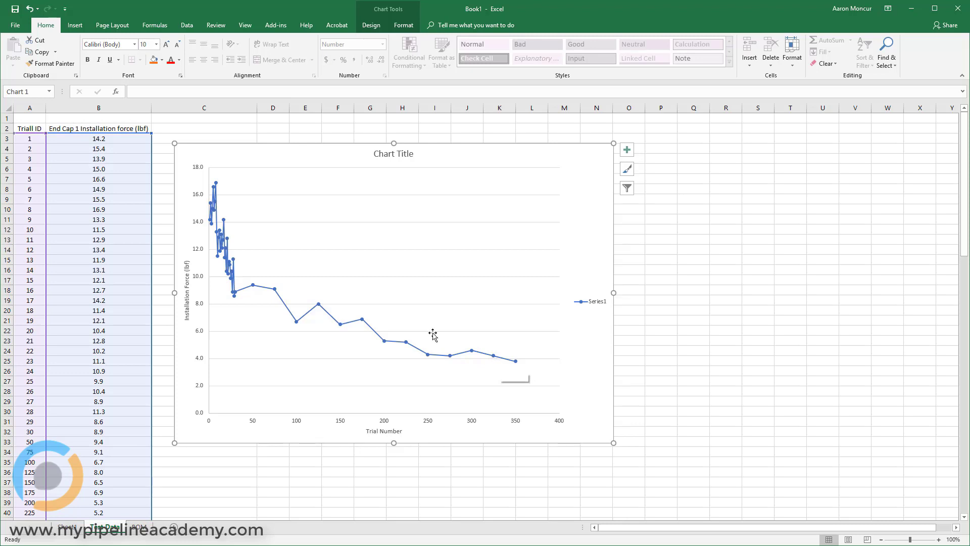
{"action": "mouse_move", "coordinate": [254, 206]}
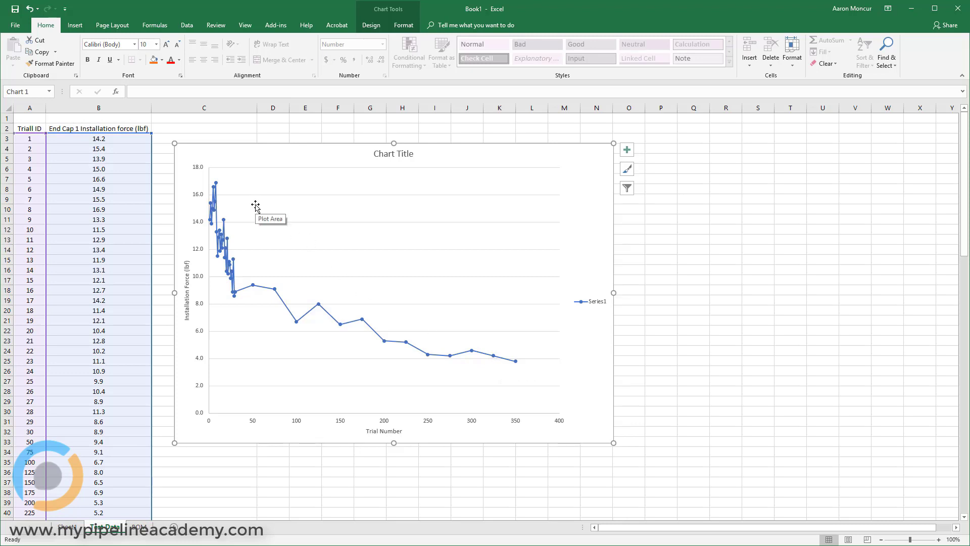
{"action": "mouse_move", "coordinate": [485, 322]}
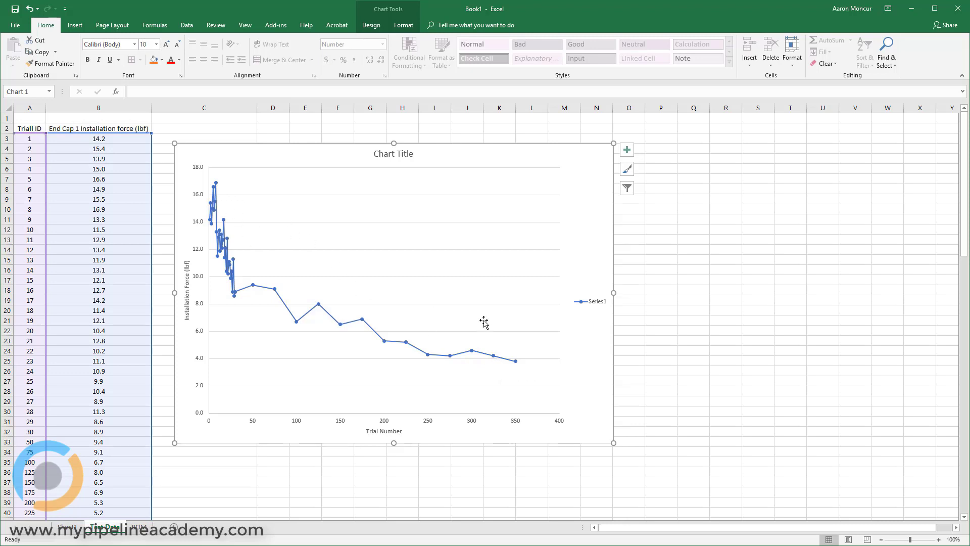
{"action": "mouse_move", "coordinate": [522, 356]}
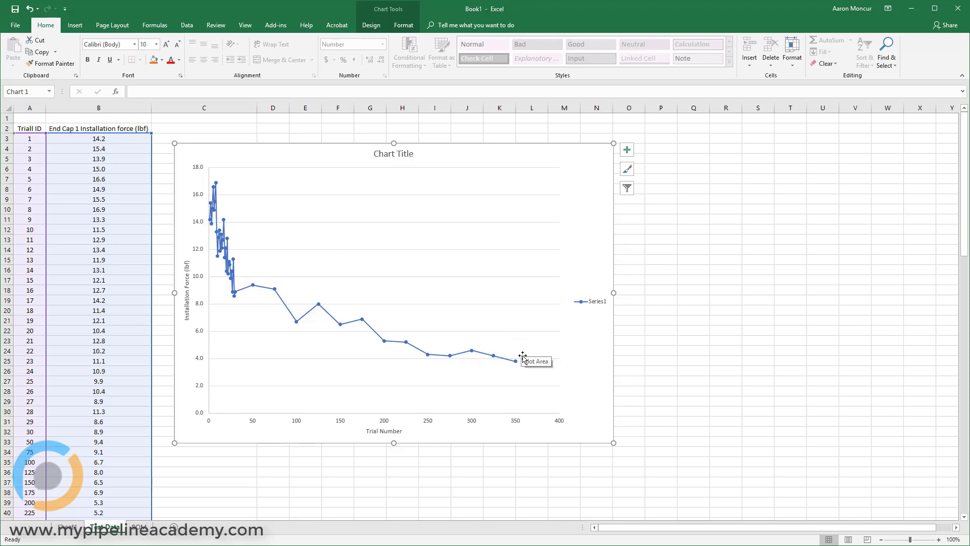
{"action": "mouse_move", "coordinate": [211, 212]}
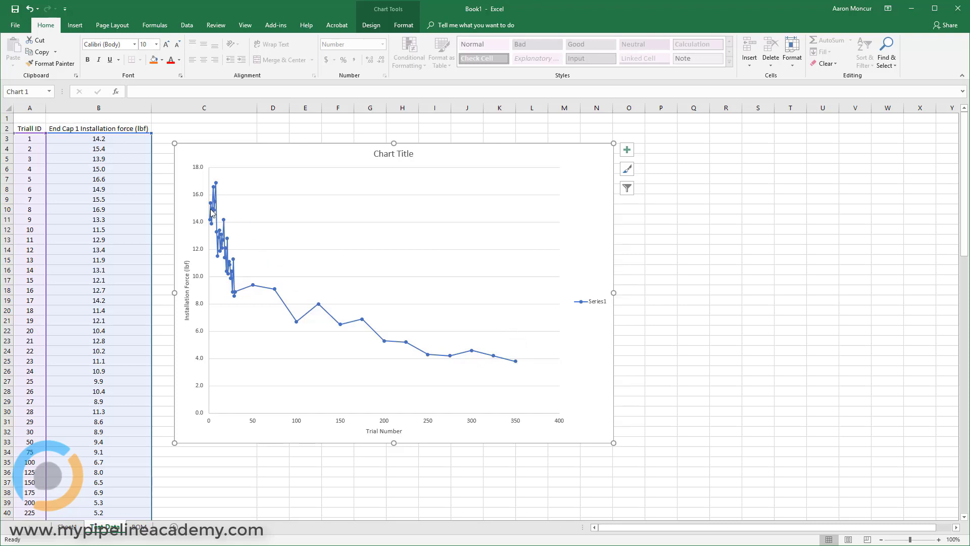
{"action": "mouse_move", "coordinate": [488, 367]}
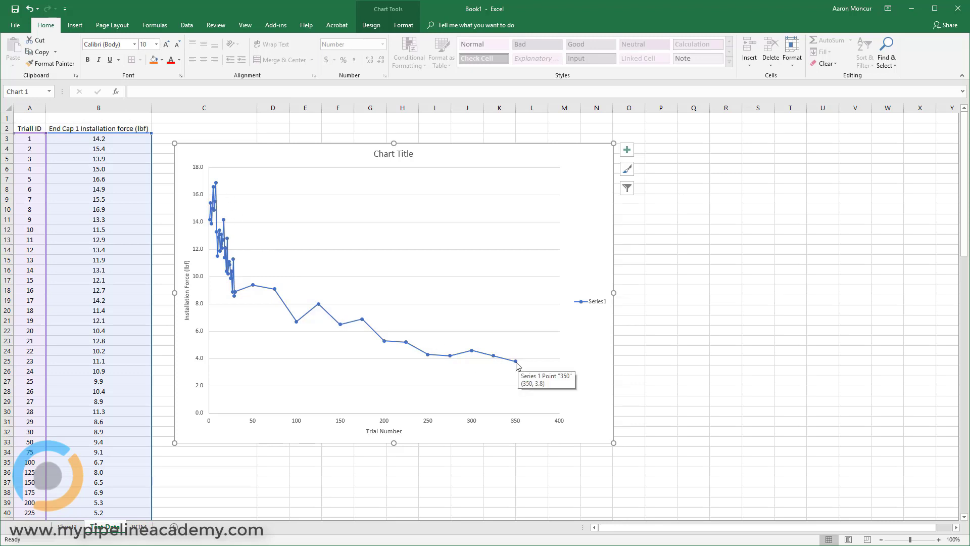
{"action": "mouse_move", "coordinate": [540, 367]}
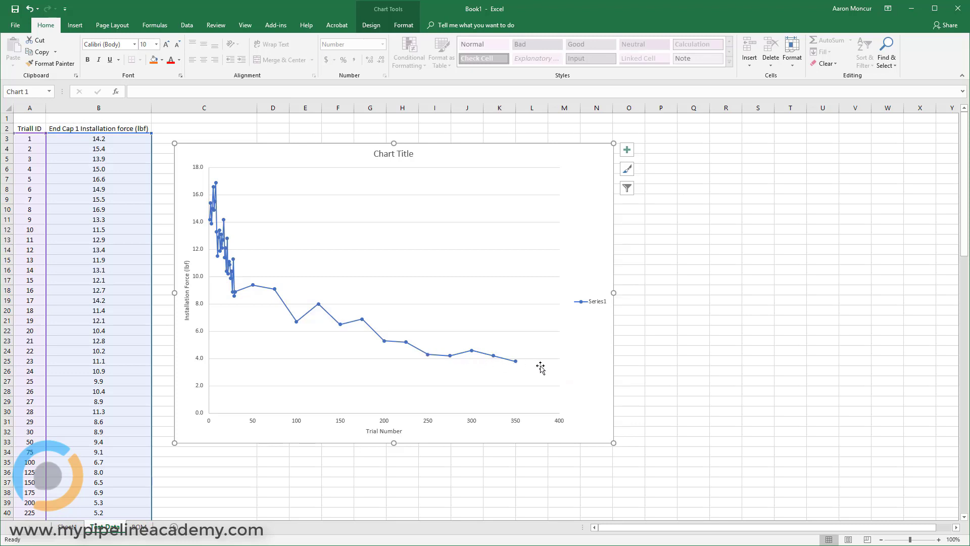
{"action": "mouse_move", "coordinate": [515, 367]}
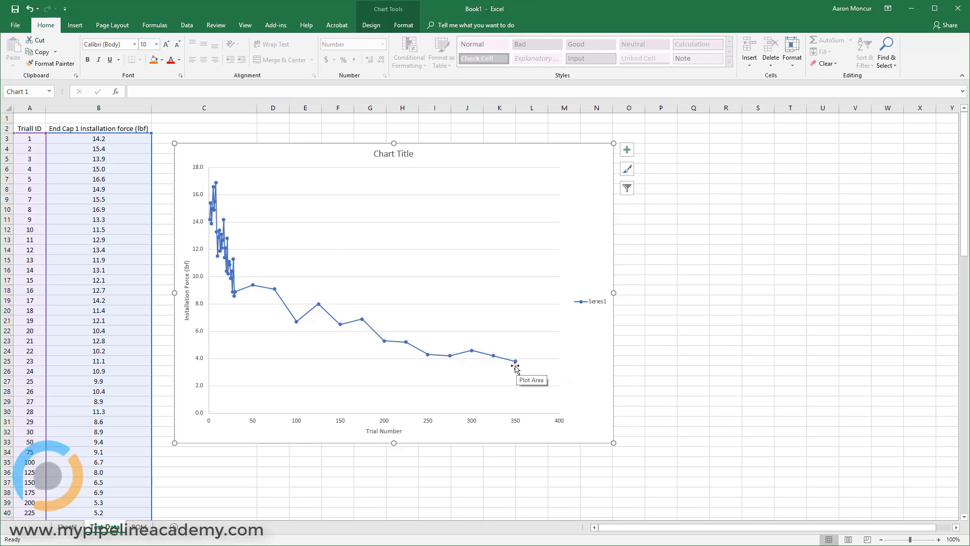
{"action": "mouse_move", "coordinate": [273, 256]}
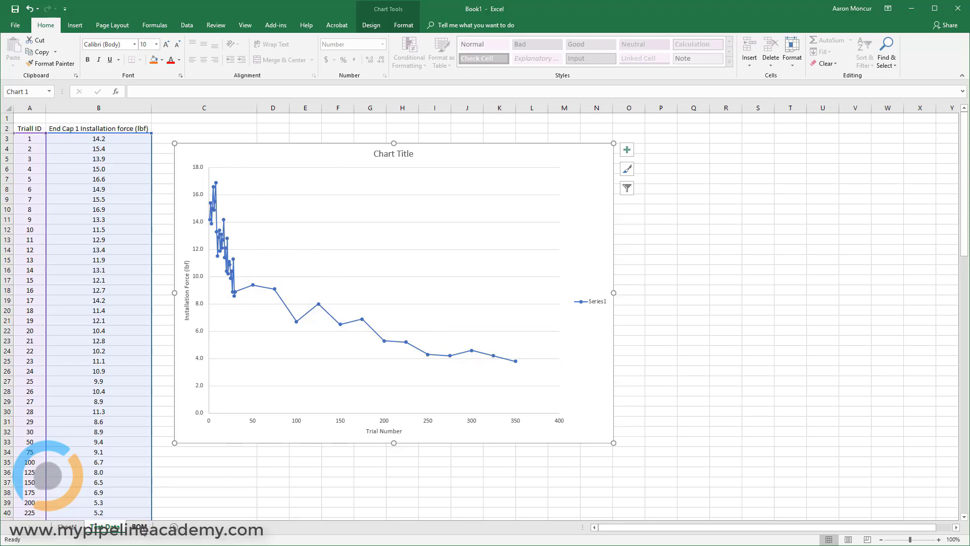
Step: Switch from the Test Data chart to the BOM sheet with its empty parts table
{"action": "left_click", "coordinate": [138, 526]}
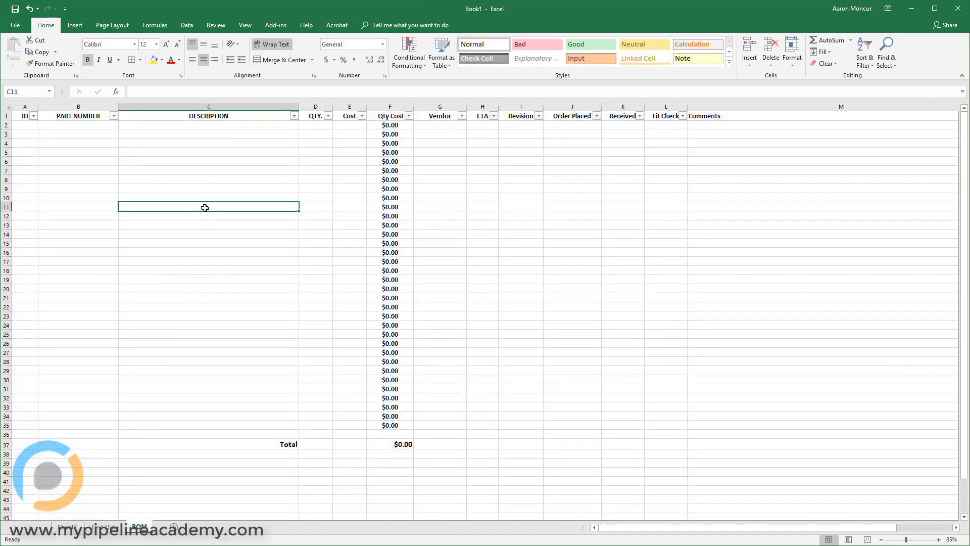
{"action": "mouse_move", "coordinate": [90, 152]}
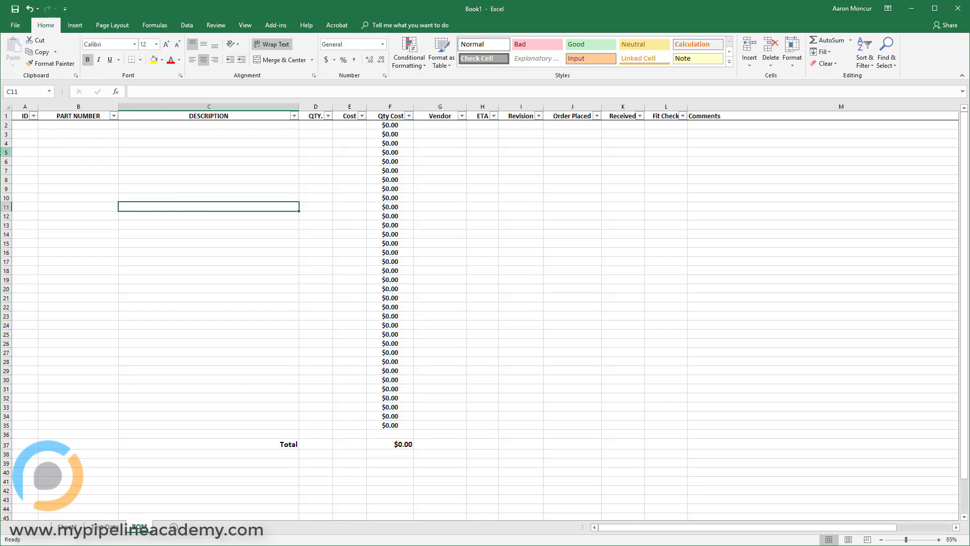
{"action": "left_click", "coordinate": [25, 124]}
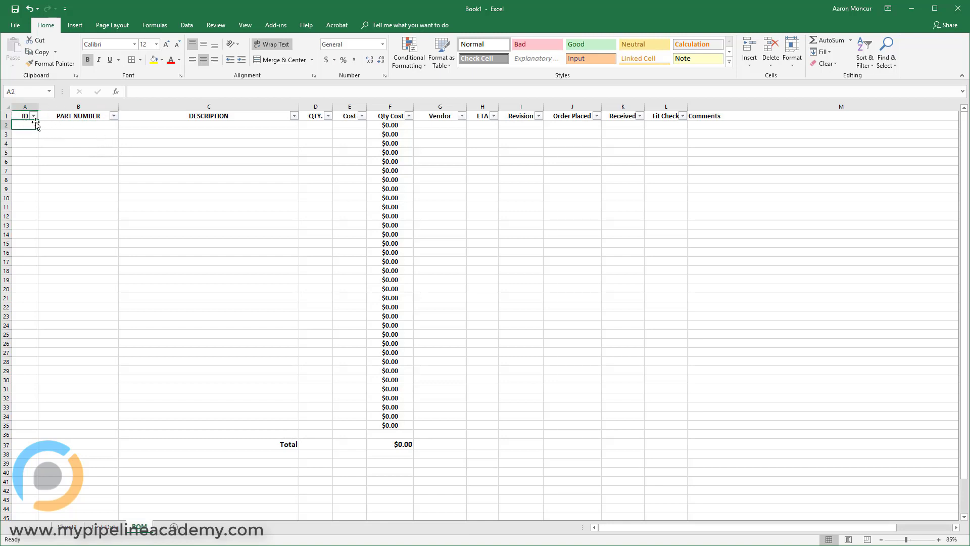
{"action": "mouse_move", "coordinate": [630, 172]}
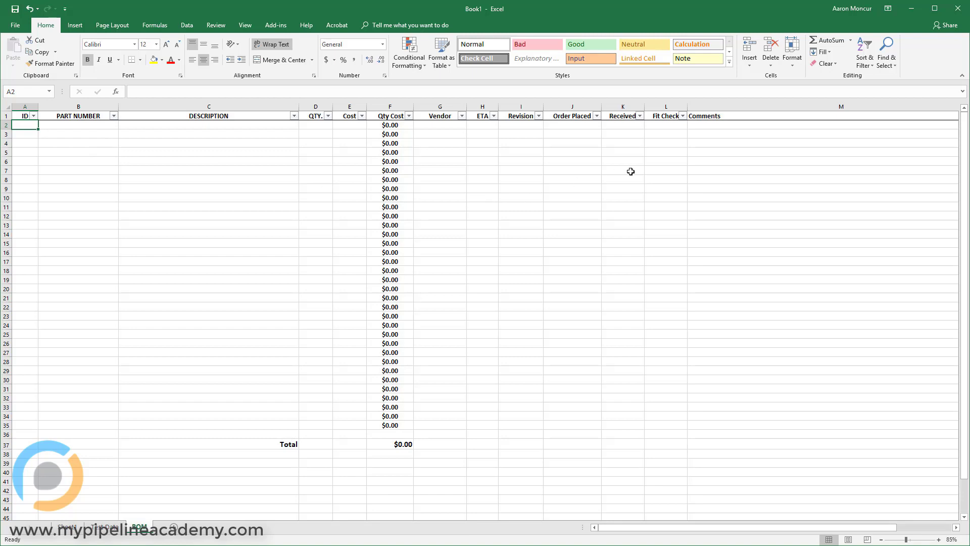
{"action": "left_click", "coordinate": [208, 179]}
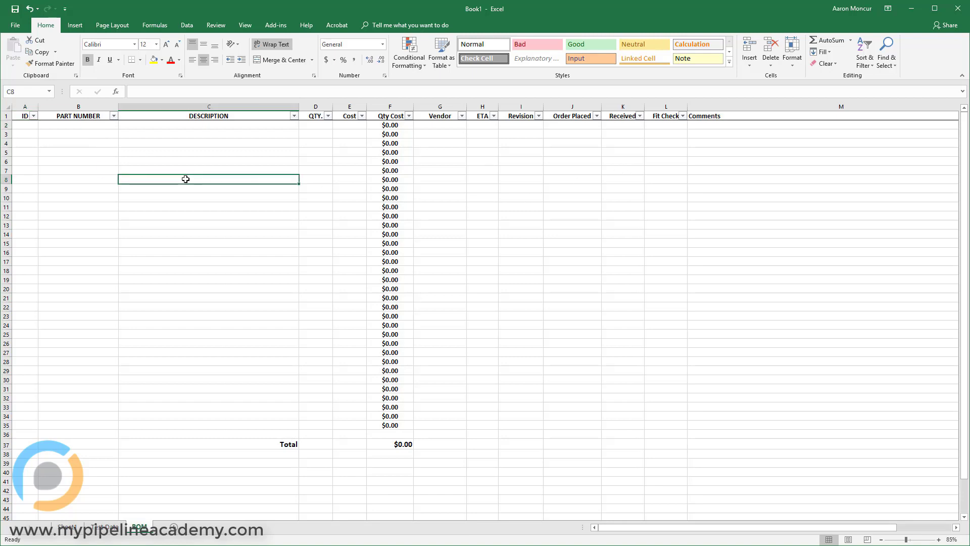
{"action": "mouse_move", "coordinate": [69, 120]}
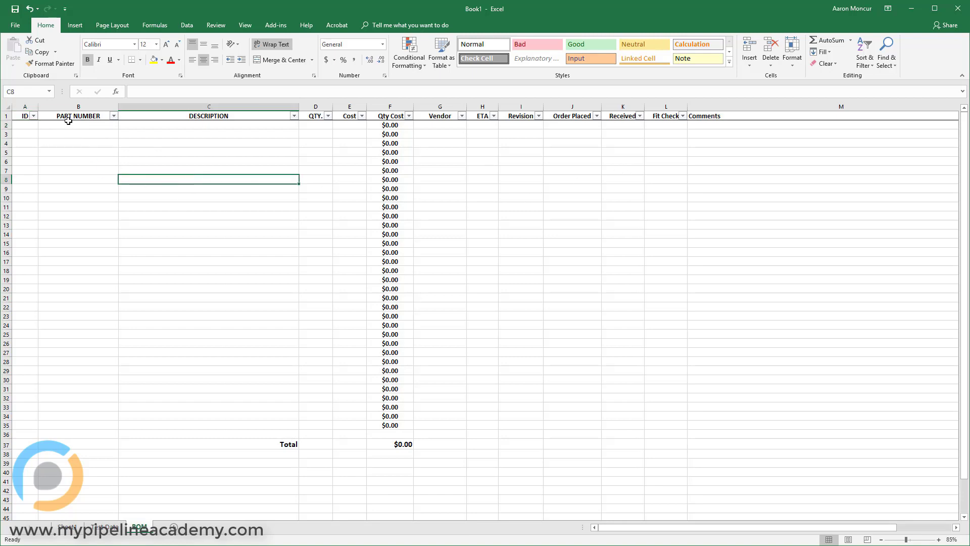
{"action": "left_click", "coordinate": [207, 133]}
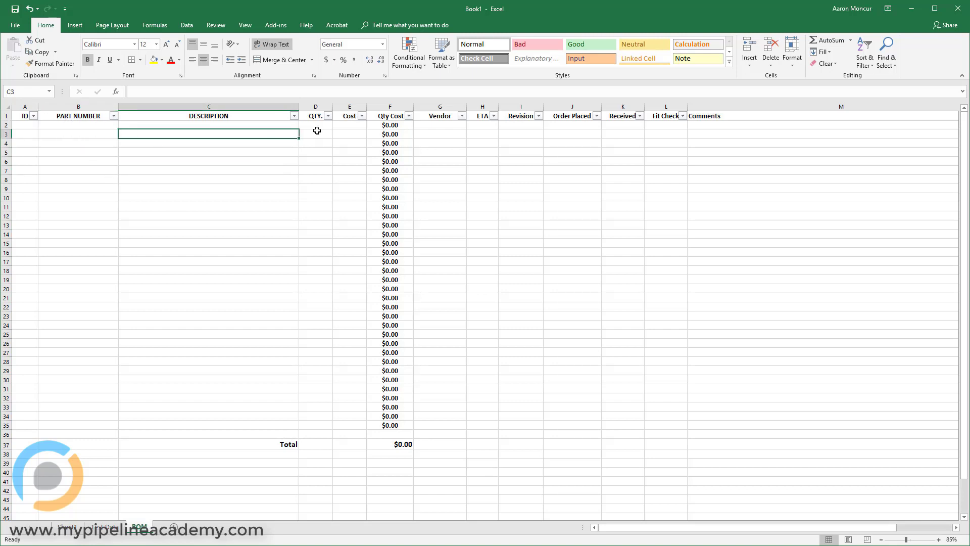
{"action": "left_click", "coordinate": [389, 107]}
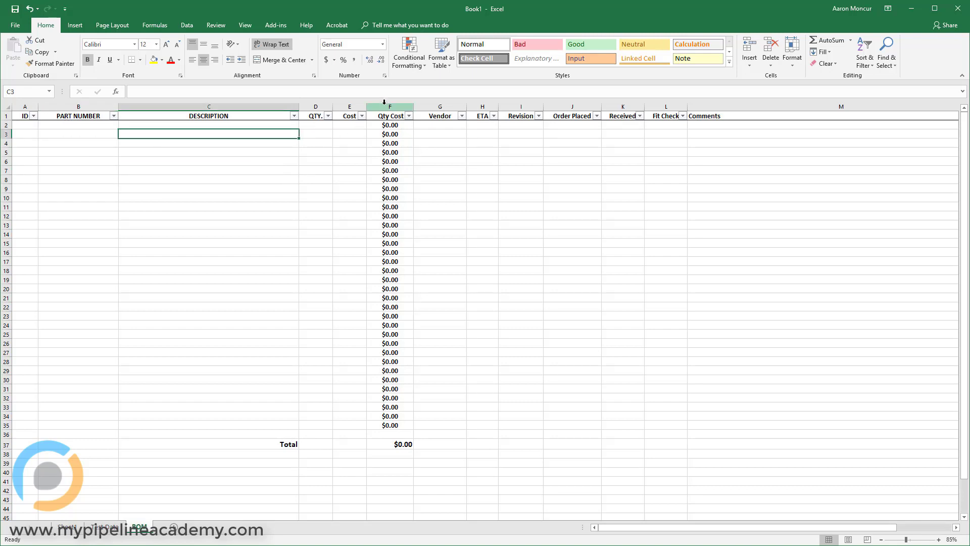
{"action": "left_click", "coordinate": [438, 133]}
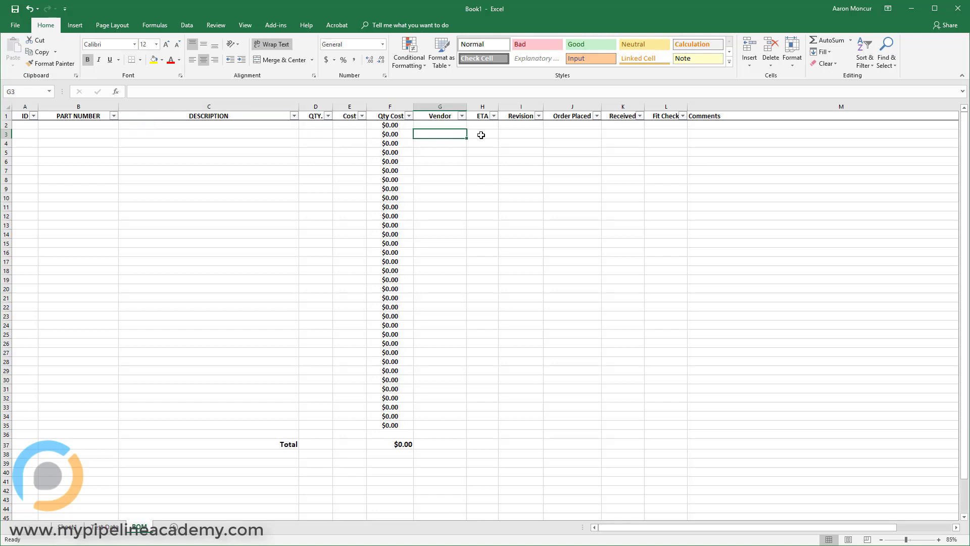
{"action": "left_click", "coordinate": [78, 134]}
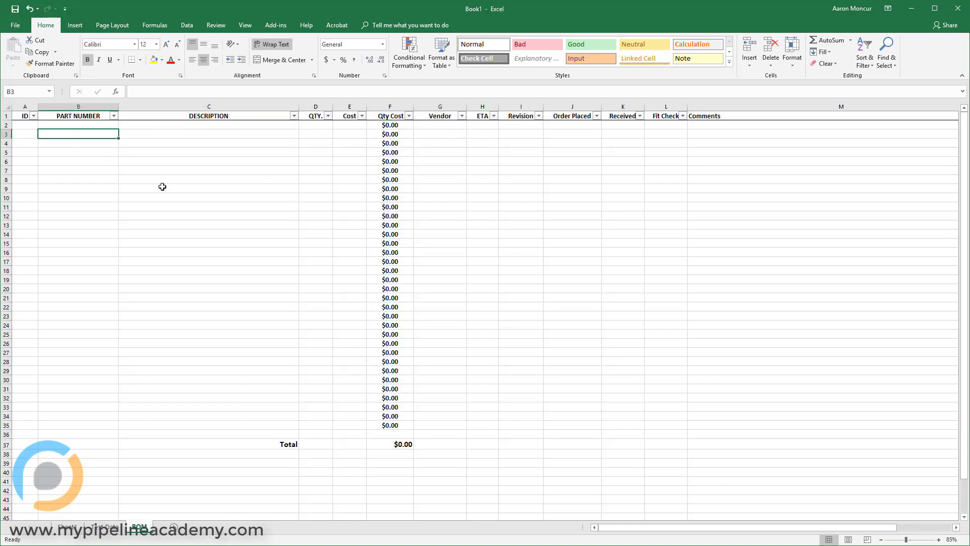
Step: Enter part 12345 Shaft, quantity 3 at cost 10.25, and check its Qty Cost formula
{"action": "type", "text": "12345"}
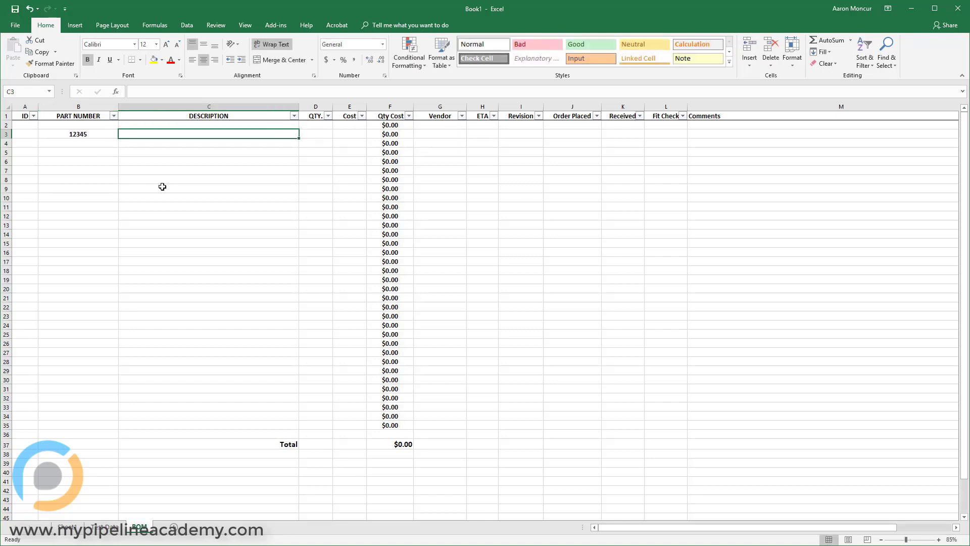
{"action": "type", "text": "Shaft"}
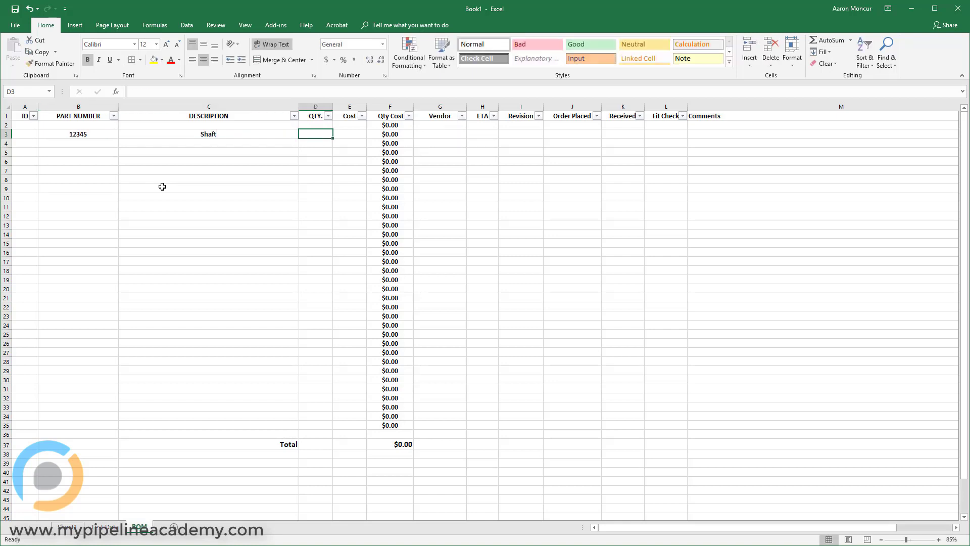
{"action": "type", "text": "3"}
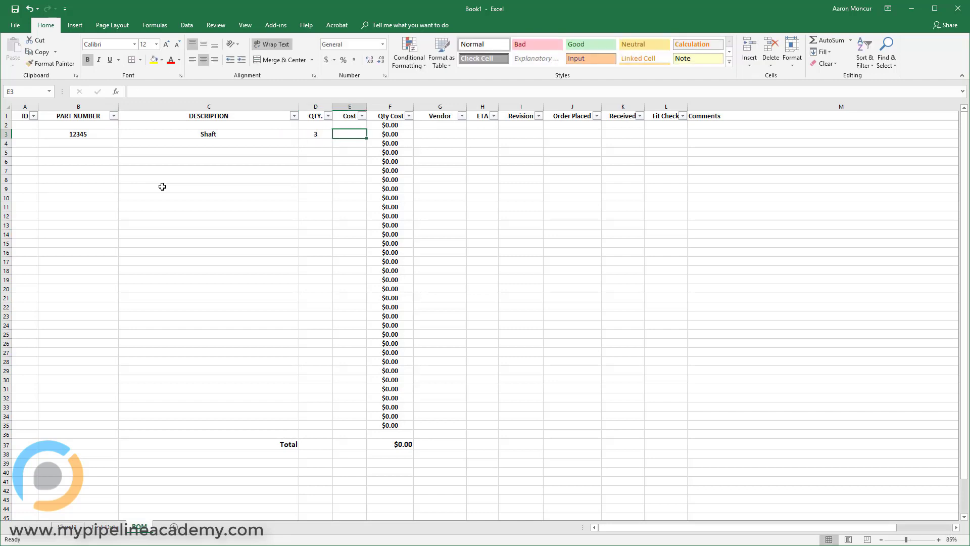
{"action": "type", "text": "1"}
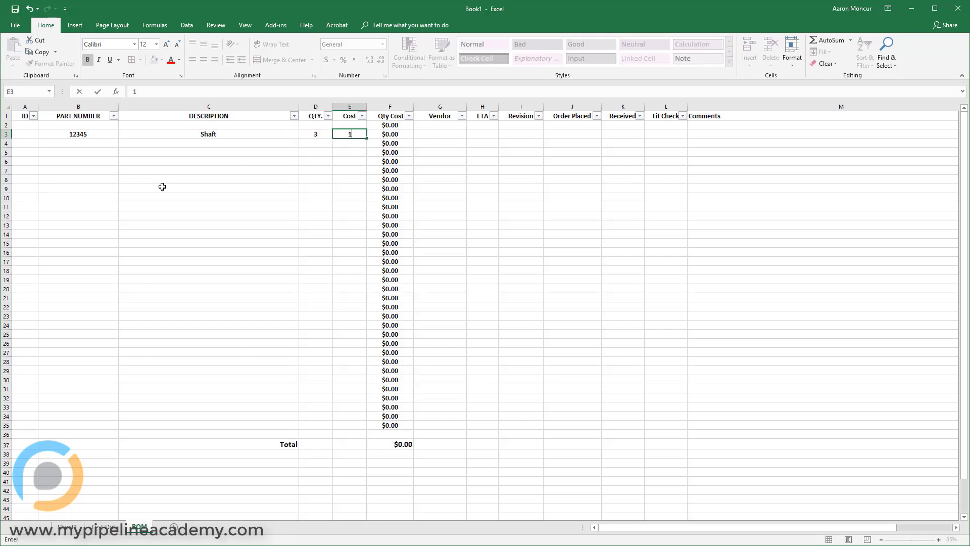
{"action": "type", "text": "0.25"}
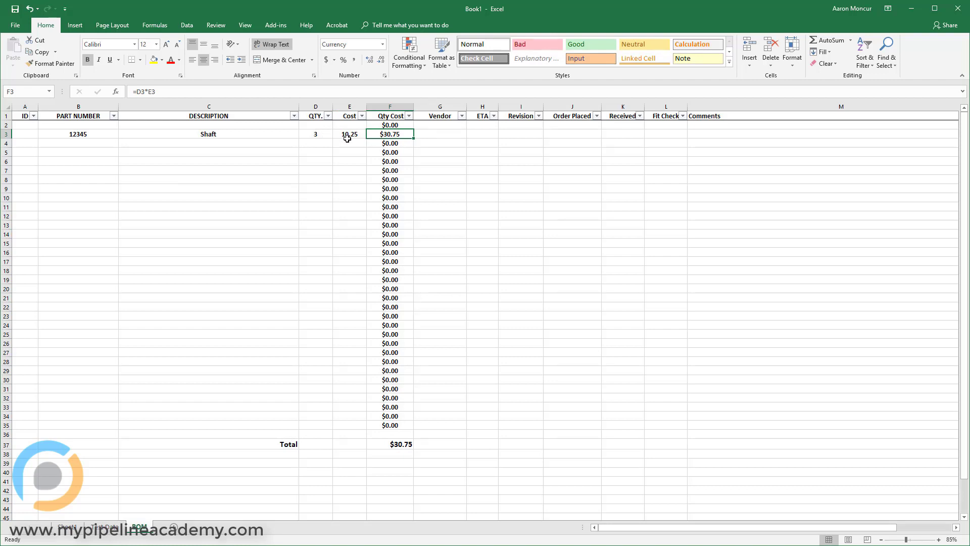
{"action": "mouse_move", "coordinate": [399, 135]}
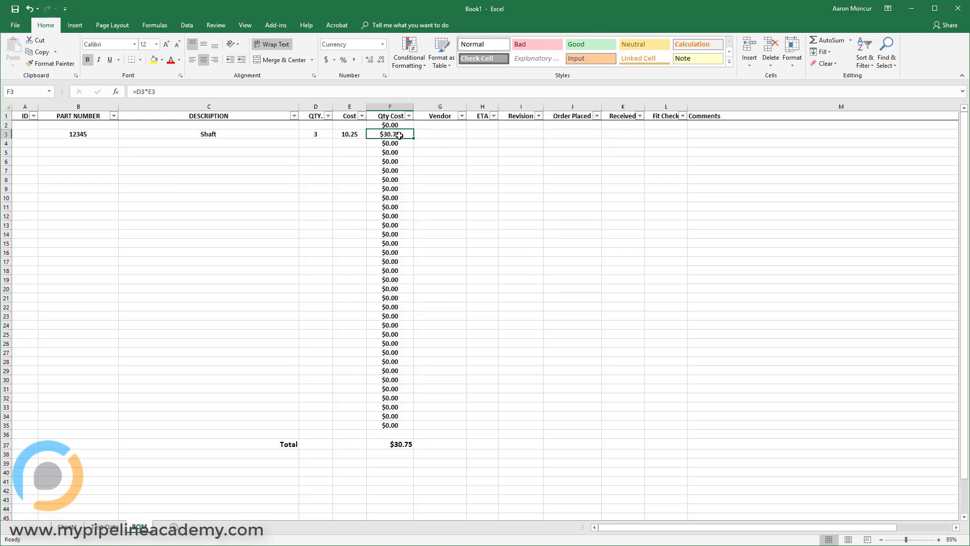
{"action": "double_click", "coordinate": [390, 134]}
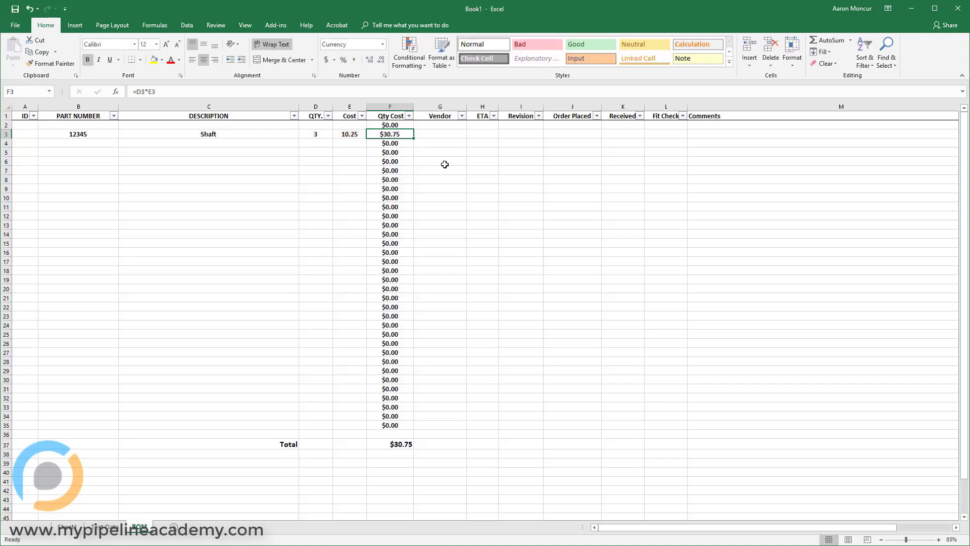
Step: Fill vendor NASA, ETA 2 weeks, revision A, ordered 1/1/2001, received 2/1/2018, fit check Yes
{"action": "left_click", "coordinate": [439, 133]}
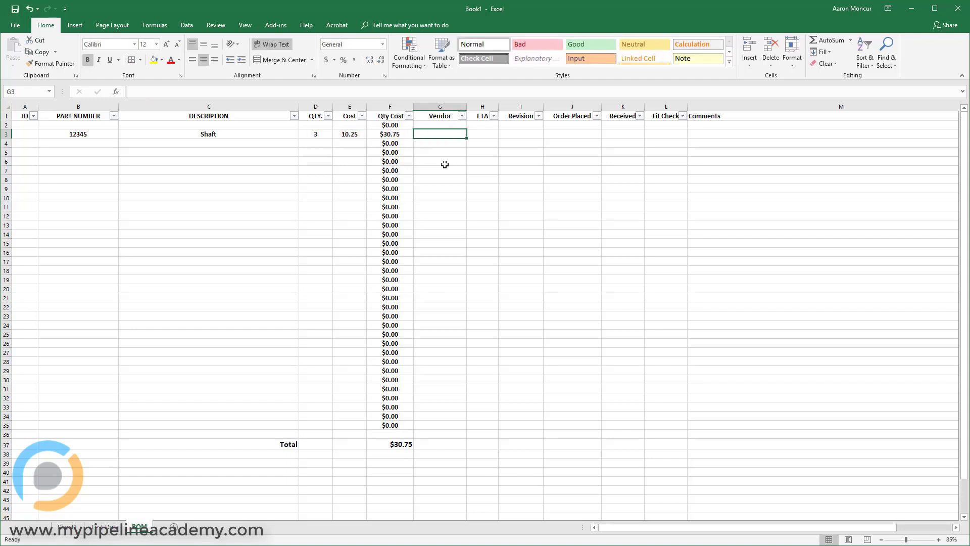
{"action": "type", "text": "Nasa"}
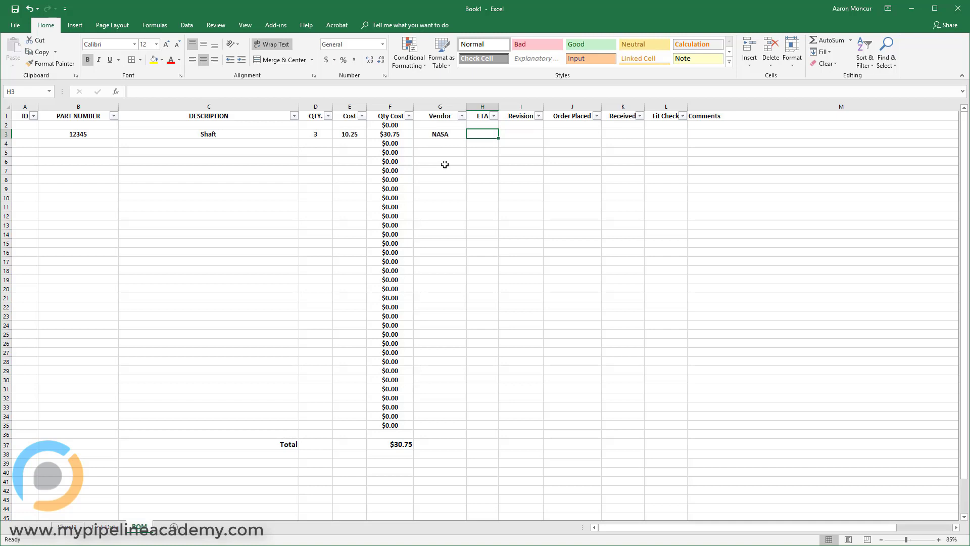
{"action": "type", "text": "2"}
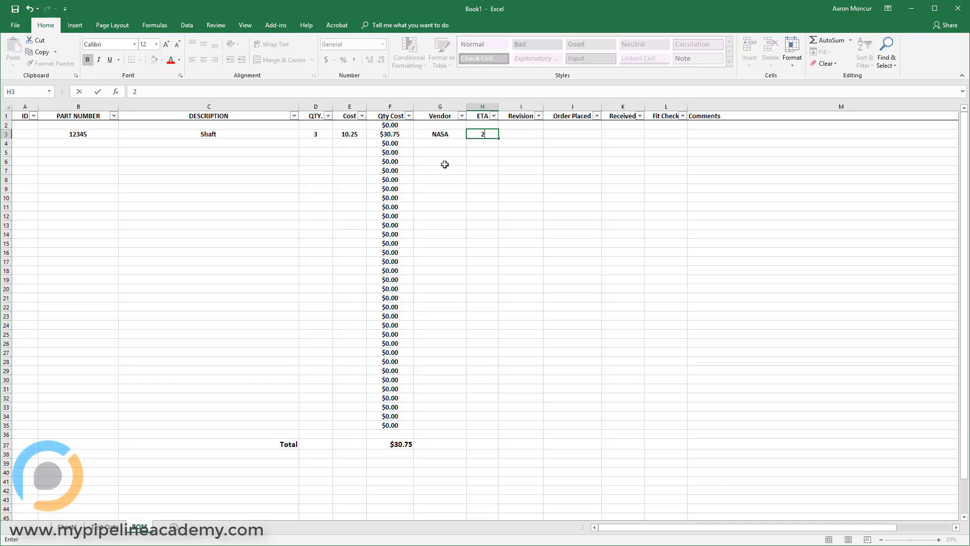
{"action": "type", "text": "2 weeks"}
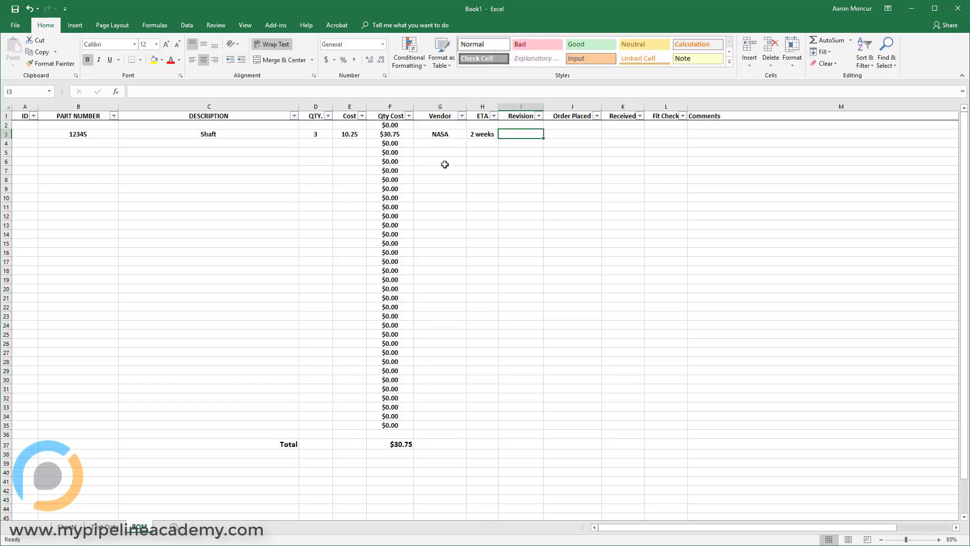
{"action": "type", "text": "A"}
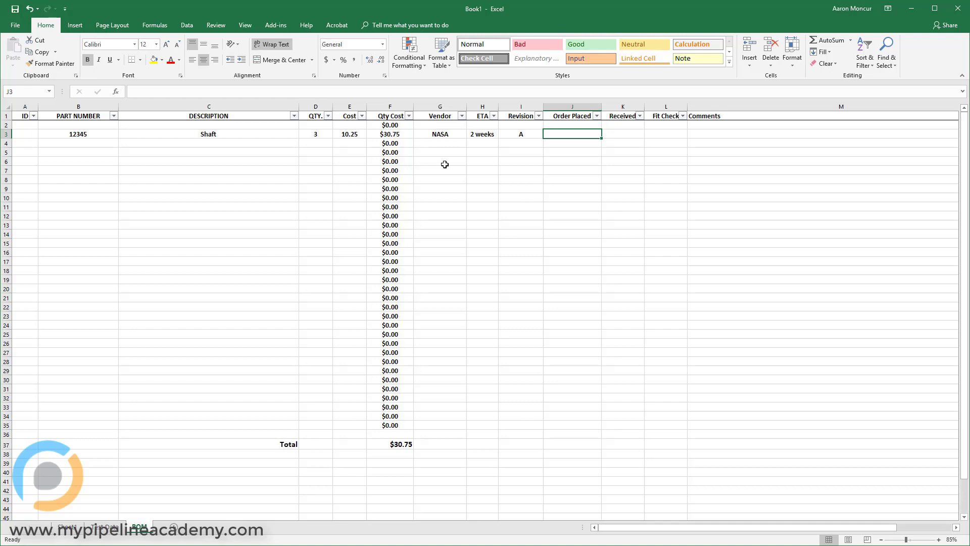
{"action": "type", "text": "1/1/2001"}
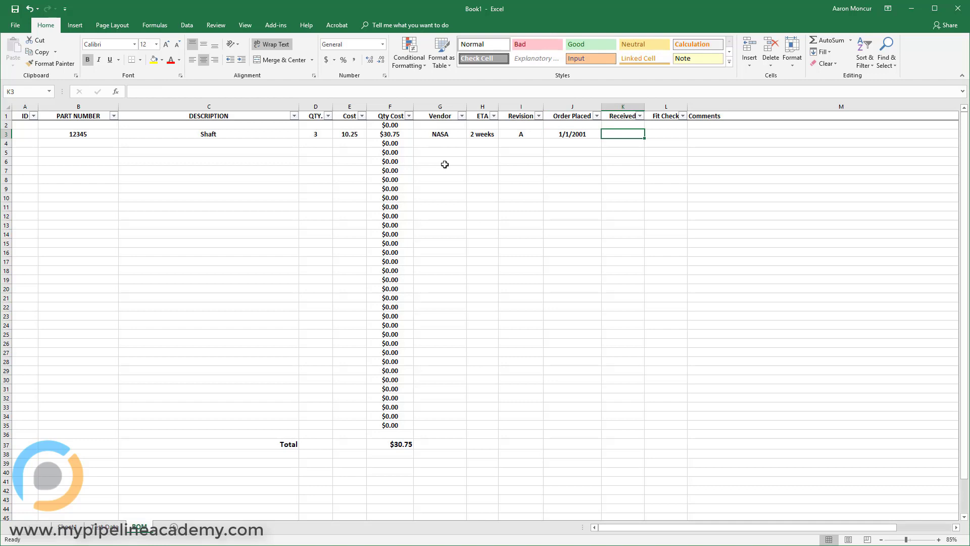
{"action": "type", "text": "2"}
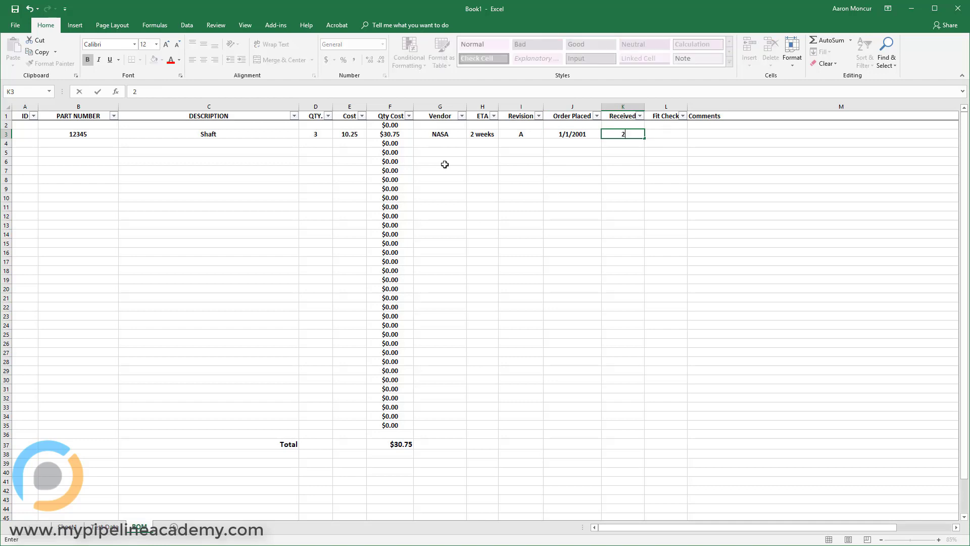
{"action": "type", "text": "/1/2018"}
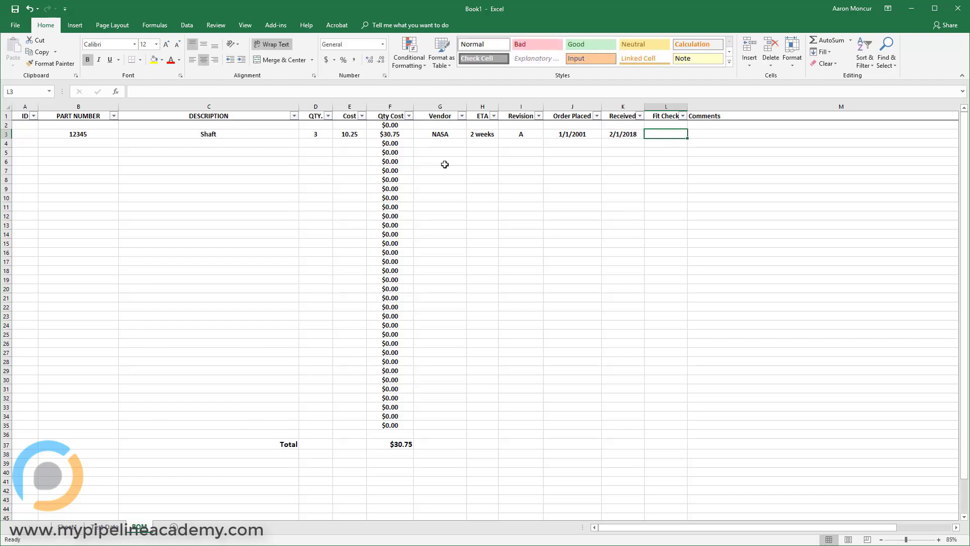
{"action": "type", "text": "Yes"}
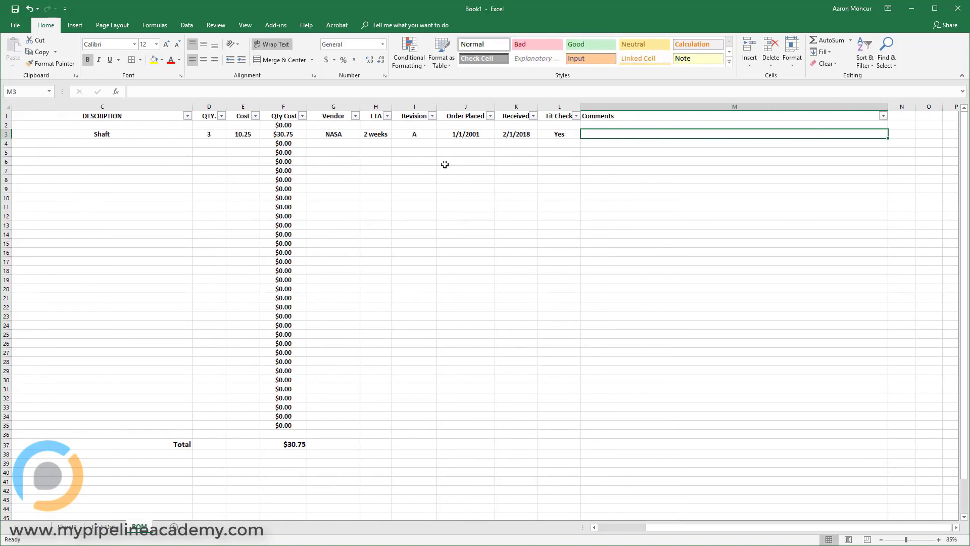
Step: Add the comment 'The shafts took a long time to arrive, but were beautiful'
{"action": "type", "text": "The shafts tool a"}
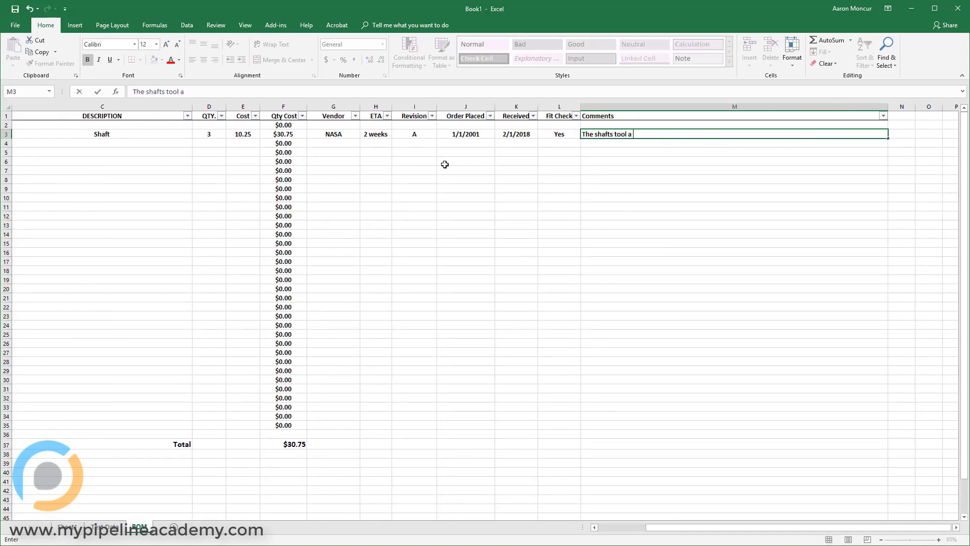
{"action": "type", "text": "long tim e"}
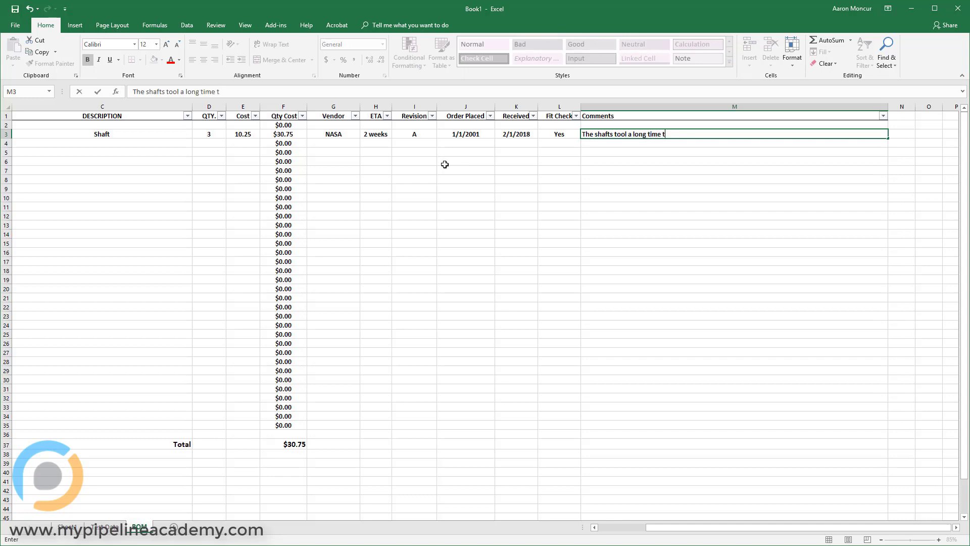
{"action": "type", "text": "o arrive, but were"}
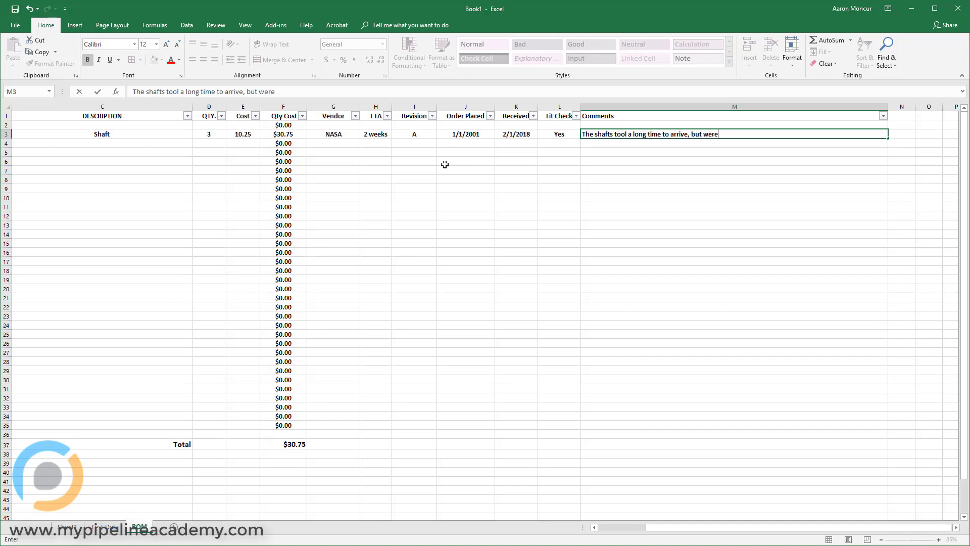
{"action": "type", "text": "beautiful"}
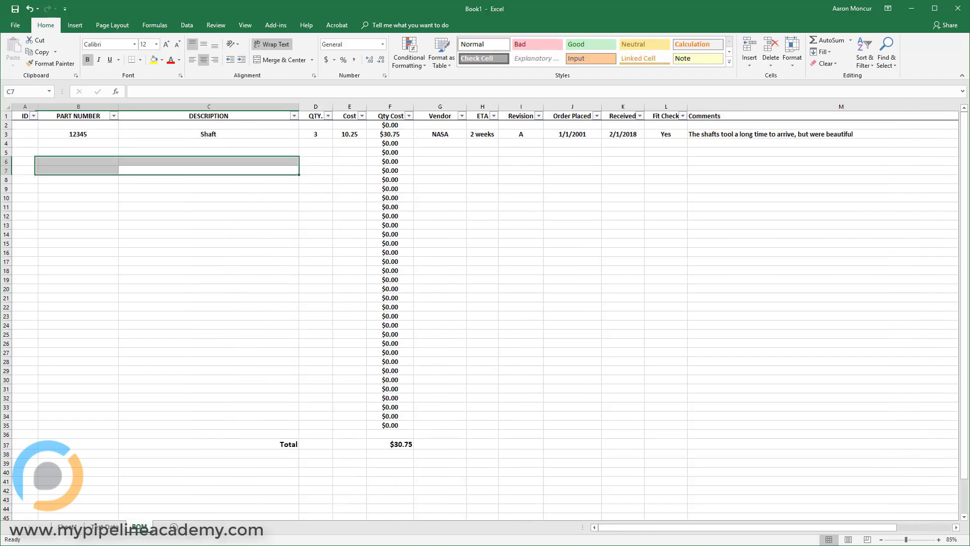
Step: Fill the shaft's number, description and quantity down through row 8 and verify the cost and total formulas
{"action": "left_click_drag", "start_coordinate": [78, 133], "coordinate": [315, 134]}
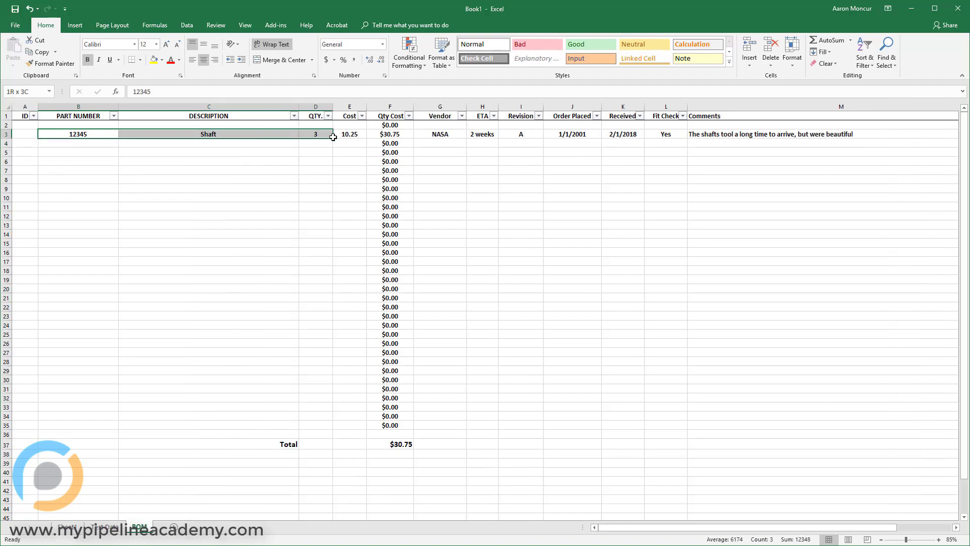
{"action": "left_click_drag", "start_coordinate": [332, 134], "coordinate": [364, 180]}
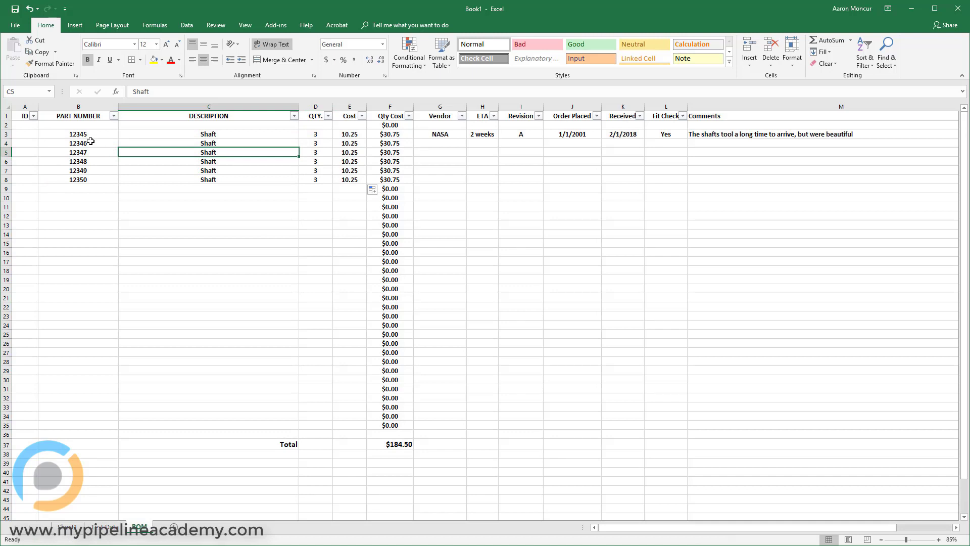
{"action": "mouse_move", "coordinate": [233, 138]}
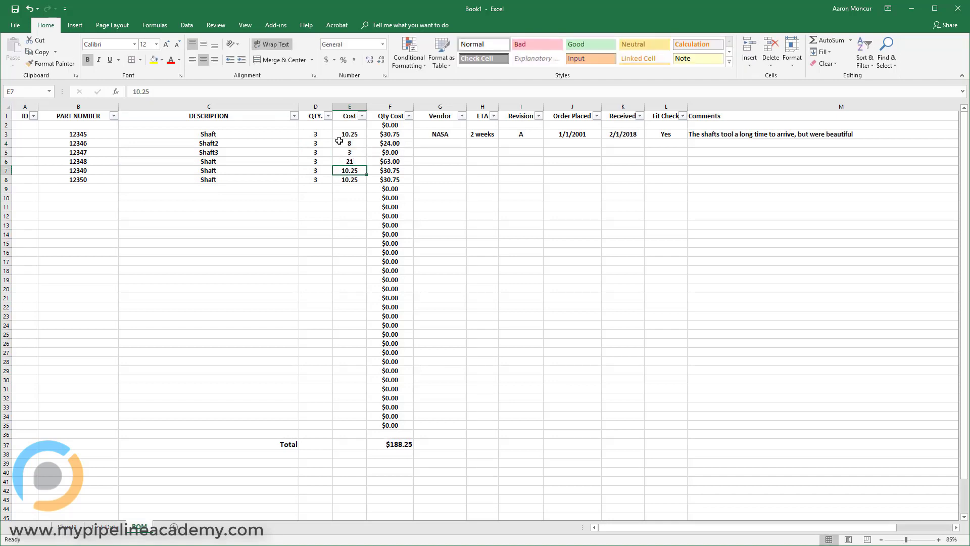
{"action": "left_click", "coordinate": [389, 134]}
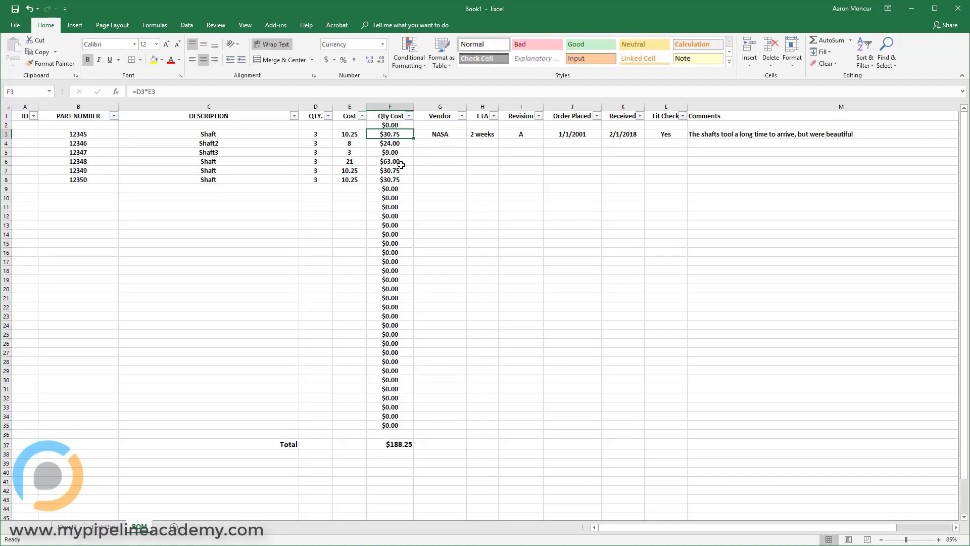
{"action": "left_click", "coordinate": [389, 443]}
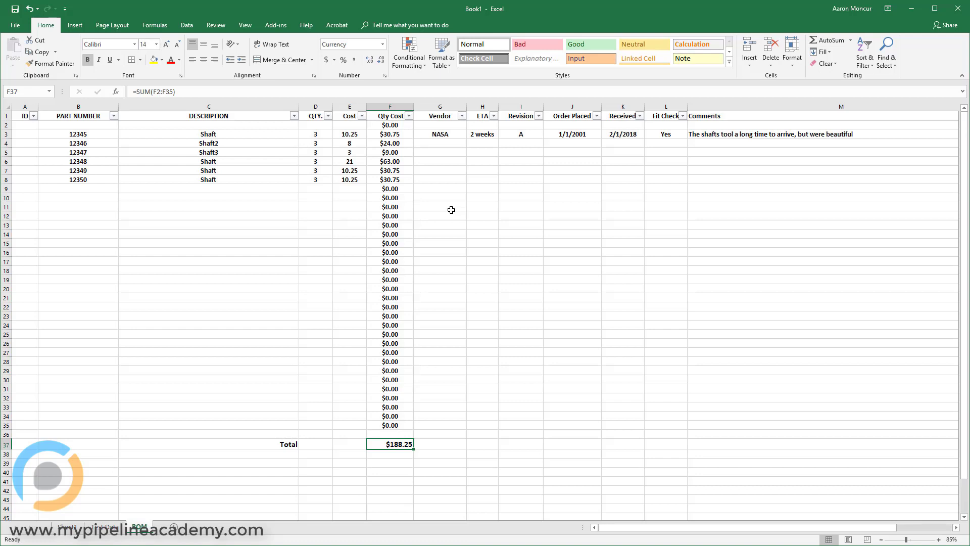
{"action": "mouse_move", "coordinate": [79, 136]}
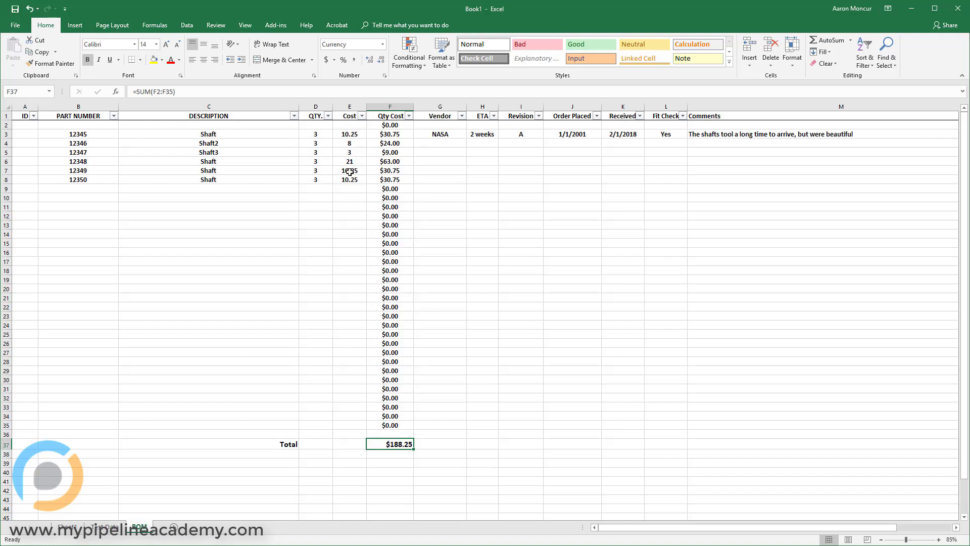
{"action": "mouse_move", "coordinate": [368, 143]}
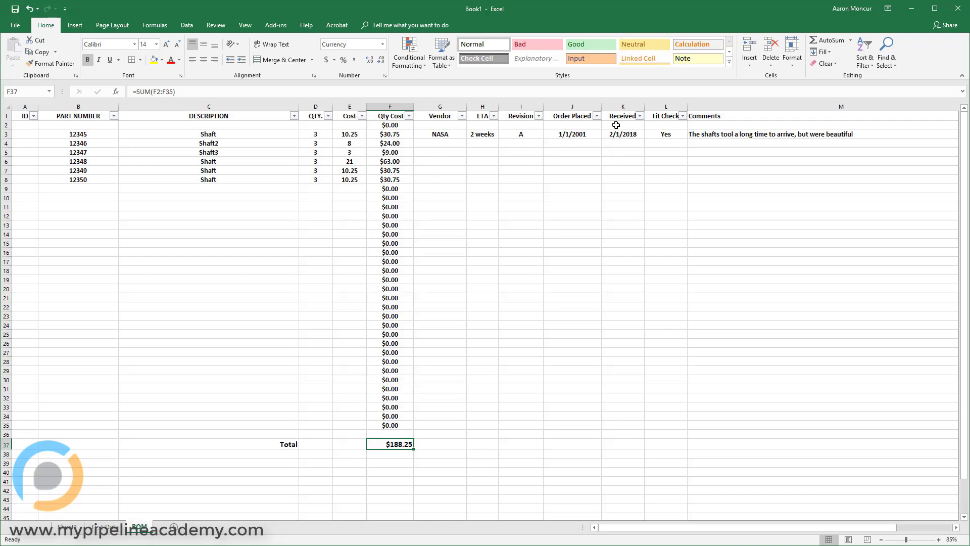
{"action": "left_click", "coordinate": [623, 162]}
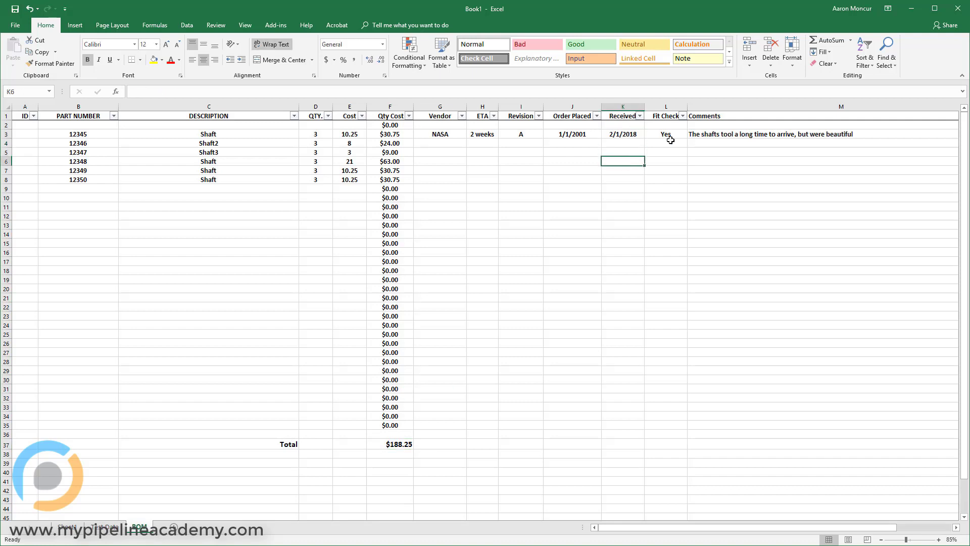
{"action": "left_click", "coordinate": [666, 179]}
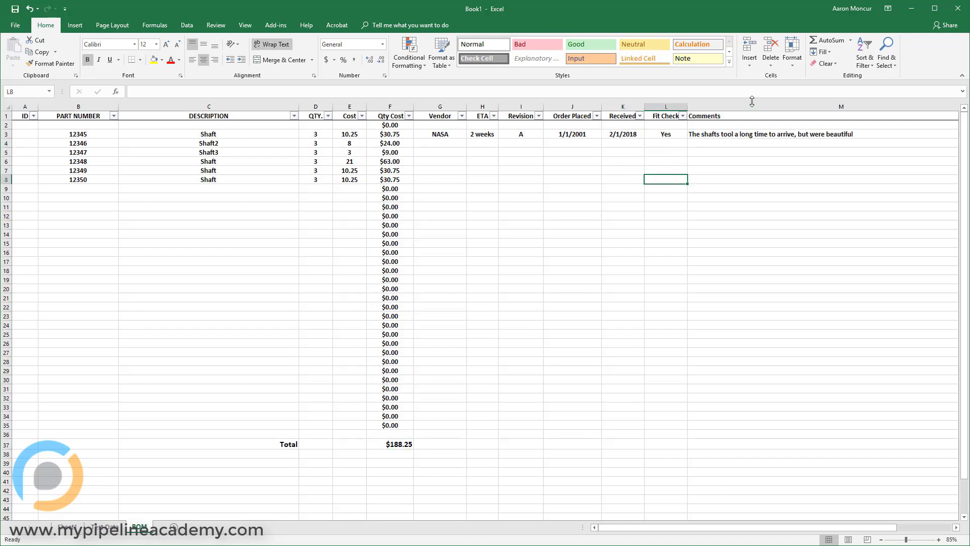
{"action": "mouse_move", "coordinate": [564, 208]}
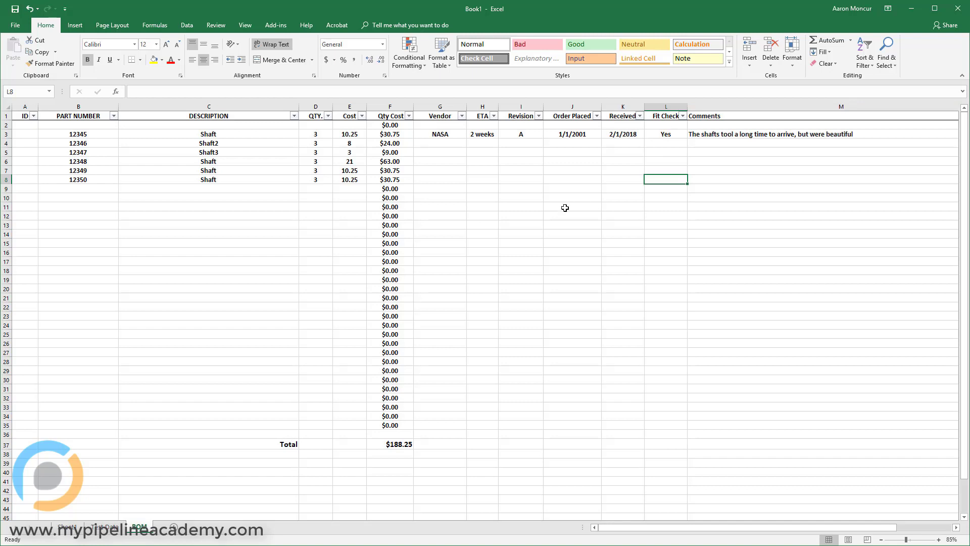
{"action": "left_click", "coordinate": [572, 206]}
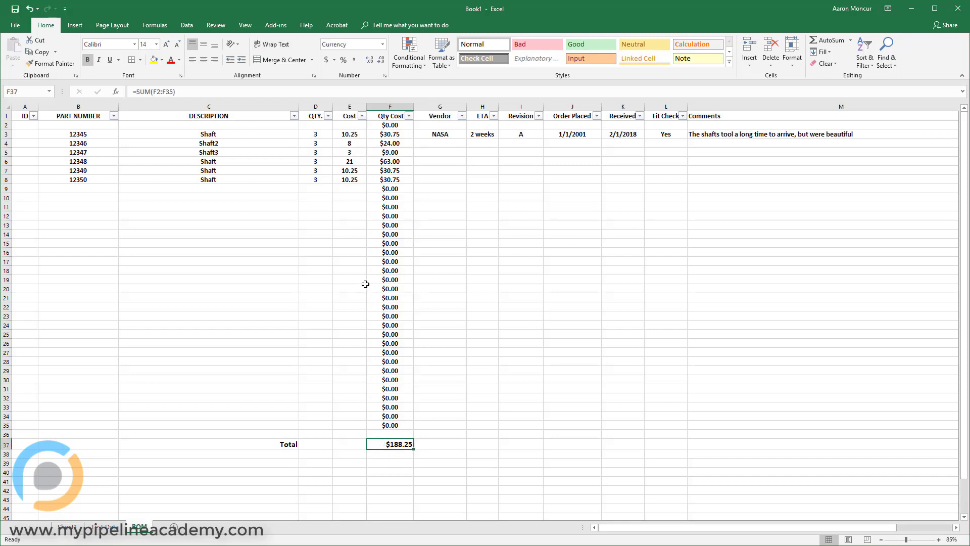
{"action": "left_click", "coordinate": [438, 261]}
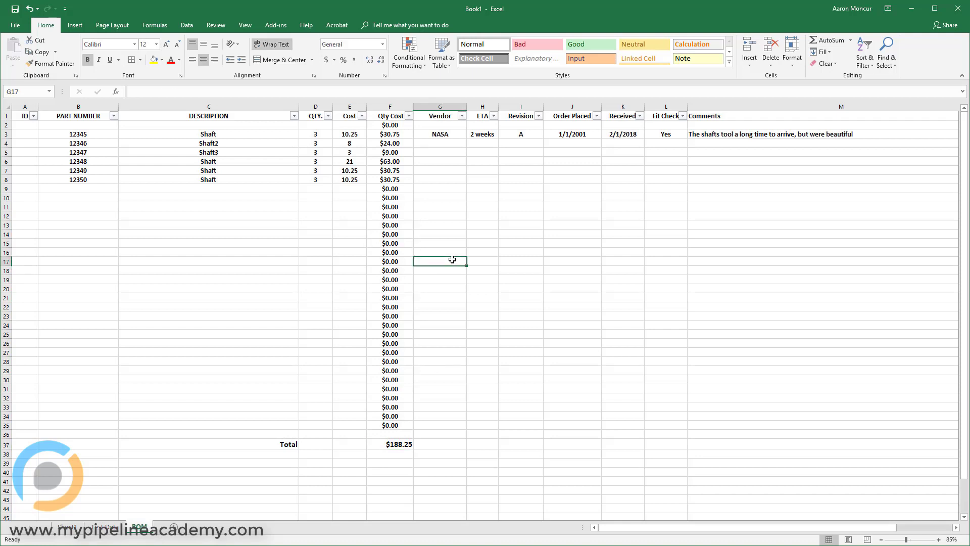